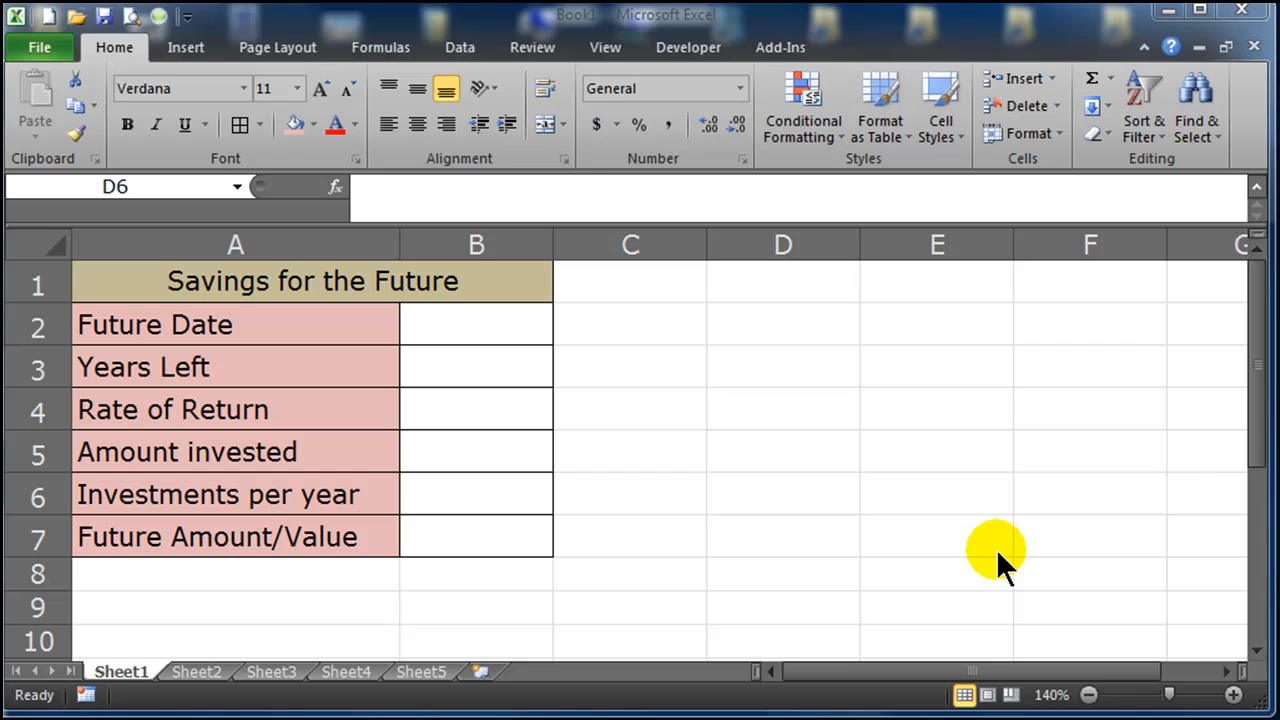
{"action": "mouse_move", "coordinate": [855, 505]}
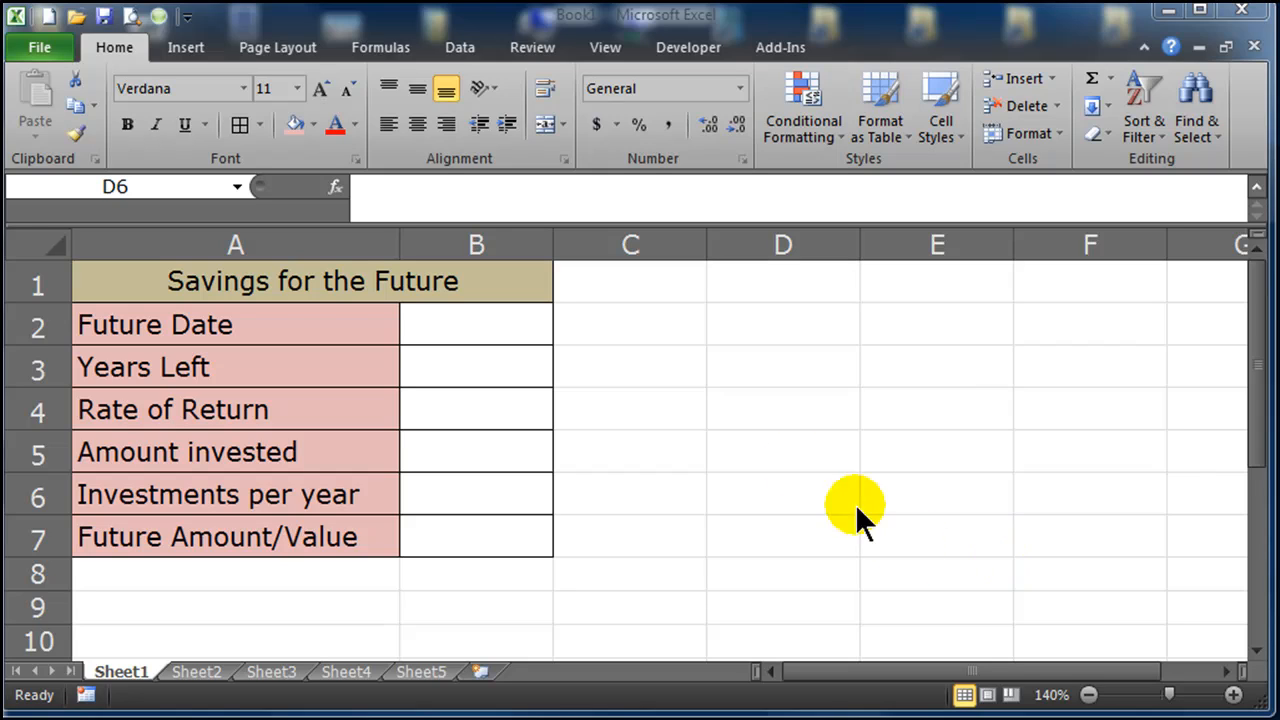
{"action": "mouse_move", "coordinate": [475, 325]}
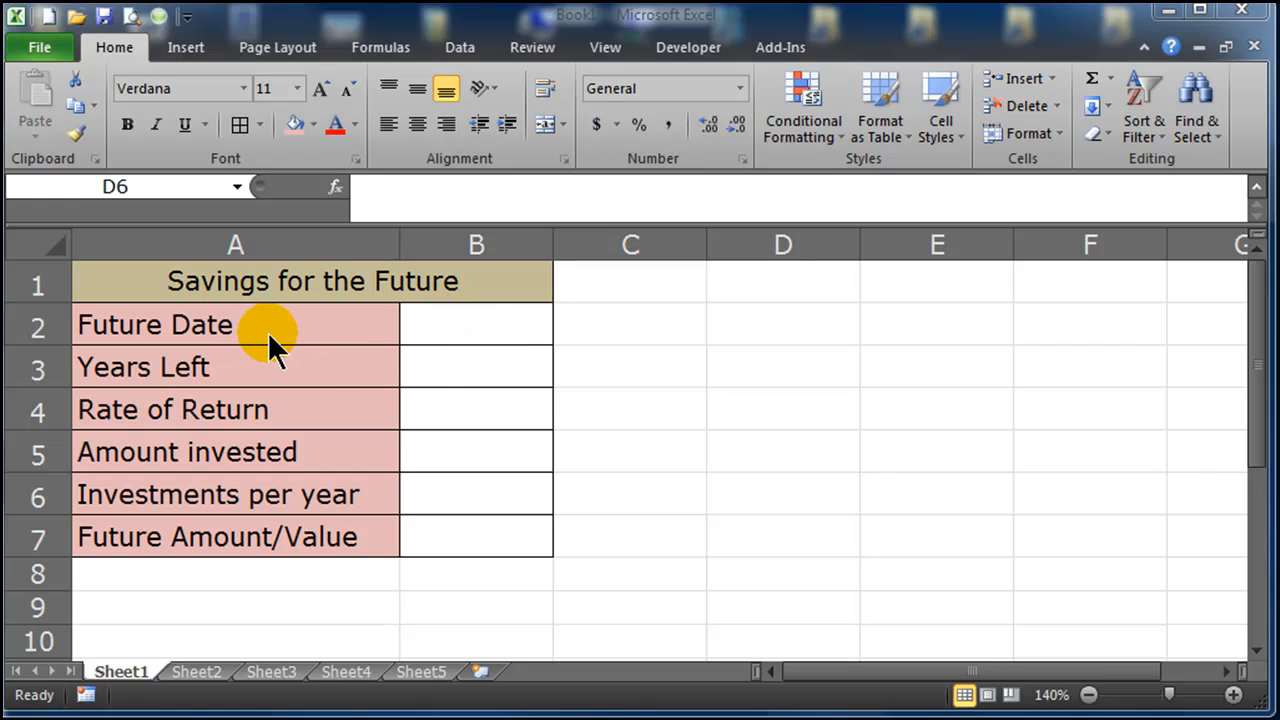
- Review the value cells: Future Date, Years Left, Amount invested, Investments per year, Future Value
{"action": "left_click", "coordinate": [476, 324]}
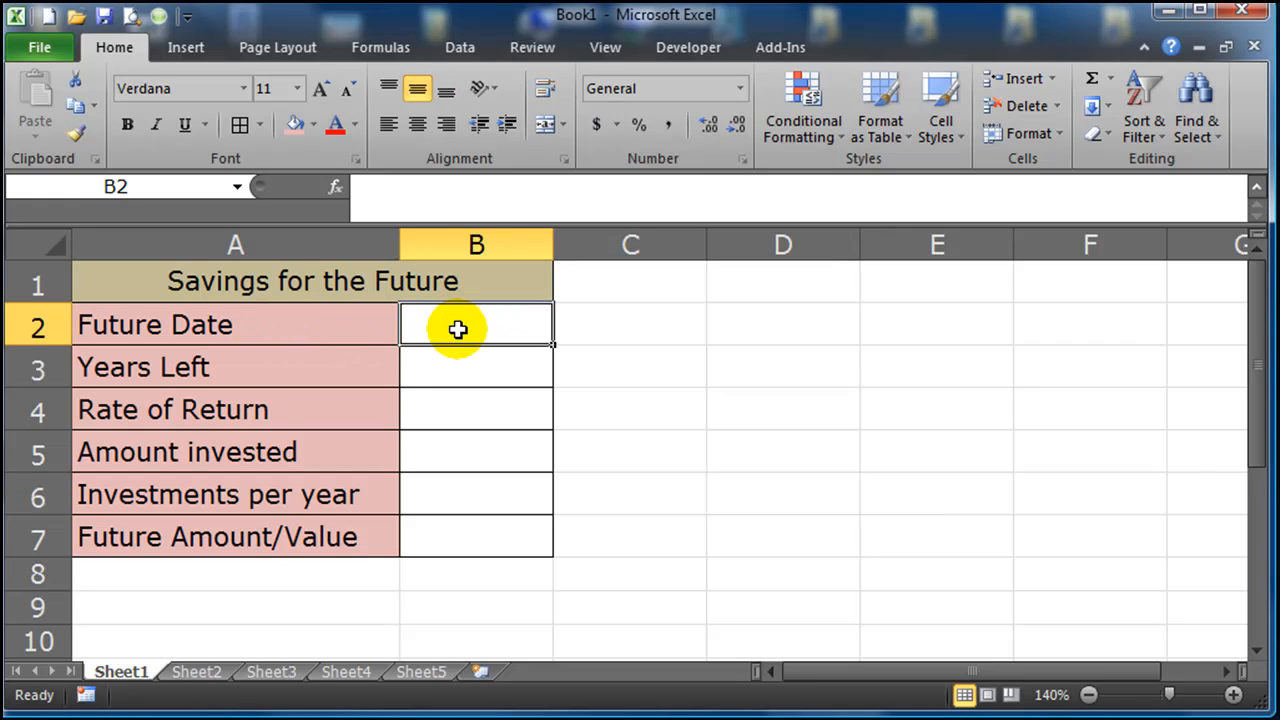
{"action": "left_click", "coordinate": [455, 367]}
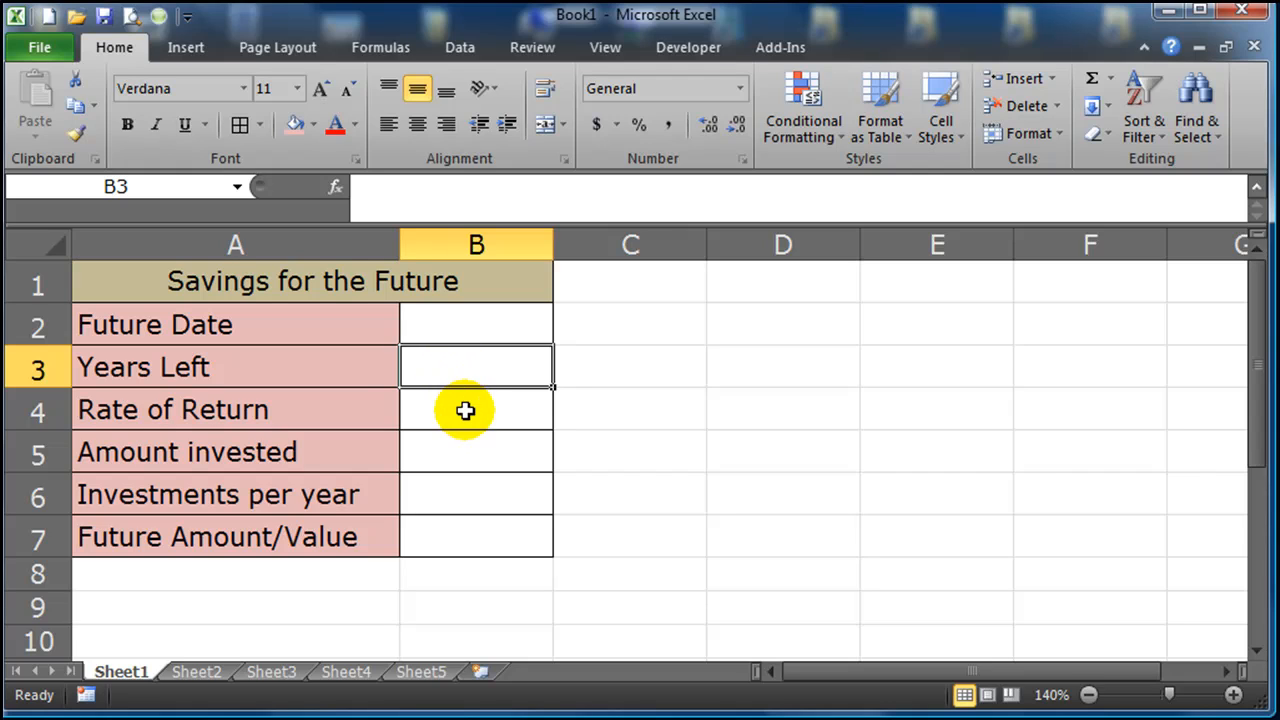
{"action": "left_click", "coordinate": [475, 451]}
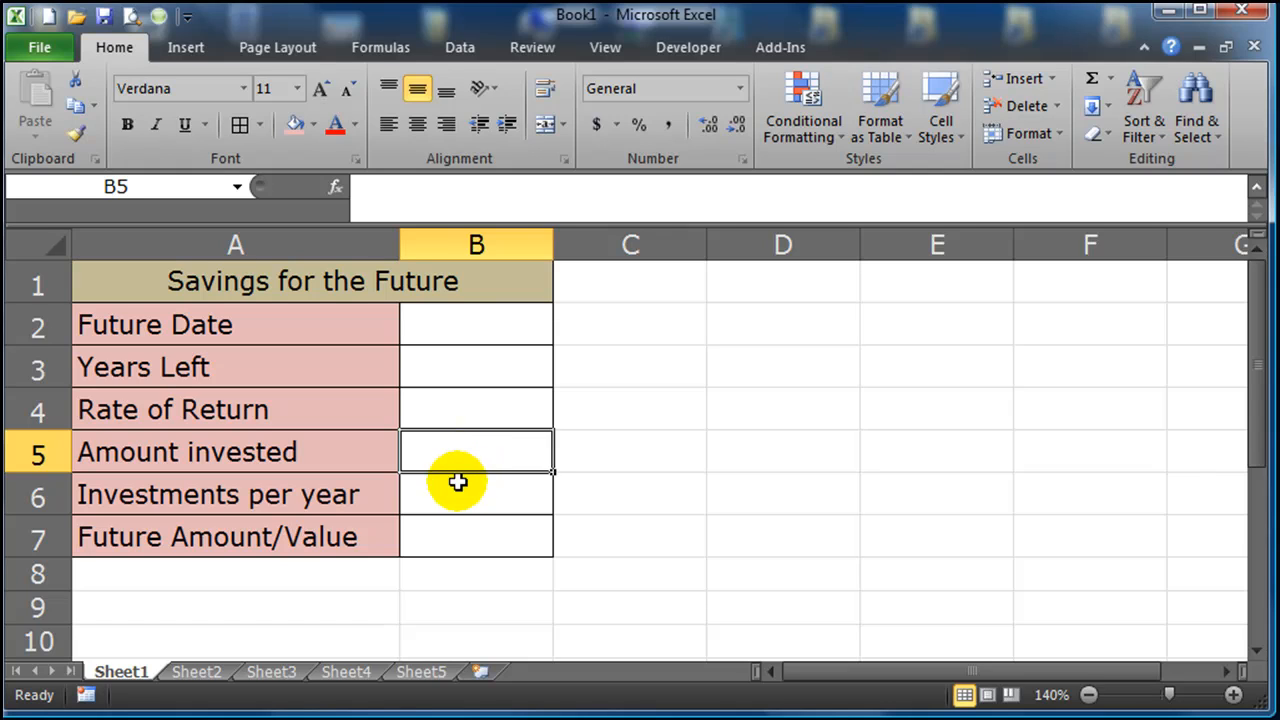
{"action": "left_click", "coordinate": [476, 494]}
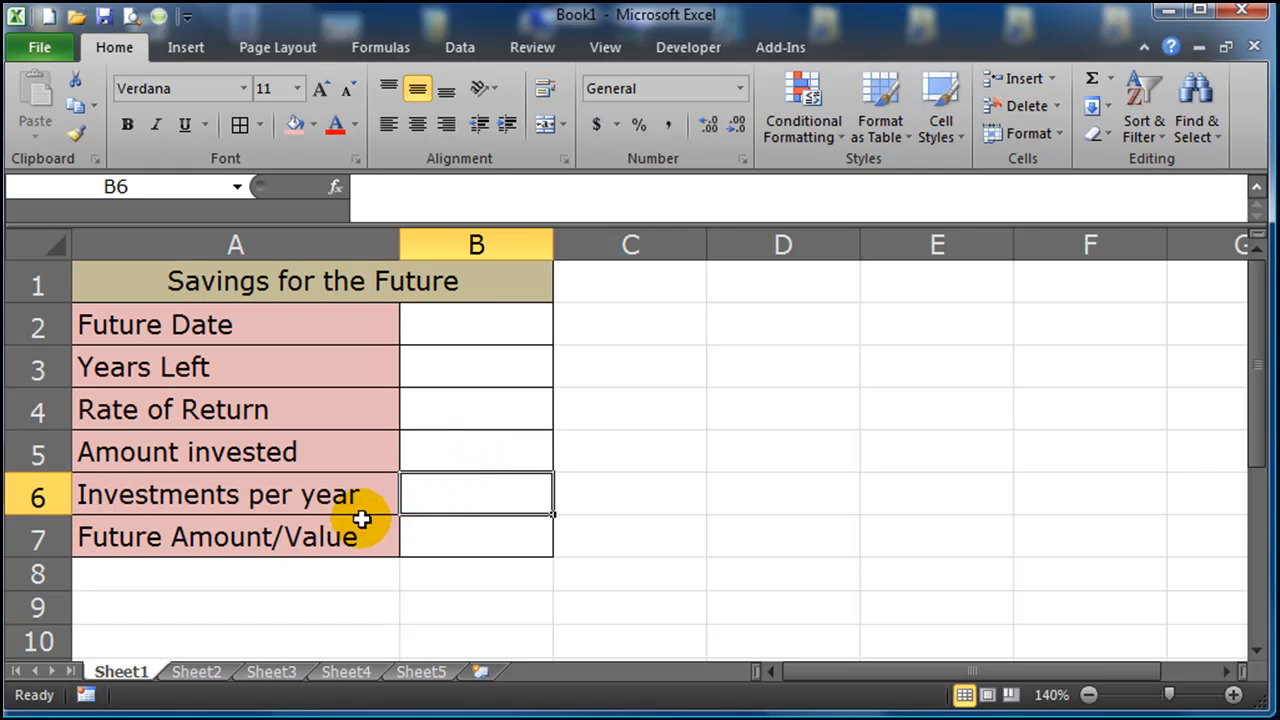
{"action": "mouse_move", "coordinate": [472, 509]}
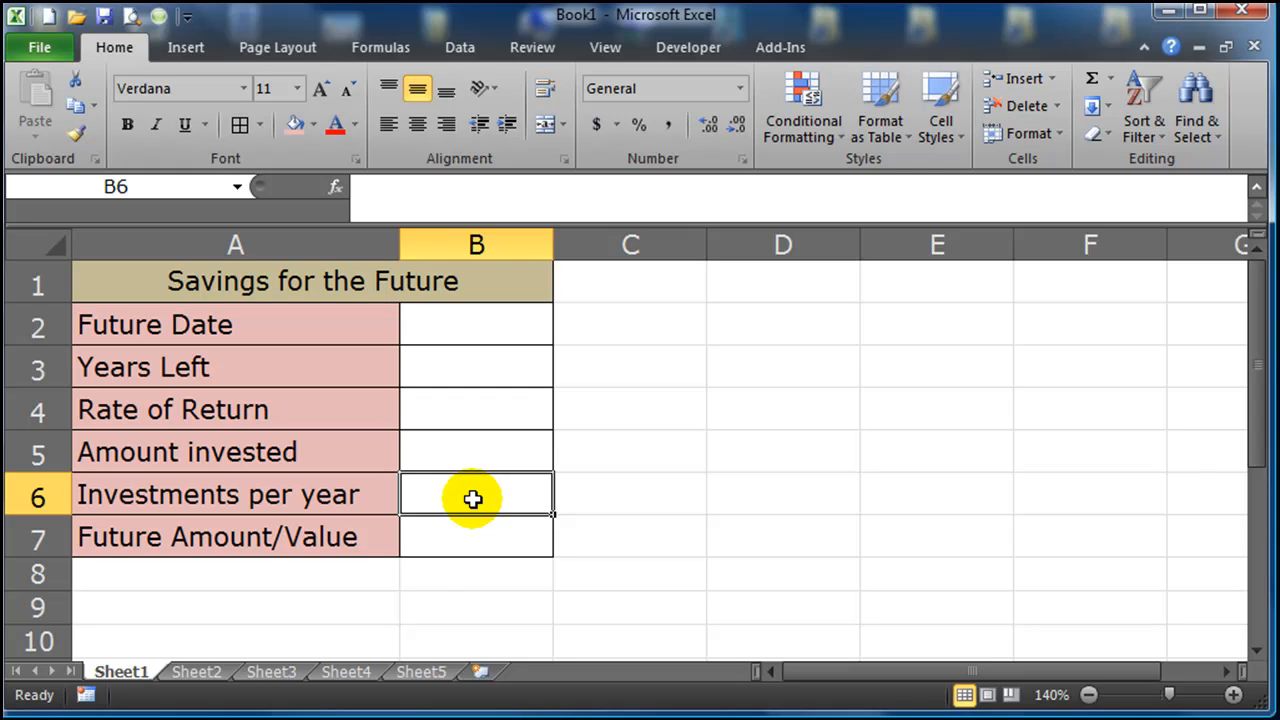
{"action": "left_click", "coordinate": [476, 537]}
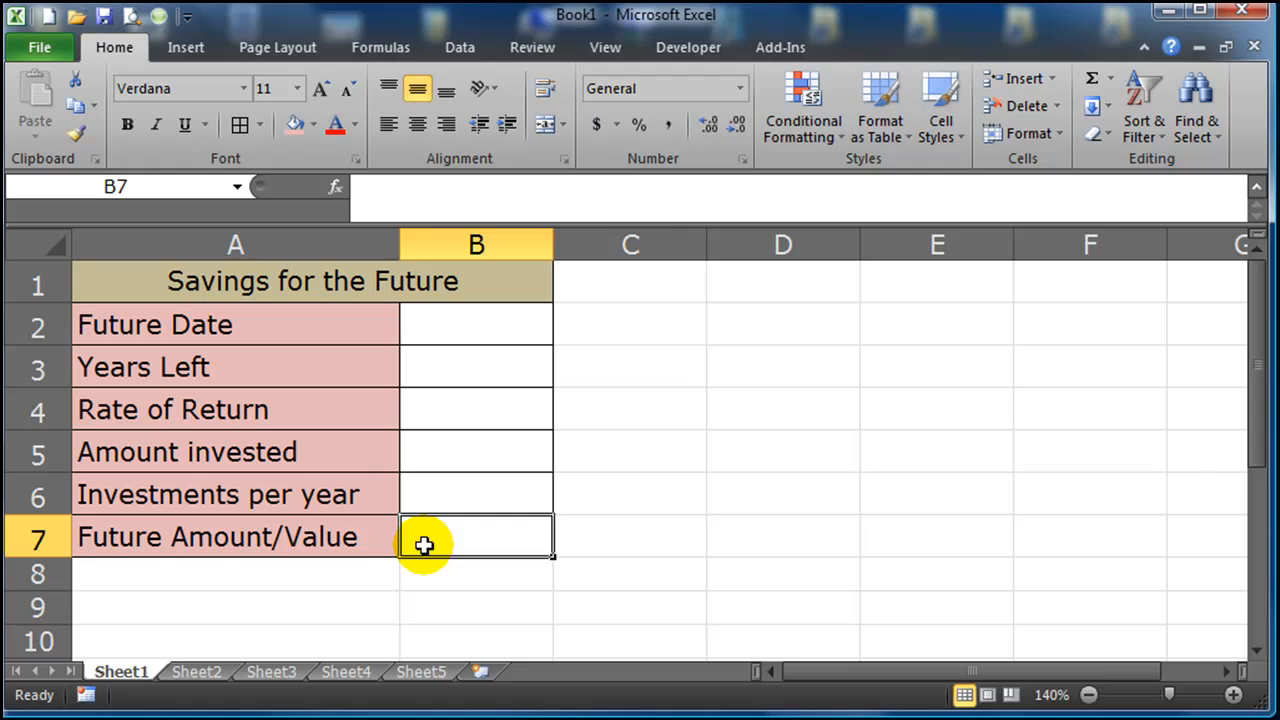
{"action": "mouse_move", "coordinate": [413, 460]}
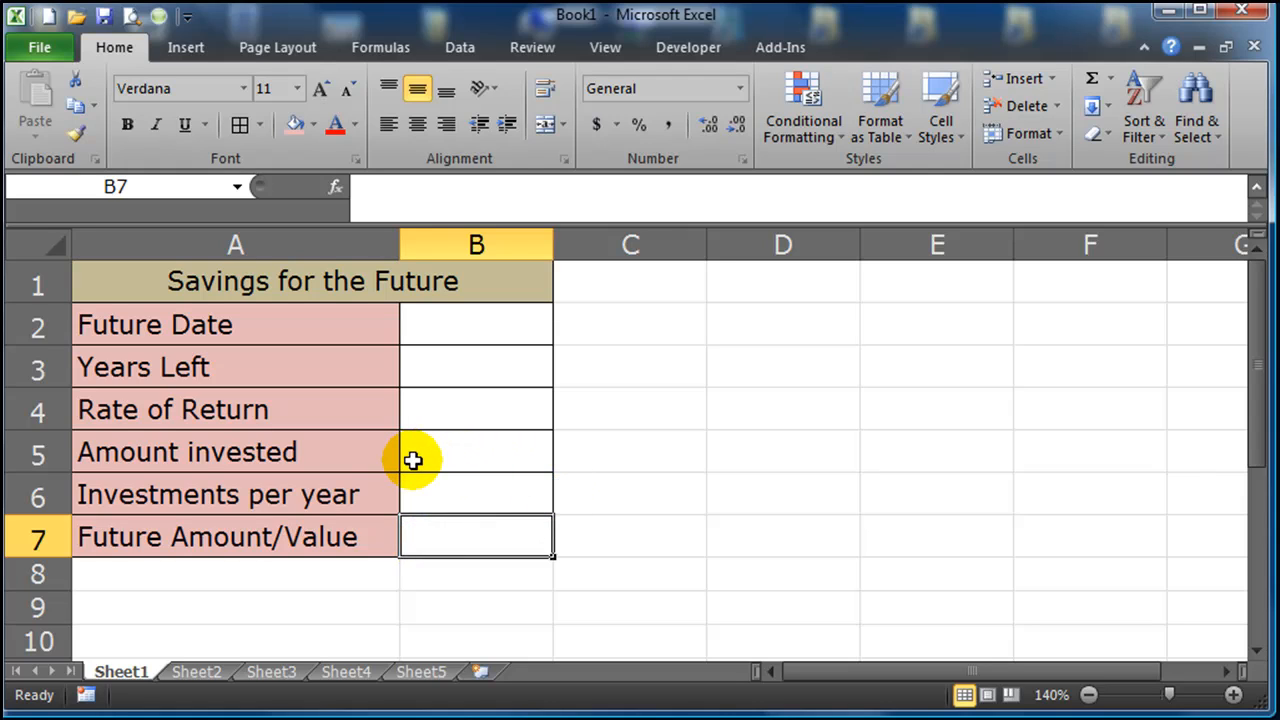
{"action": "mouse_move", "coordinate": [516, 451]}
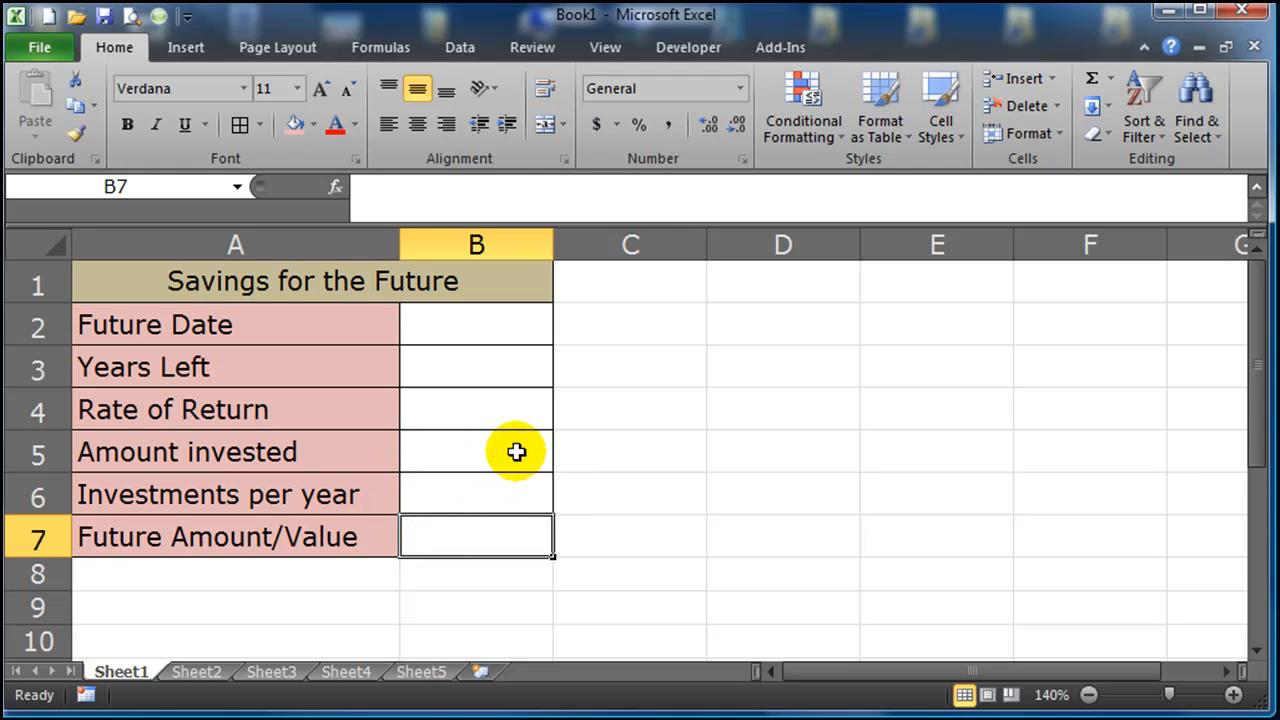
{"action": "mouse_move", "coordinate": [537, 533]}
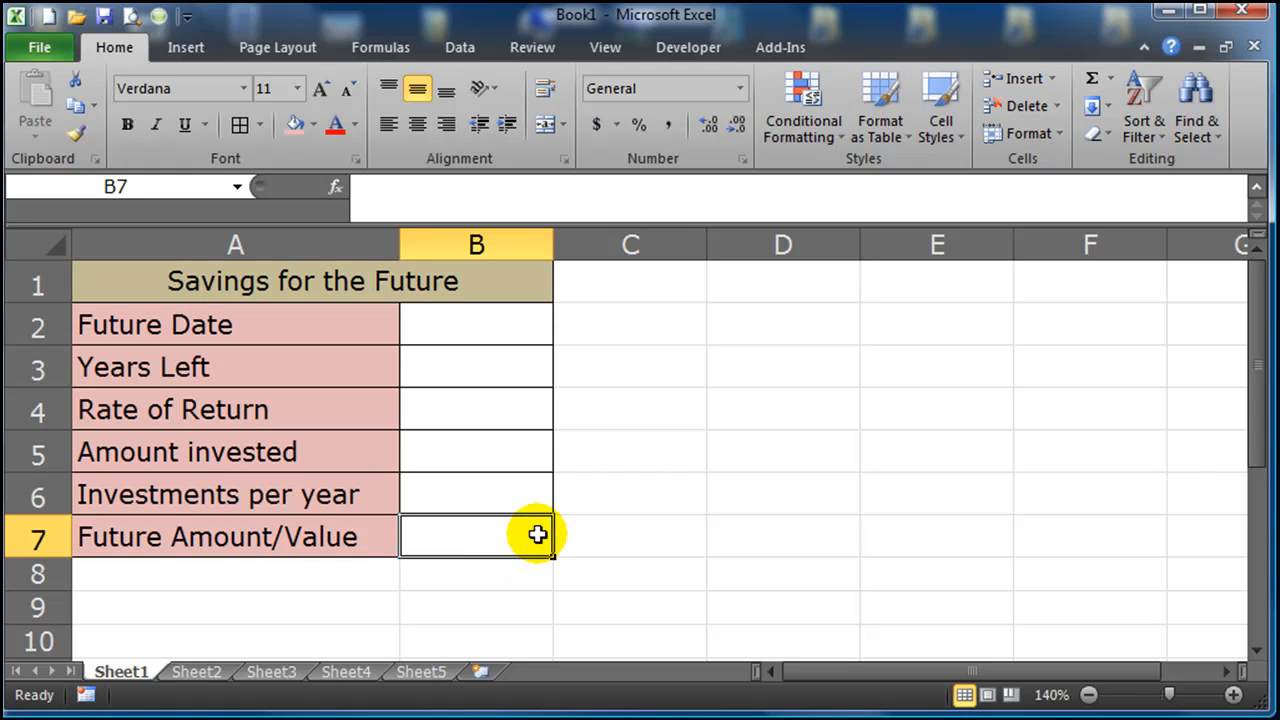
- Enter 5/1/2019 as the Future Date in B2
{"action": "left_click", "coordinate": [476, 324]}
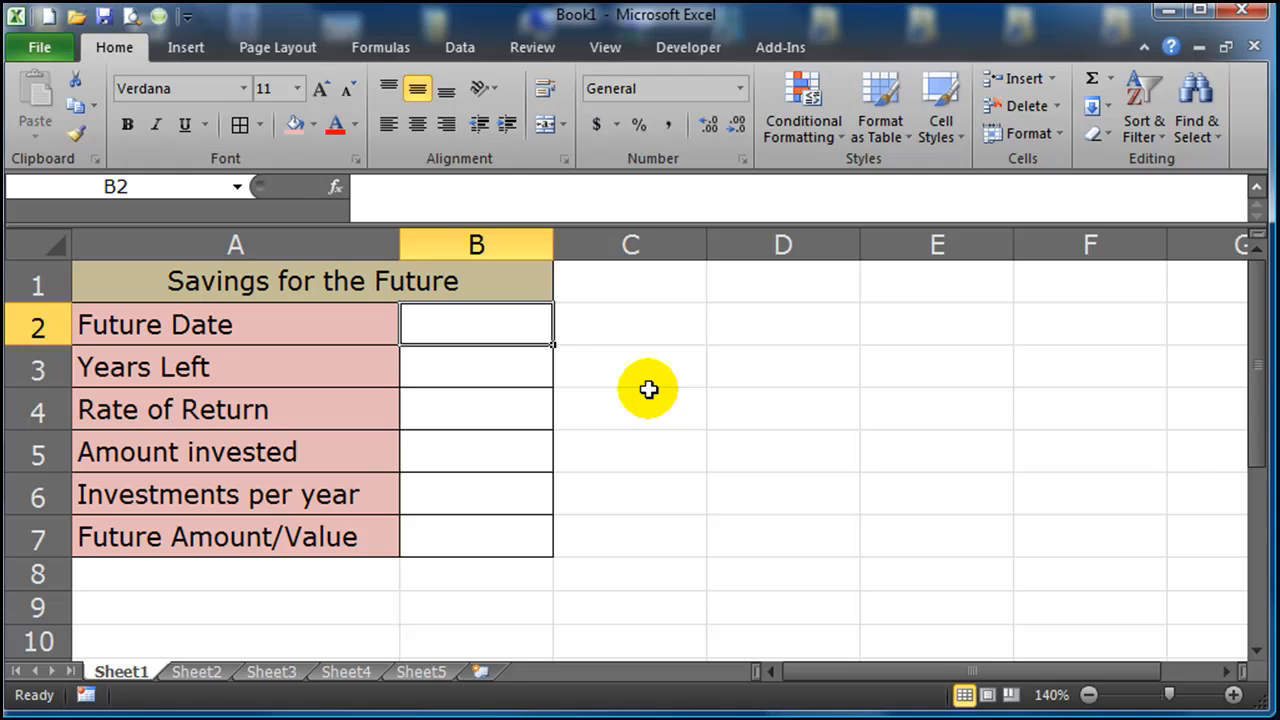
{"action": "type", "text": "5/1/2019"}
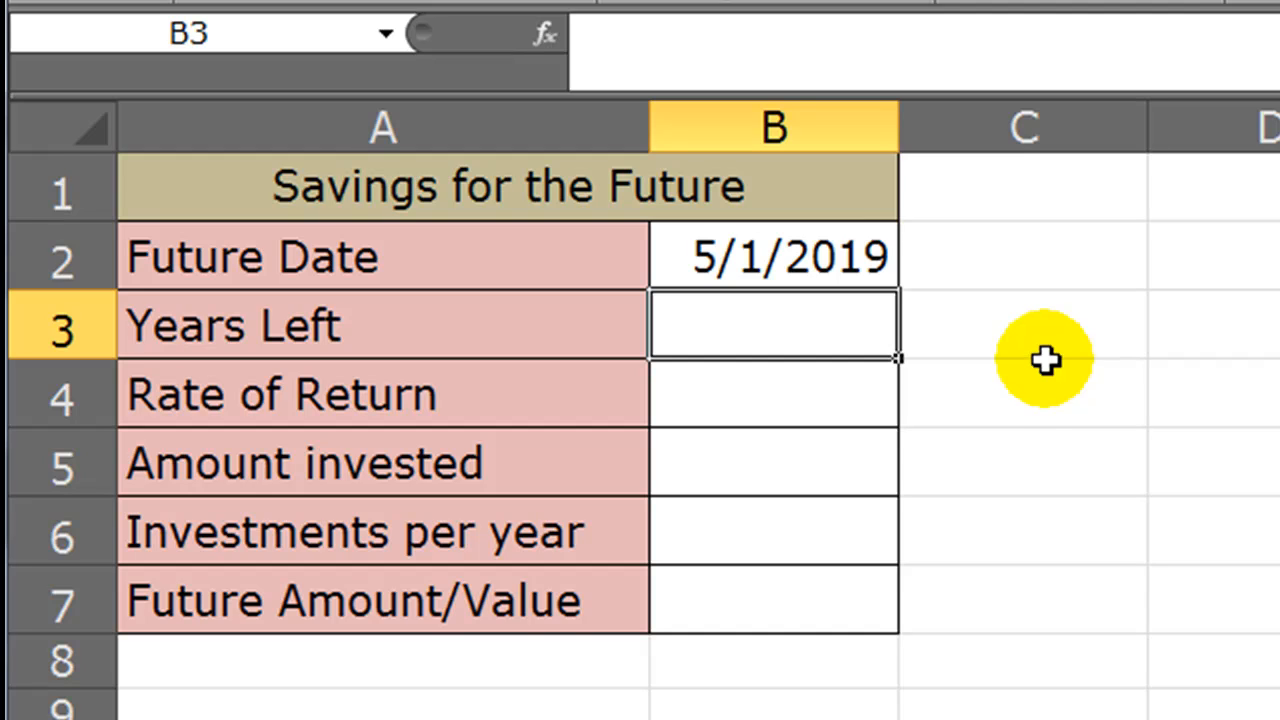
{"action": "mouse_move", "coordinate": [997, 313]}
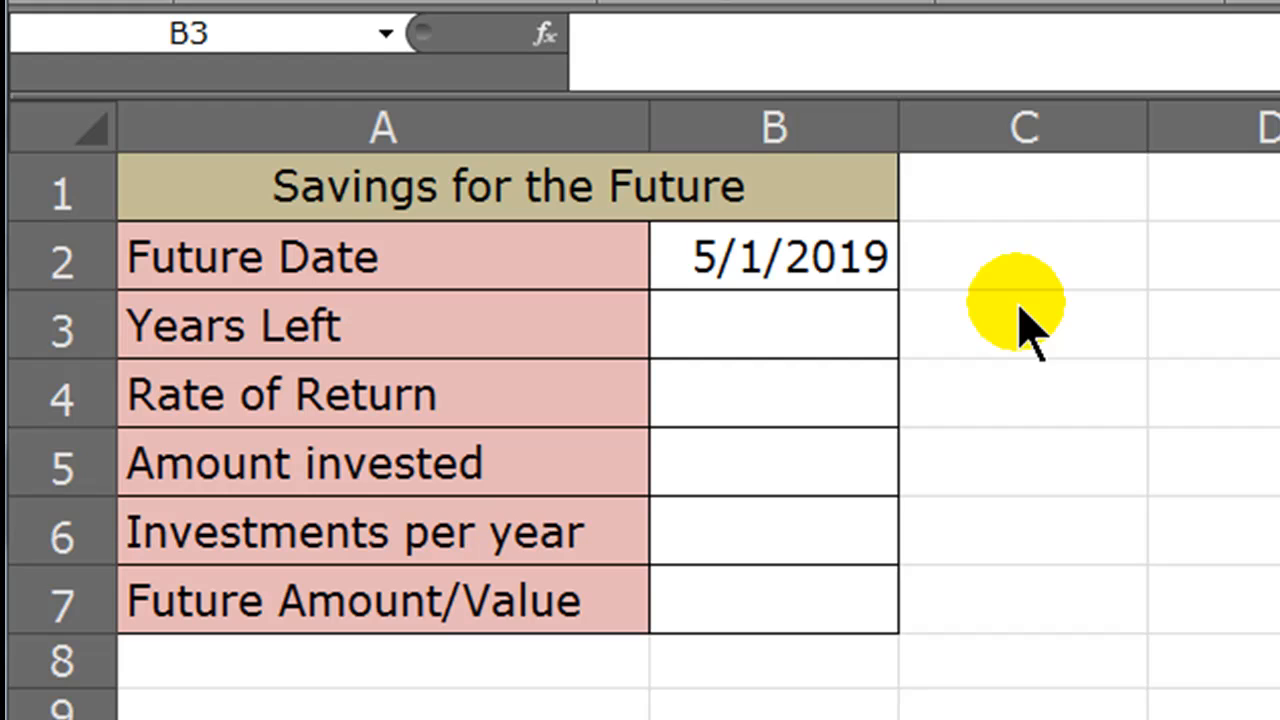
{"action": "mouse_move", "coordinate": [800, 330]}
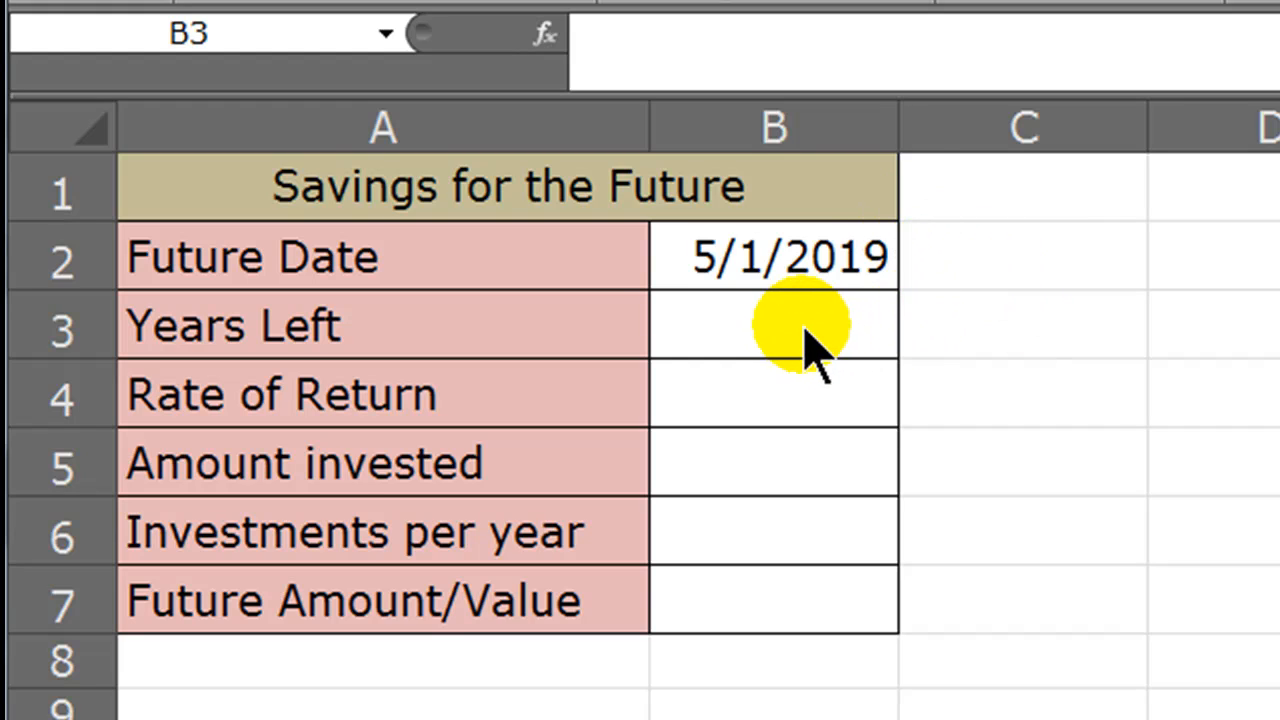
{"action": "left_click", "coordinate": [773, 325]}
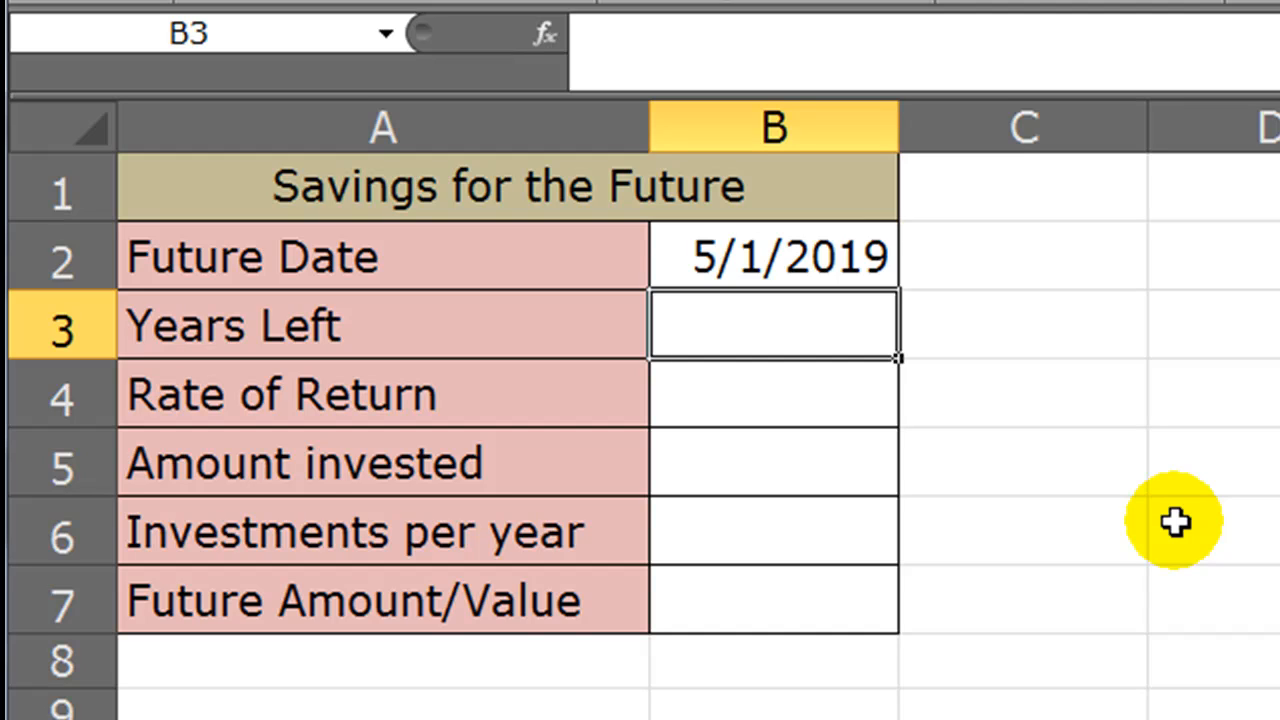
- Type the formula =B2-TODAY() into the Years Left cell B3
{"action": "type", "text": "=B2"}
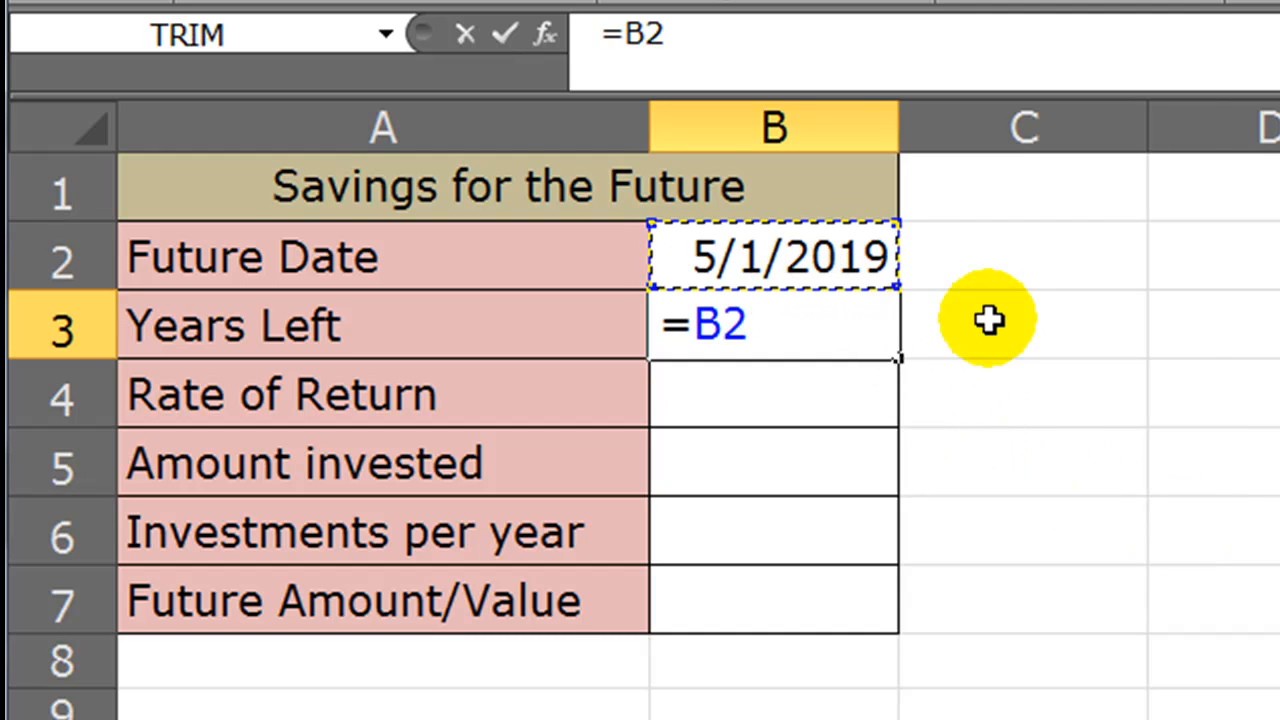
{"action": "type", "text": "-"}
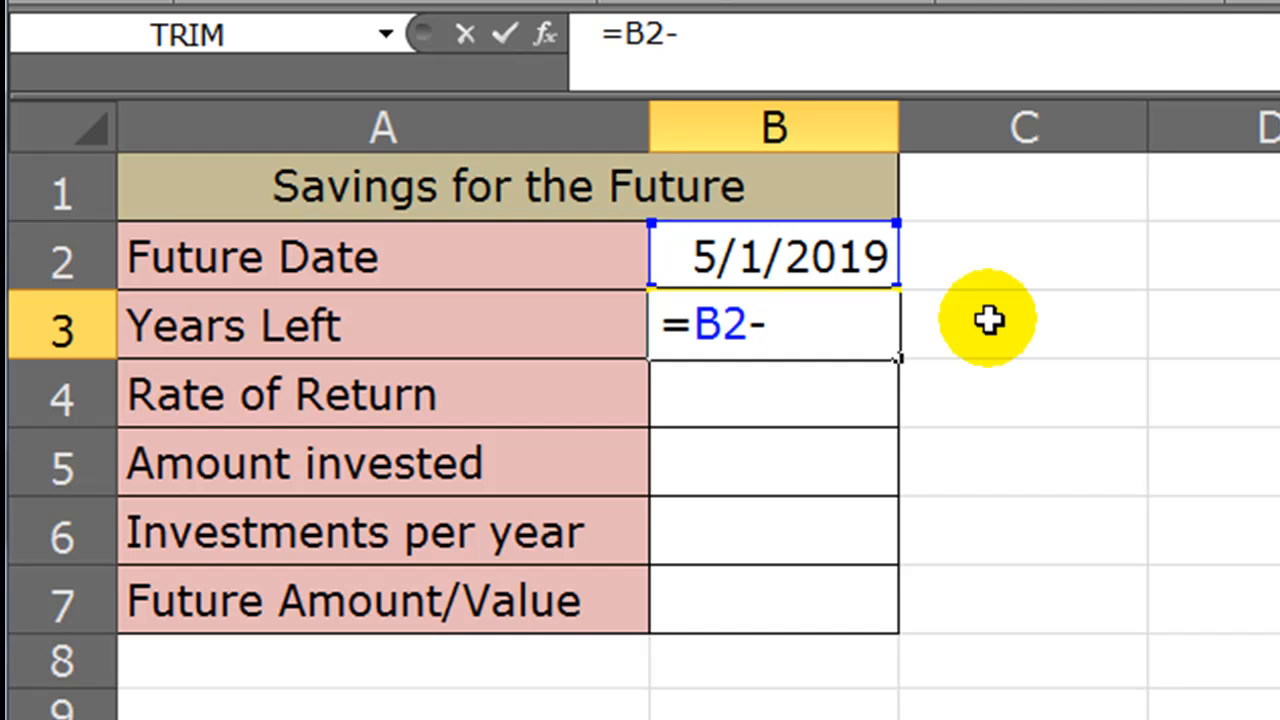
{"action": "type", "text": "today("}
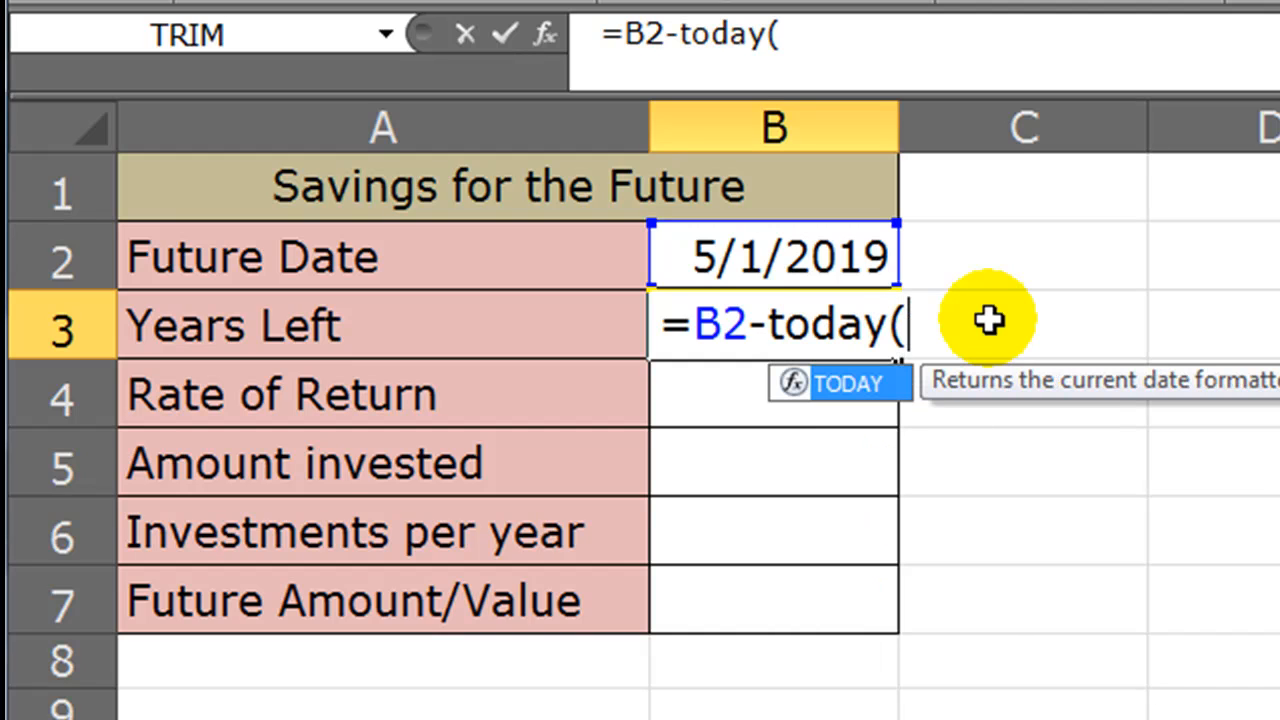
{"action": "type", "text": ")"}
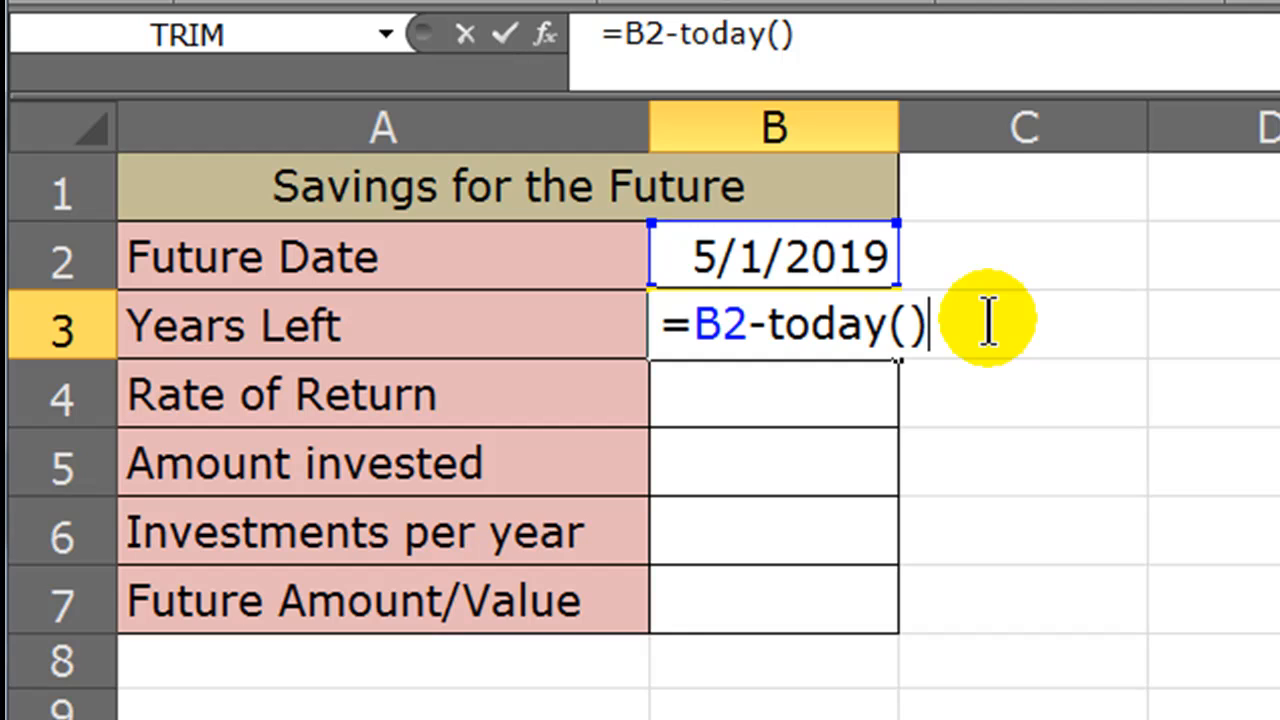
{"action": "mouse_move", "coordinate": [850, 360]}
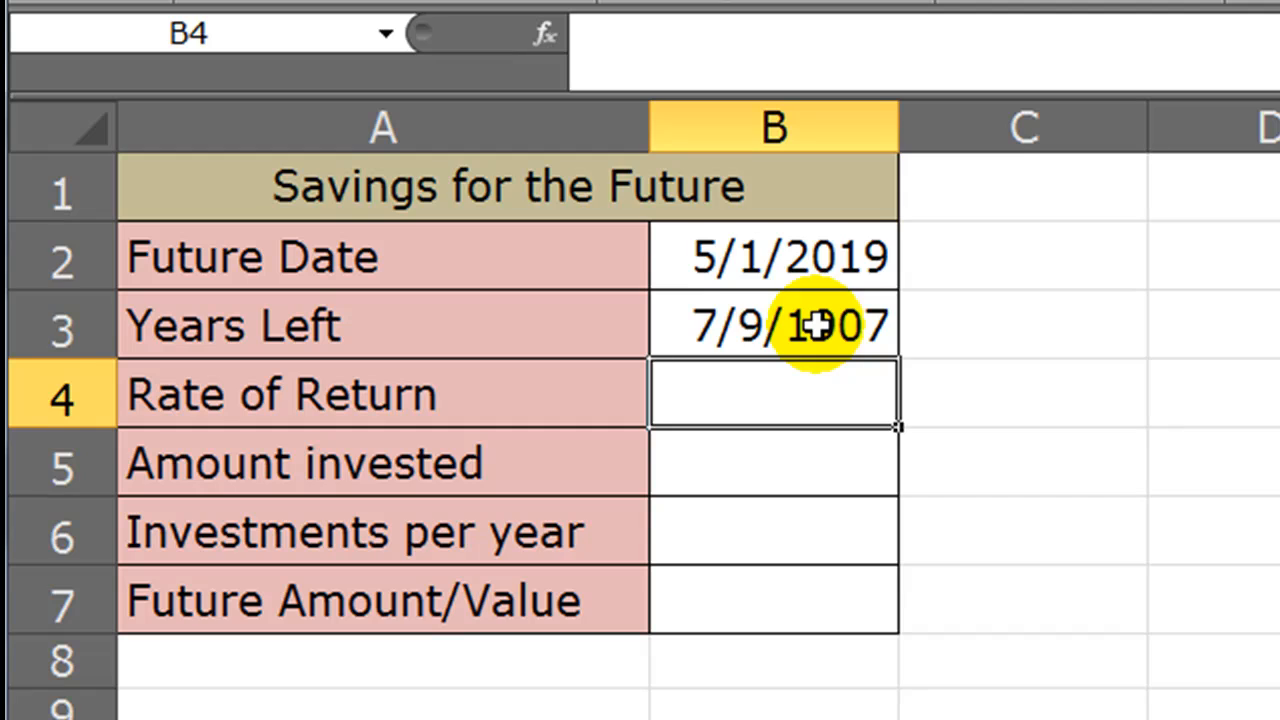
- Reformat Years Left from Date to Number so it shows 2,747.00
{"action": "left_click", "coordinate": [773, 325]}
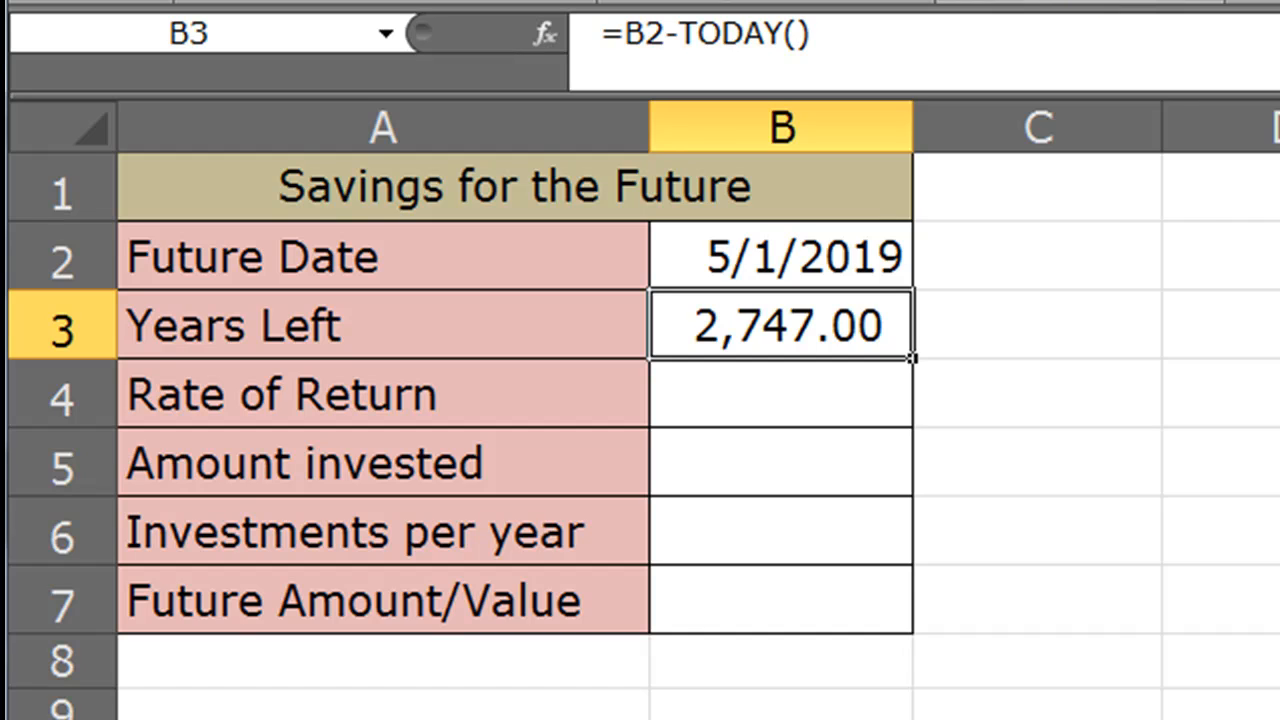
{"action": "mouse_move", "coordinate": [830, 290]}
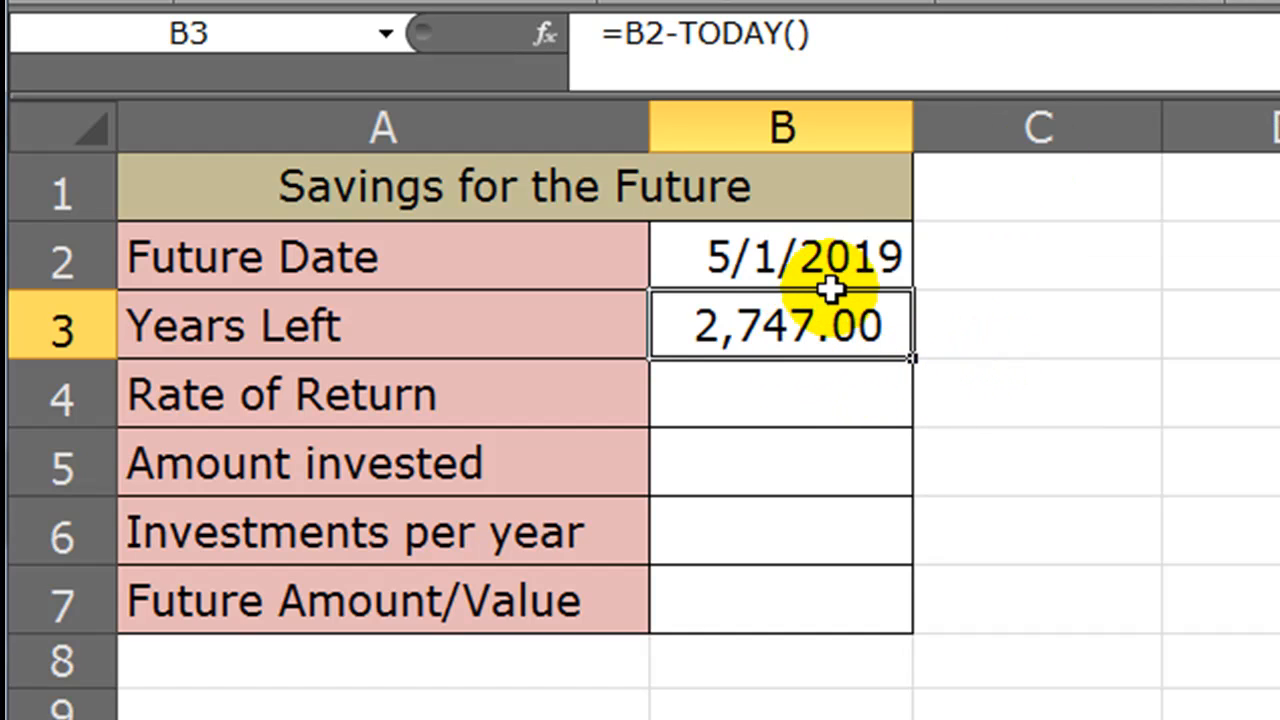
{"action": "mouse_move", "coordinate": [900, 258]}
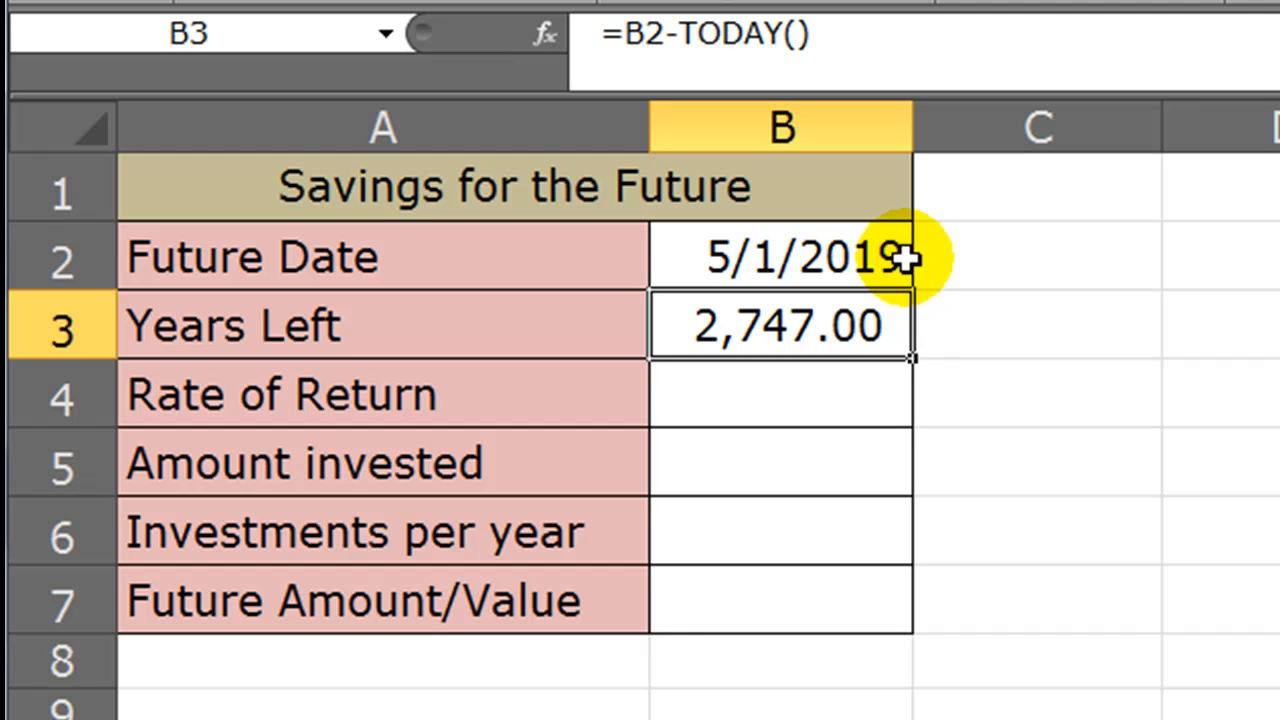
{"action": "mouse_move", "coordinate": [790, 375]}
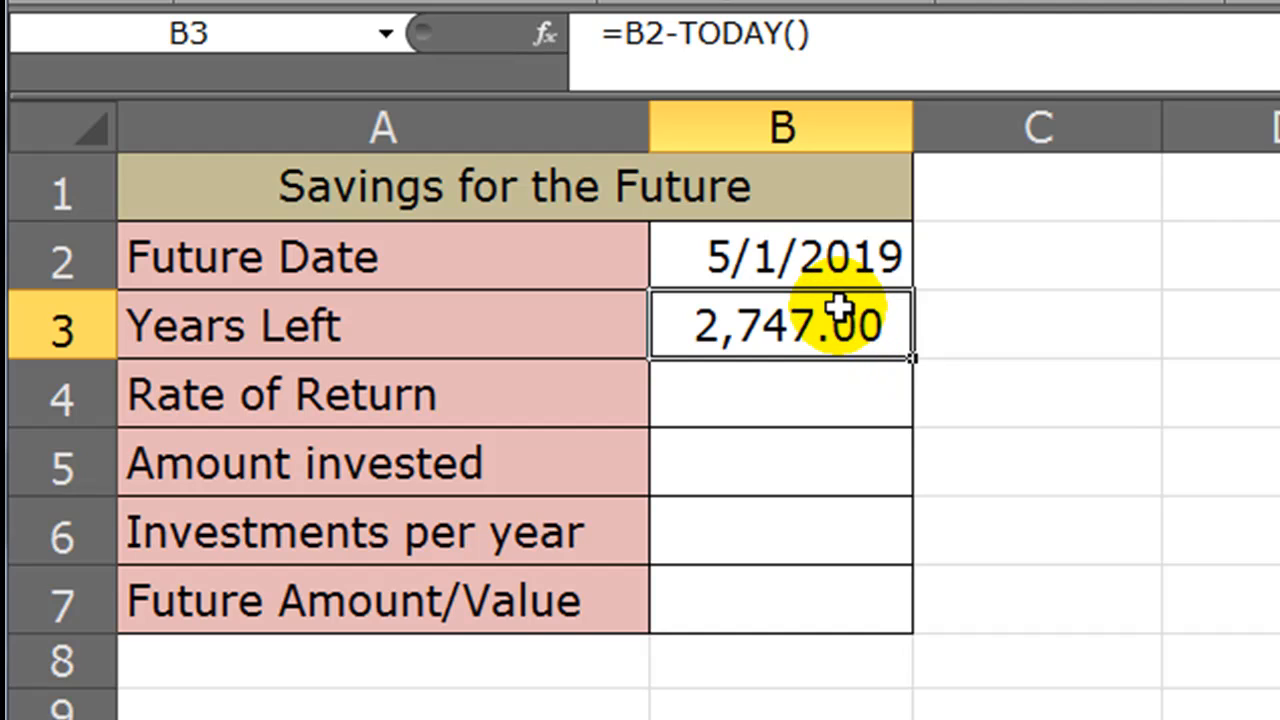
{"action": "mouse_move", "coordinate": [825, 325]}
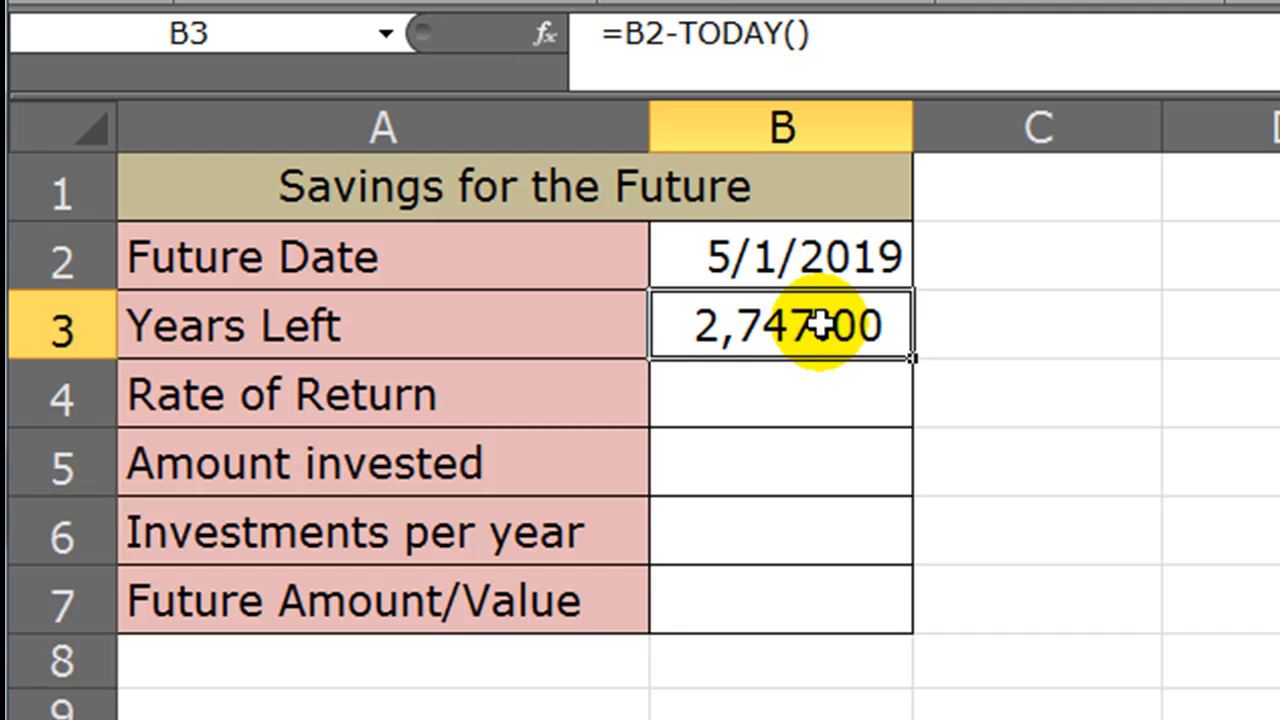
- Change B3 to =(B2-TODAY())/365.25 so Years Left reads 7.52
{"action": "double_click", "coordinate": [780, 325]}
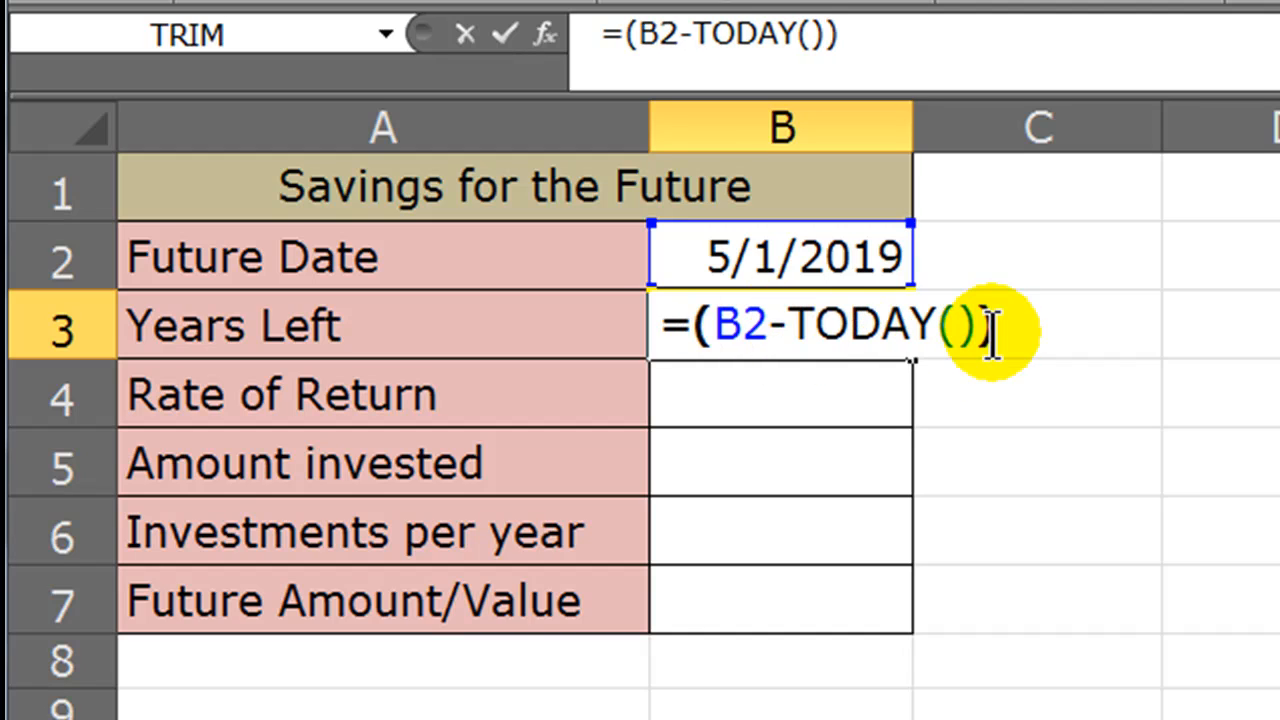
{"action": "type", "text": "/"}
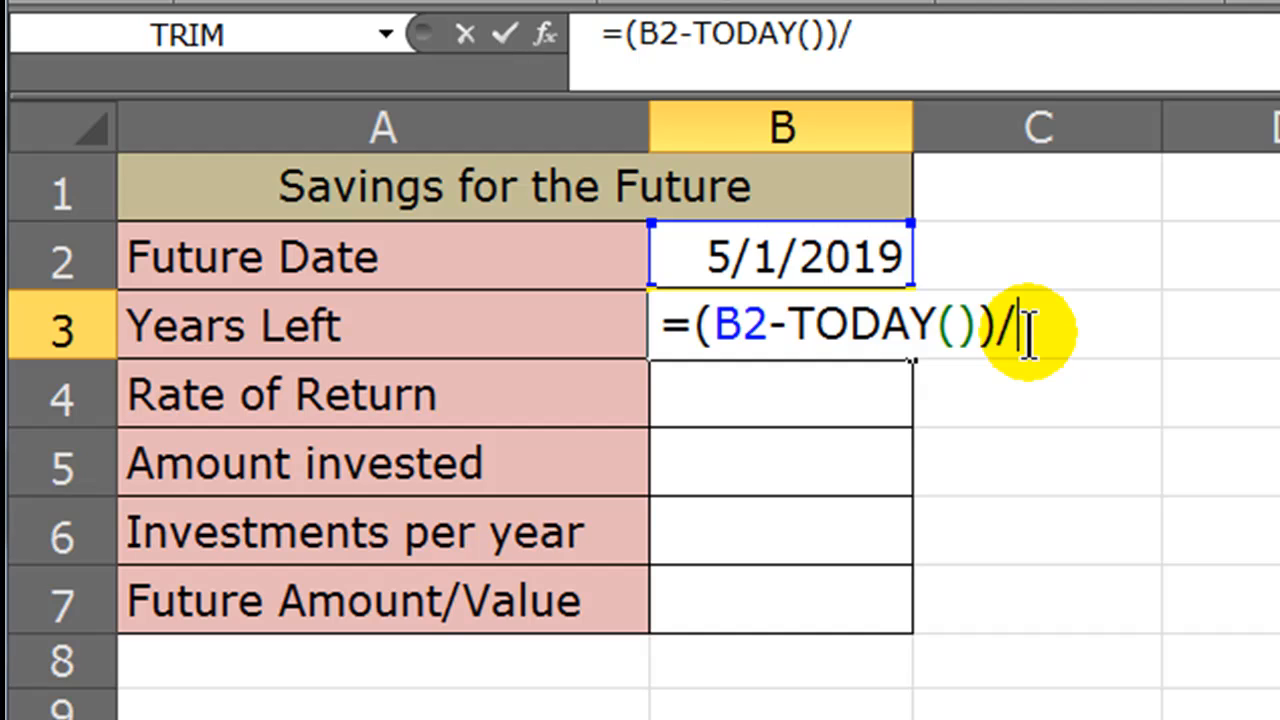
{"action": "type", "text": "365.25"}
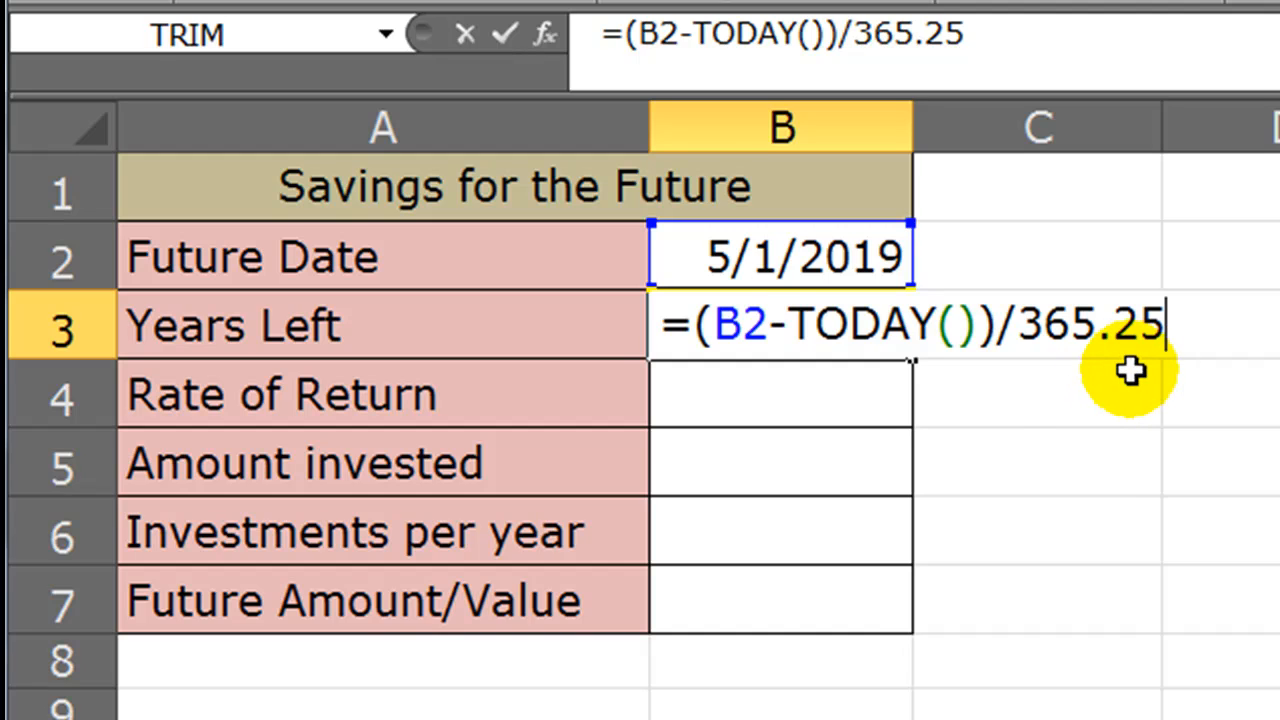
{"action": "key", "text": "enter"}
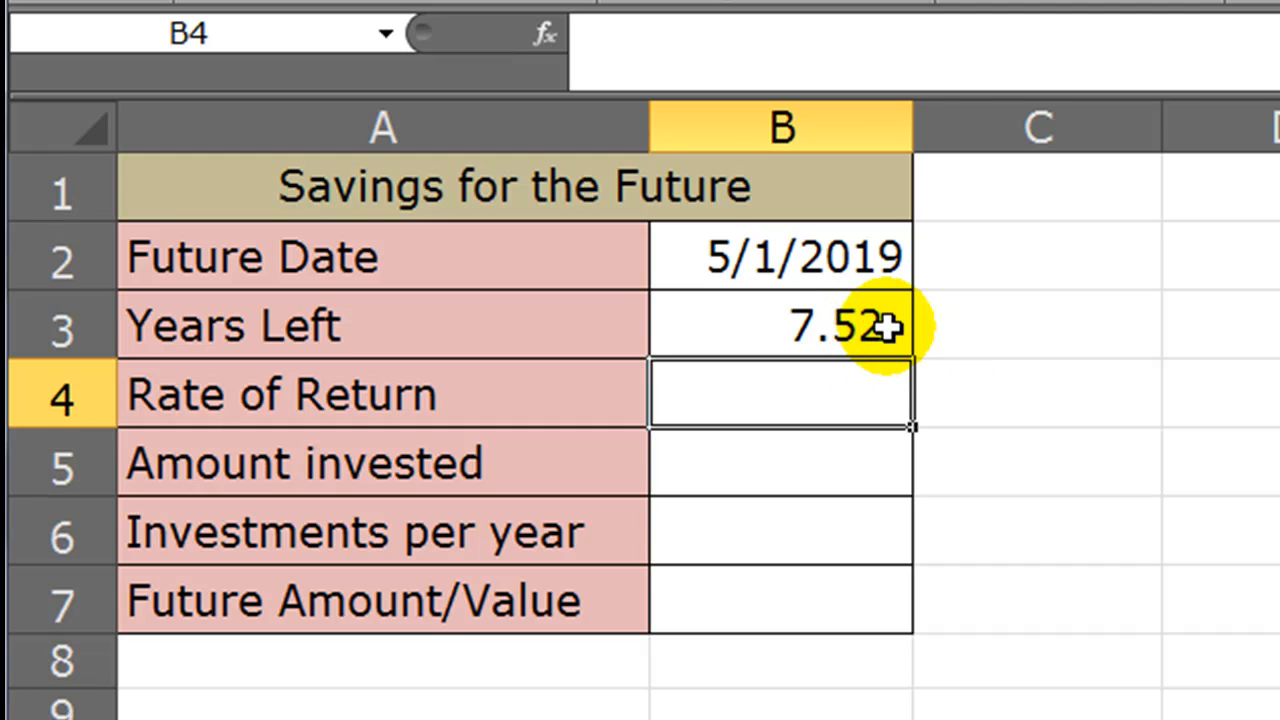
{"action": "mouse_move", "coordinate": [1125, 330]}
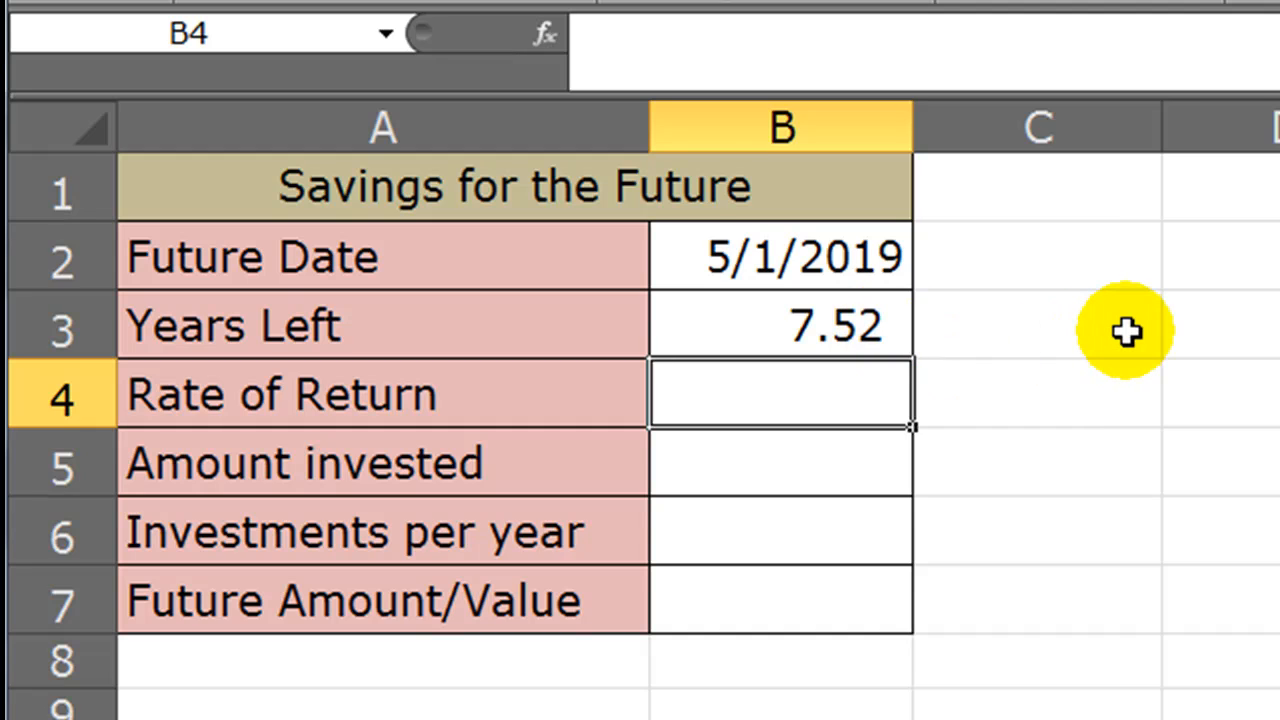
{"action": "mouse_move", "coordinate": [790, 295]}
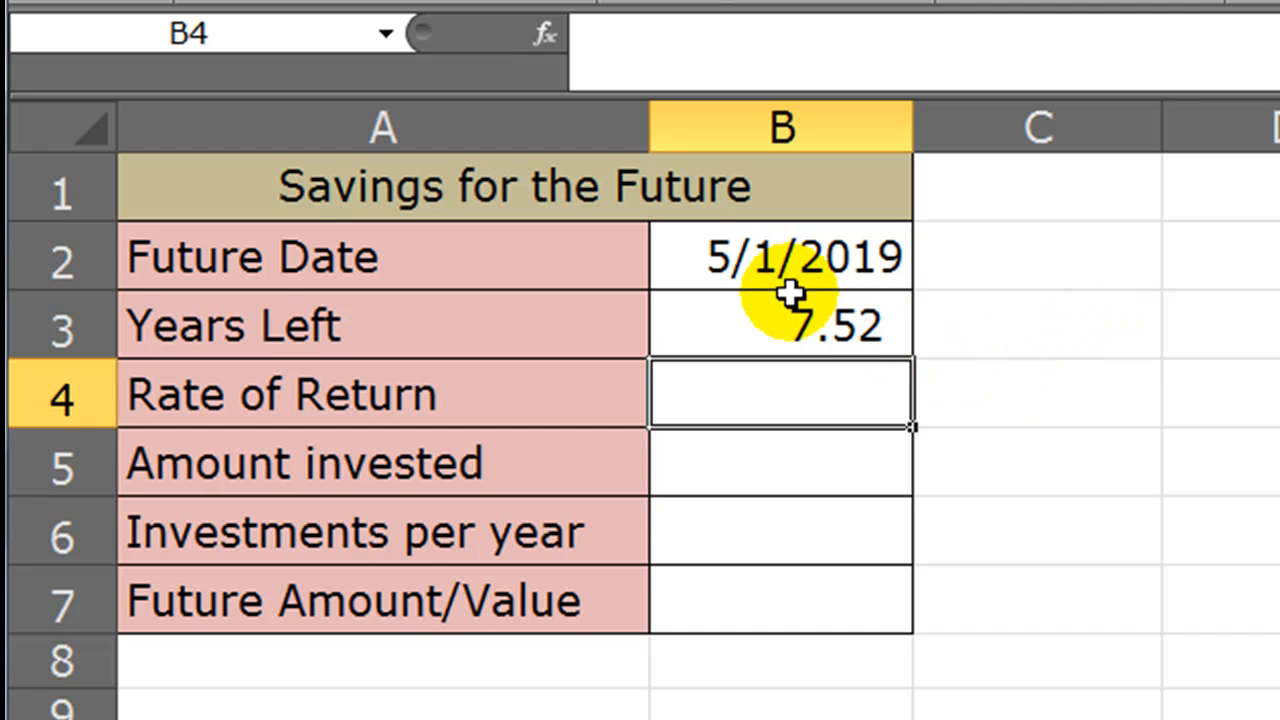
{"action": "mouse_move", "coordinate": [725, 275]}
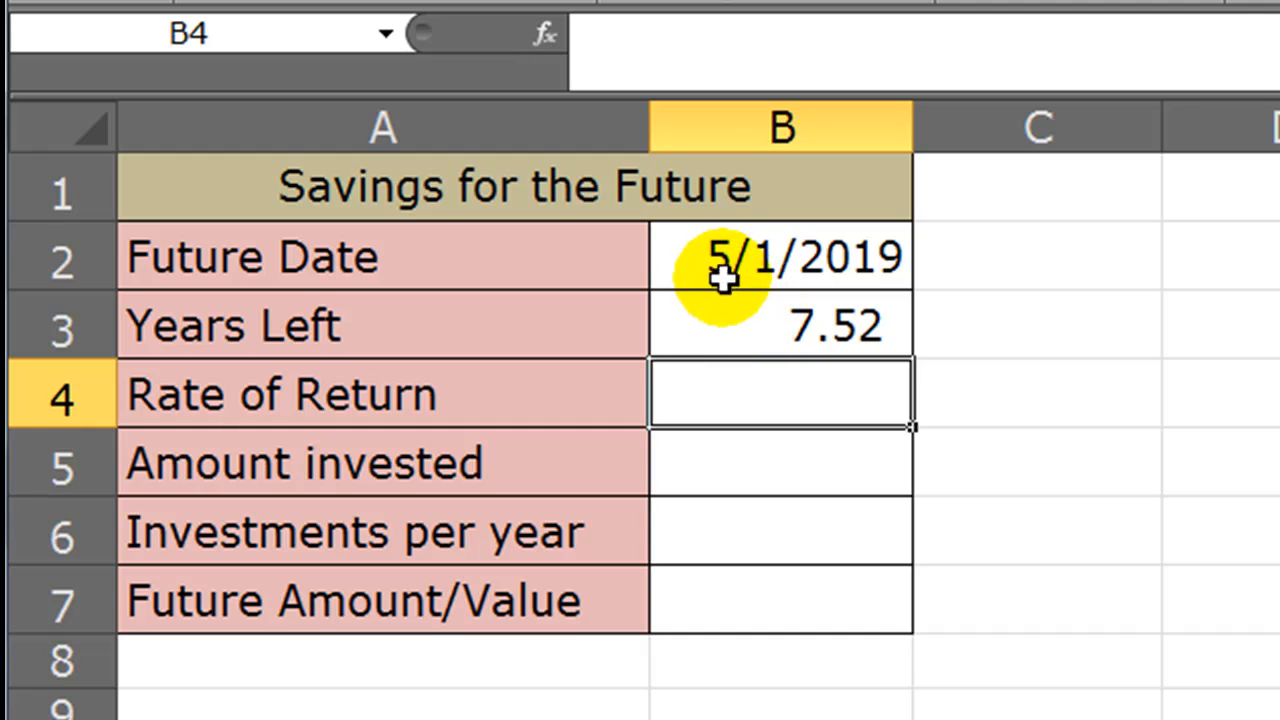
- Enter 8% rate, $200 invested and 12 investments per year, with the amount as currency
{"action": "type", "text": "=(B2-TODAY())/365.25"}
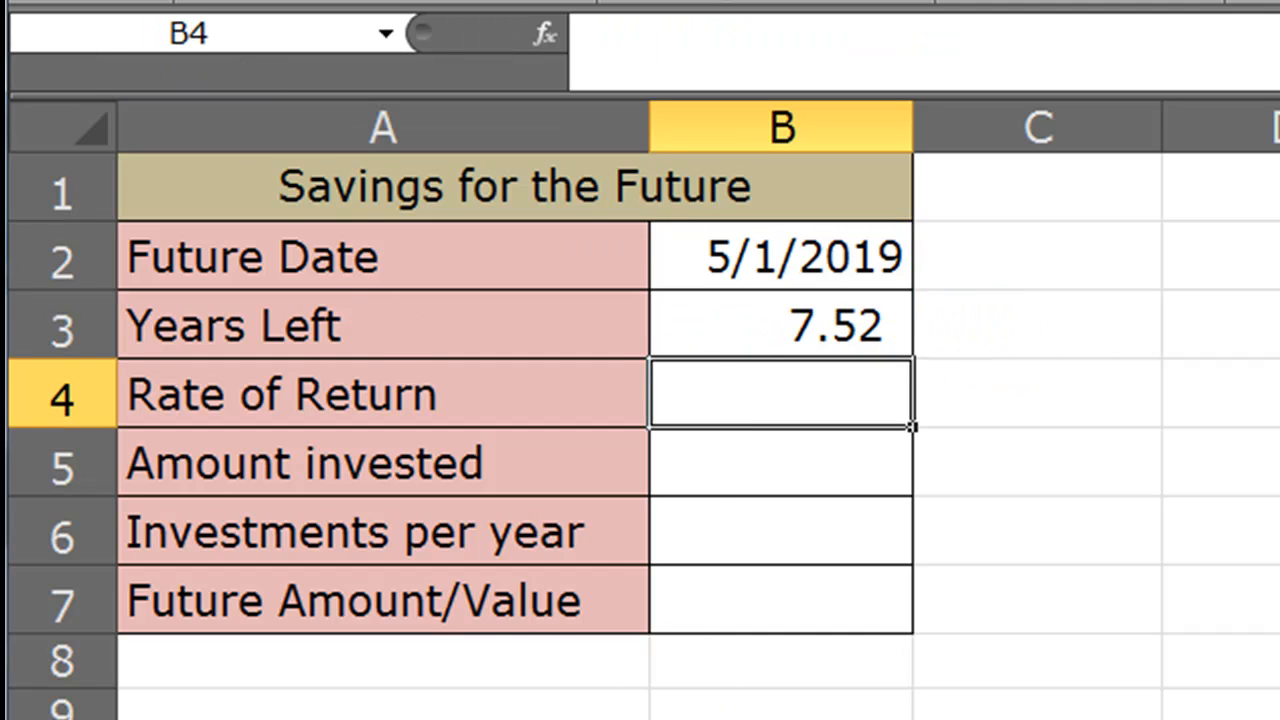
{"action": "mouse_move", "coordinate": [760, 397]}
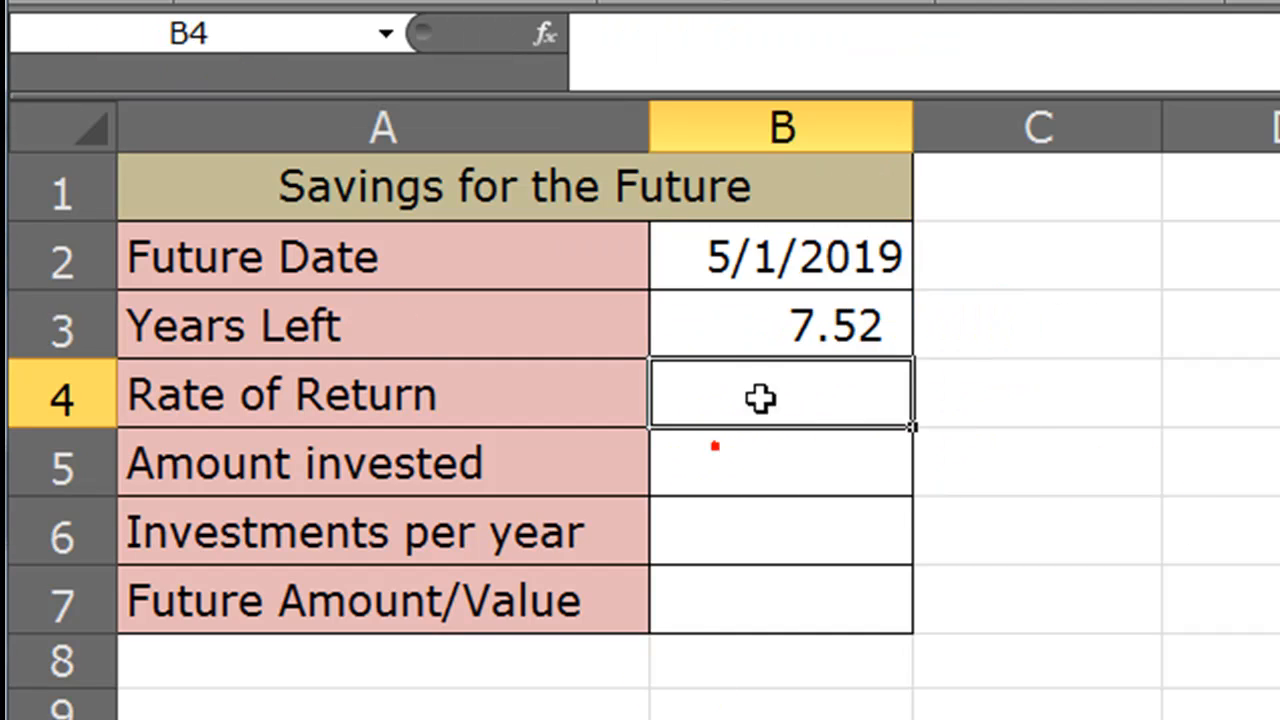
{"action": "mouse_move", "coordinate": [998, 455]}
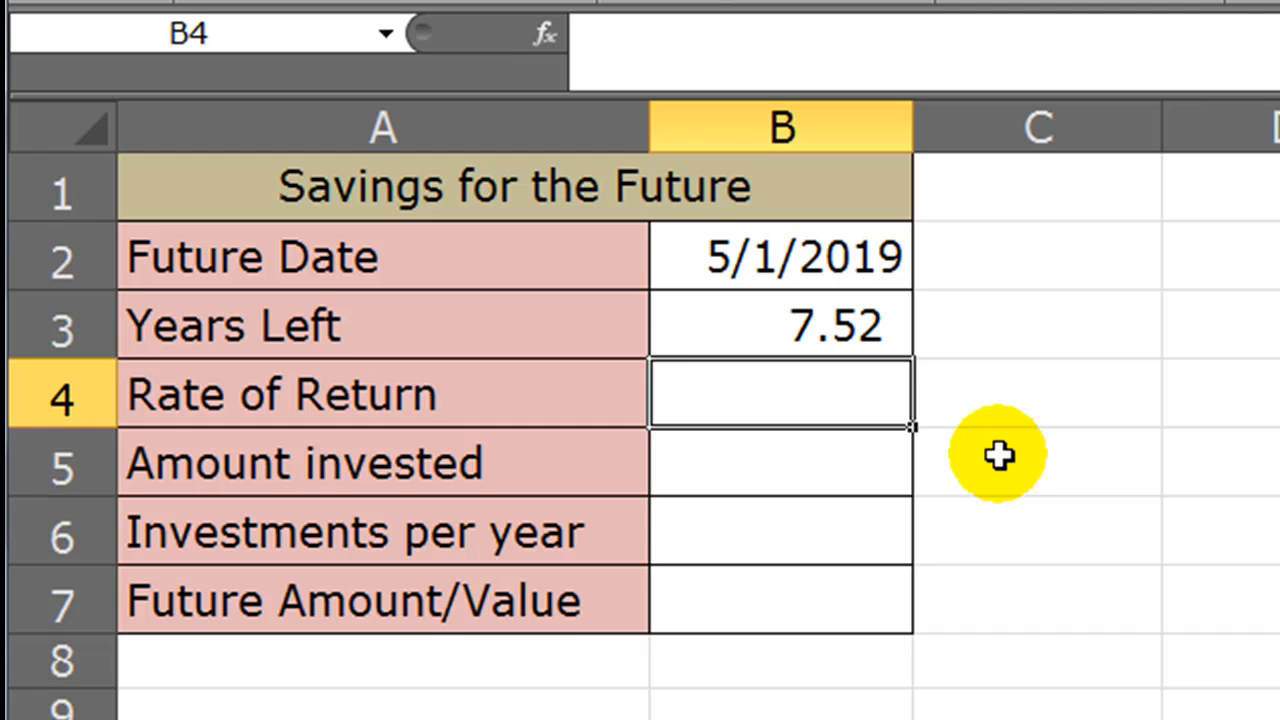
{"action": "mouse_move", "coordinate": [840, 328]}
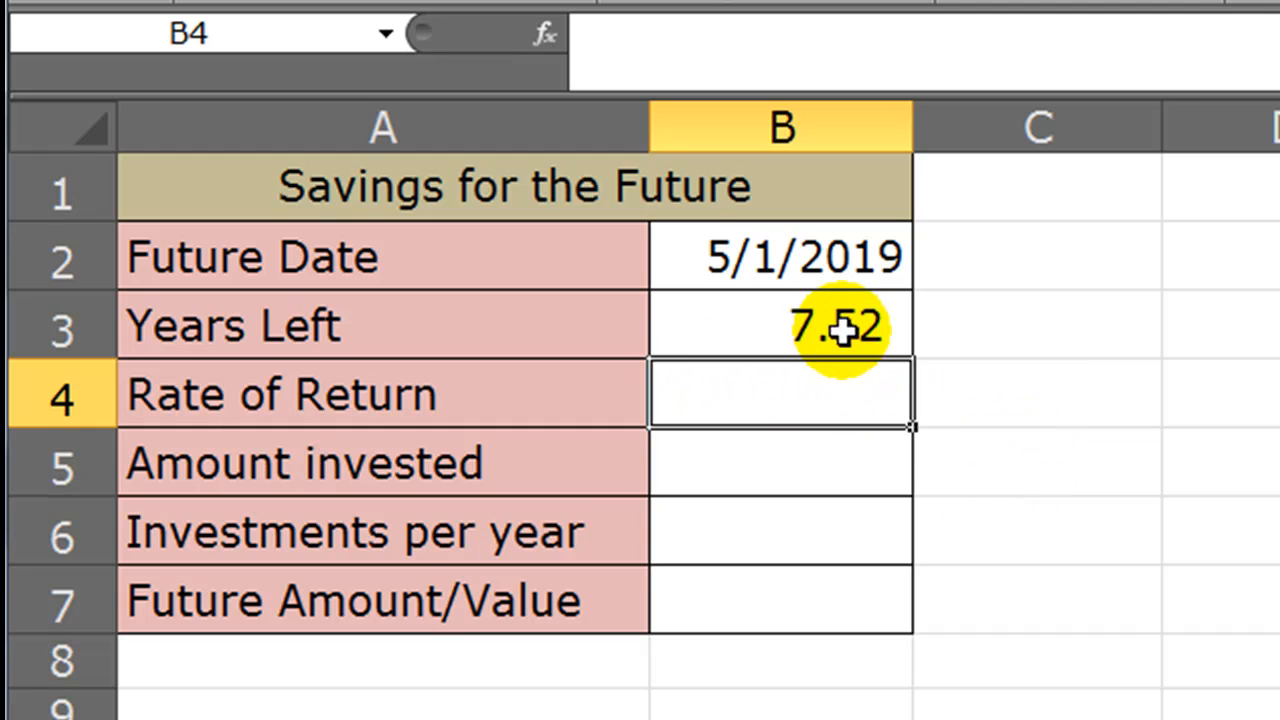
{"action": "mouse_move", "coordinate": [1193, 424]}
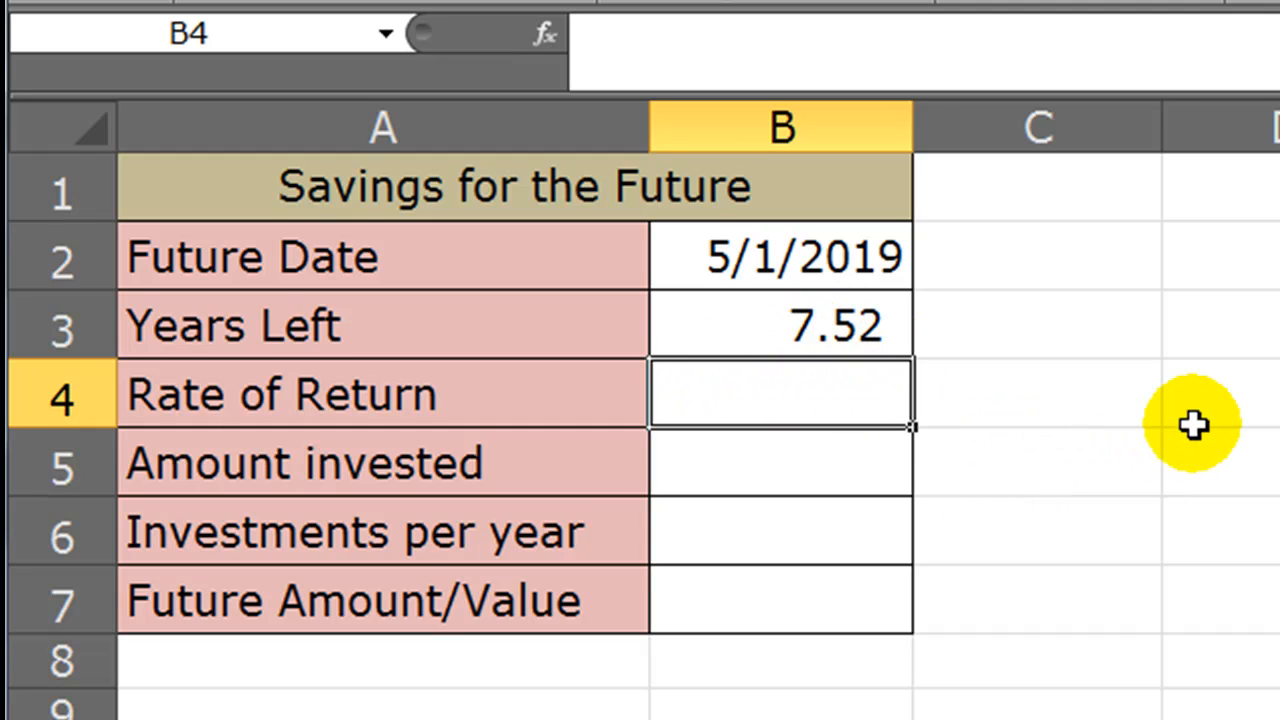
{"action": "type", "text": "8%"}
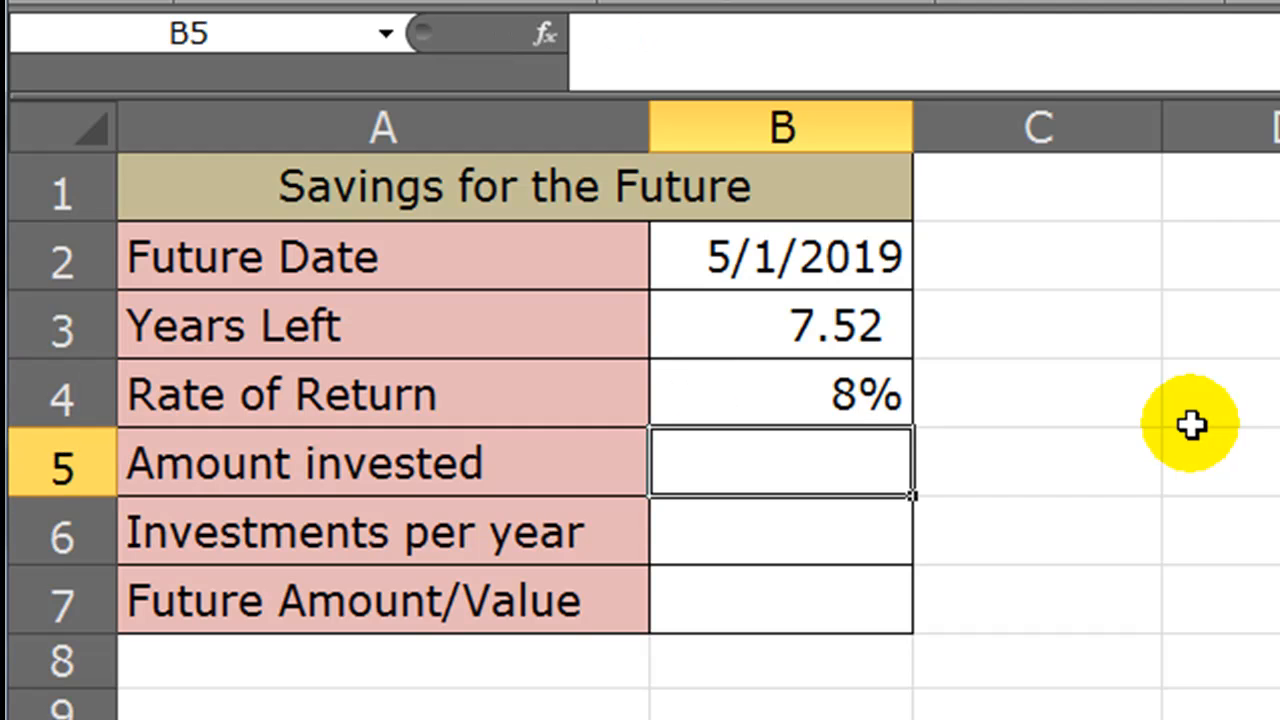
{"action": "mouse_move", "coordinate": [1077, 513]}
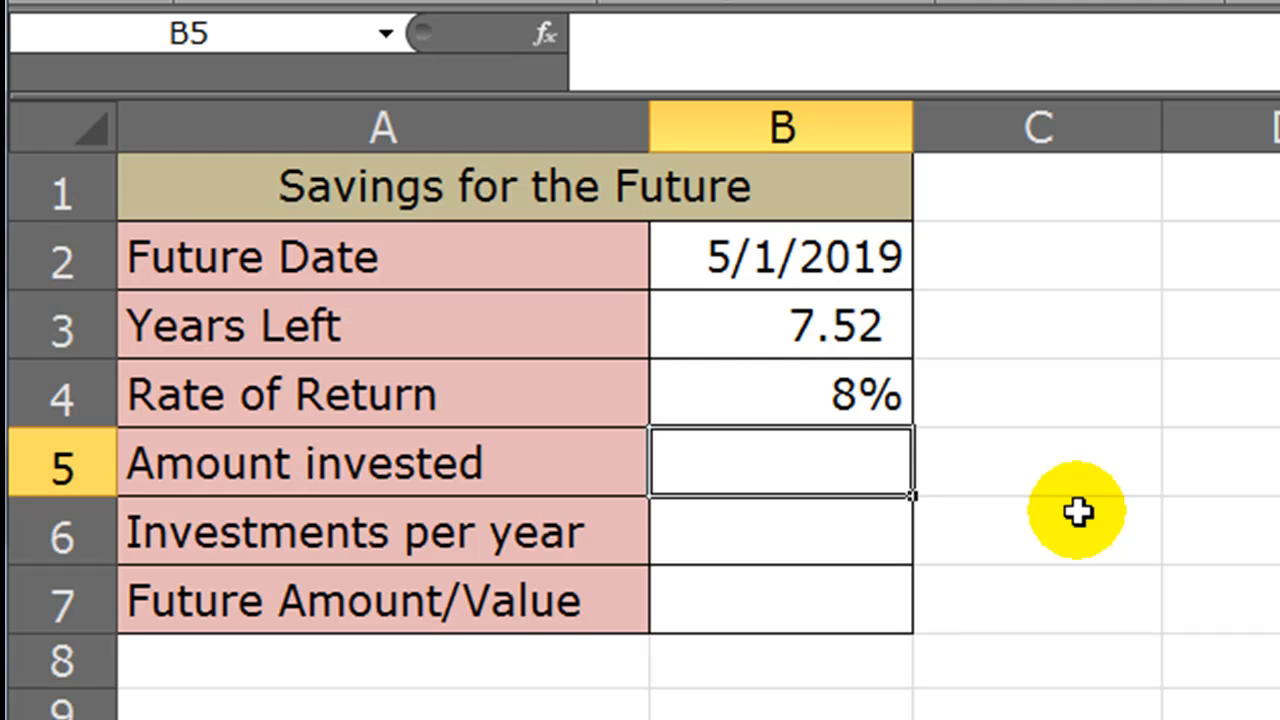
{"action": "type", "text": "200"}
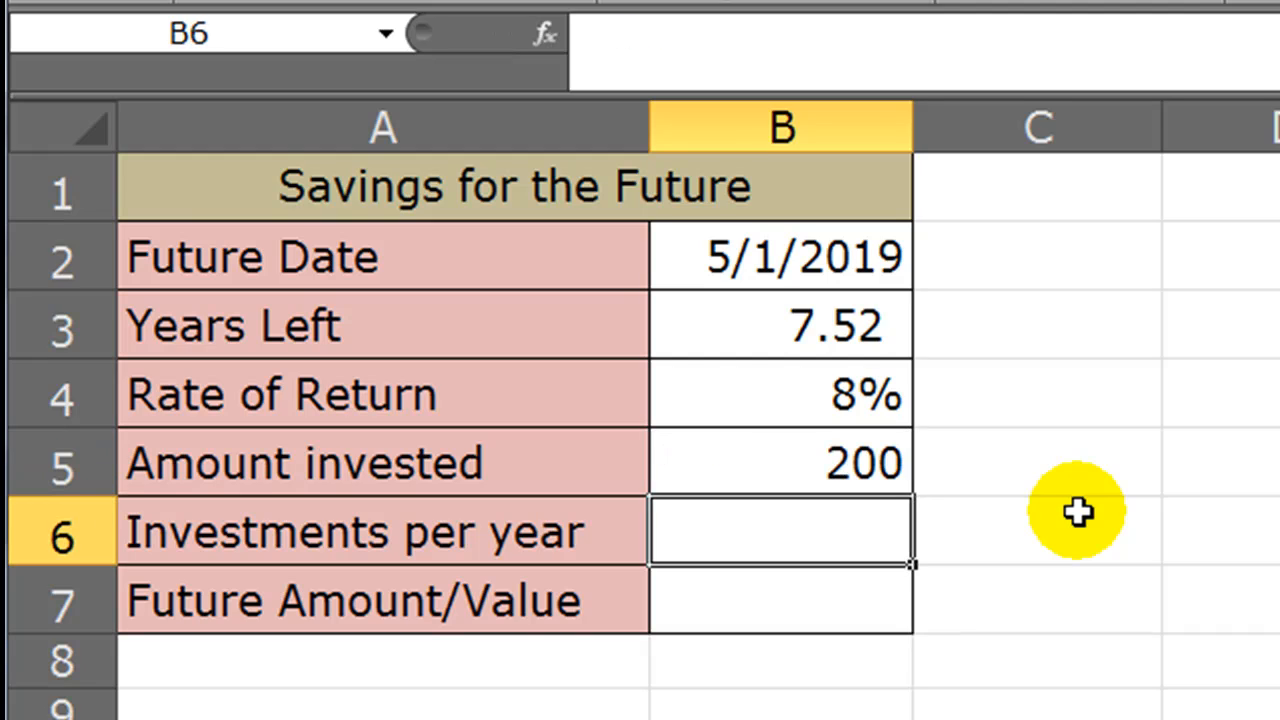
{"action": "mouse_move", "coordinate": [855, 565]}
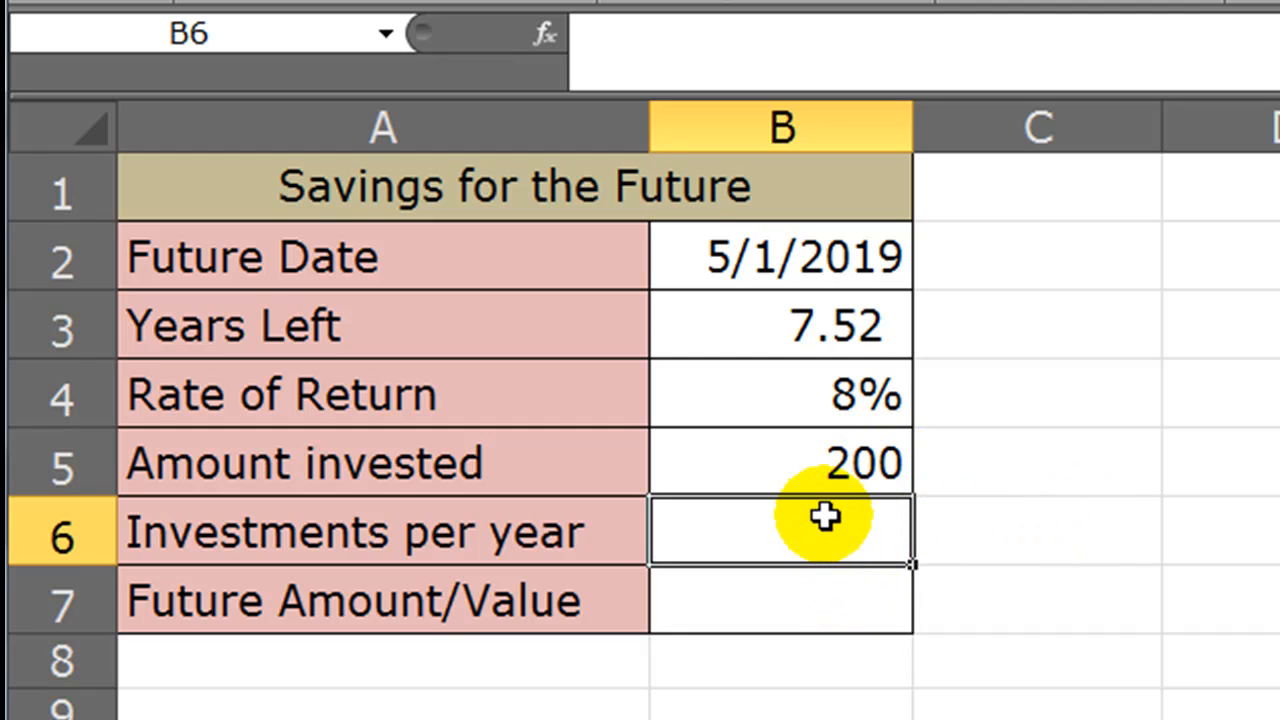
{"action": "type", "text": "12"}
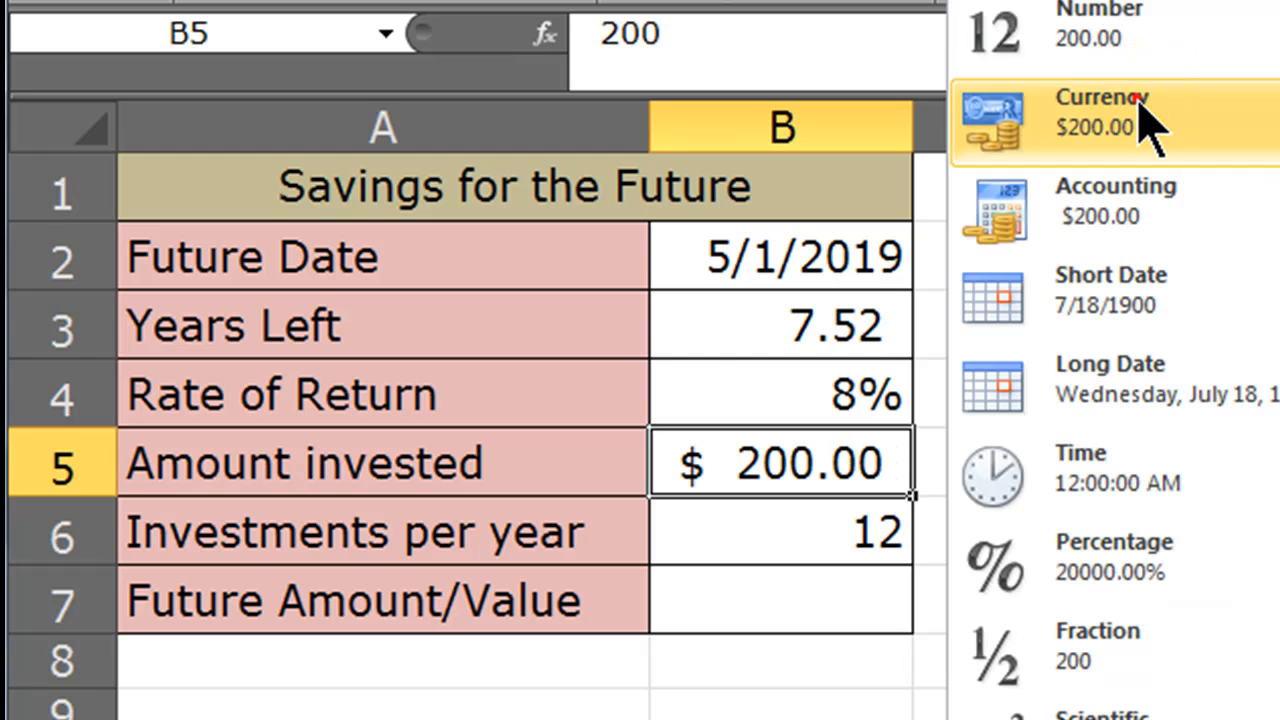
{"action": "left_click", "coordinate": [1100, 120]}
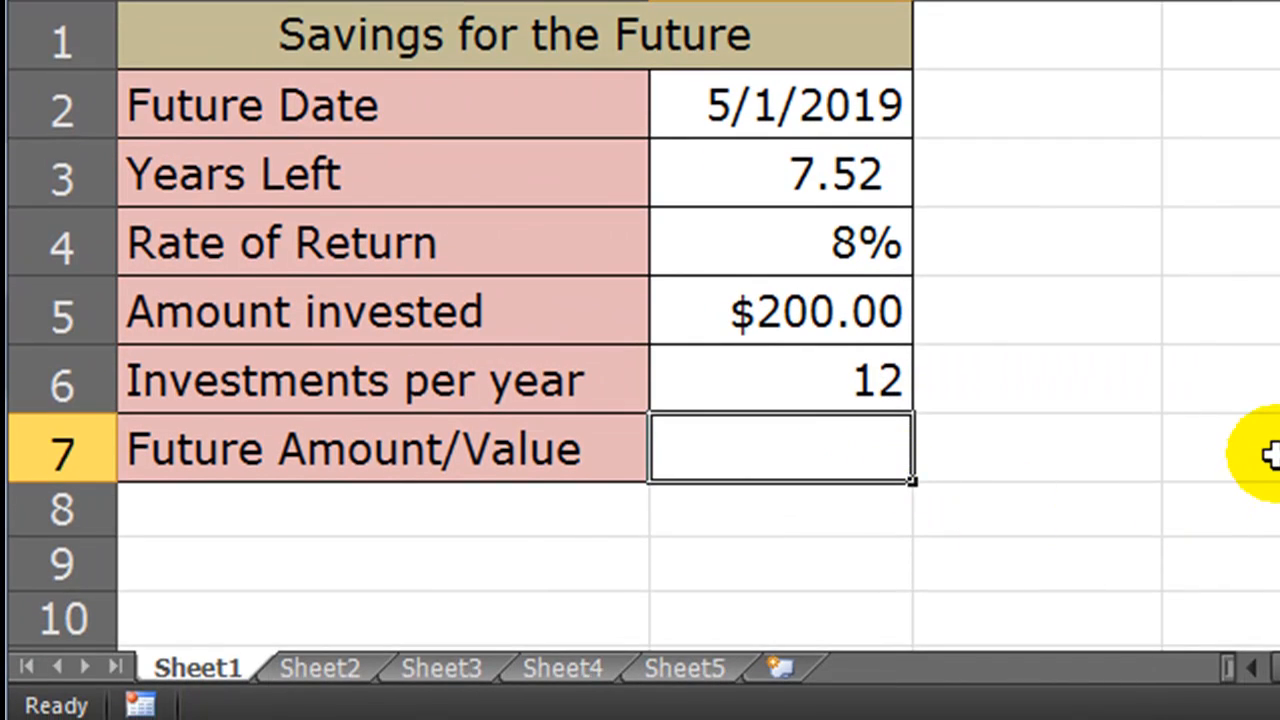
- Build =fv(B4/B6,B6,-B5) in the Future Amount/Value cell B7
{"action": "type", "text": "="}
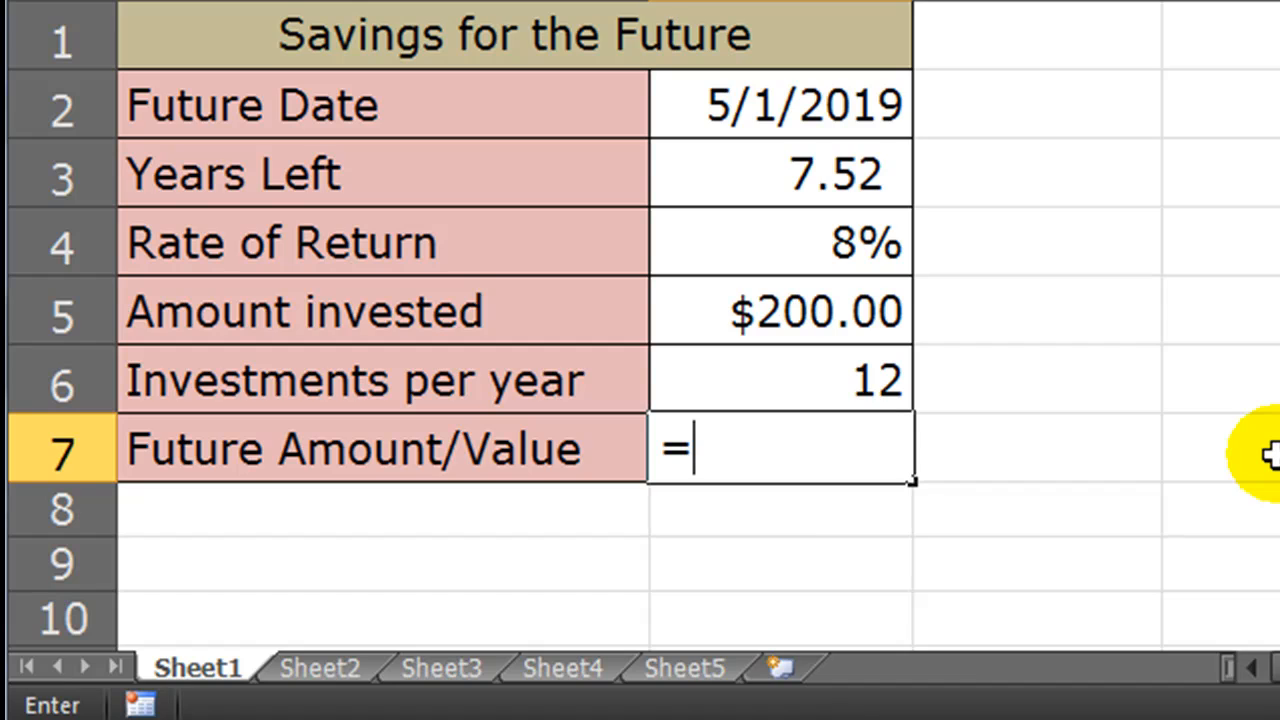
{"action": "type", "text": "fv("}
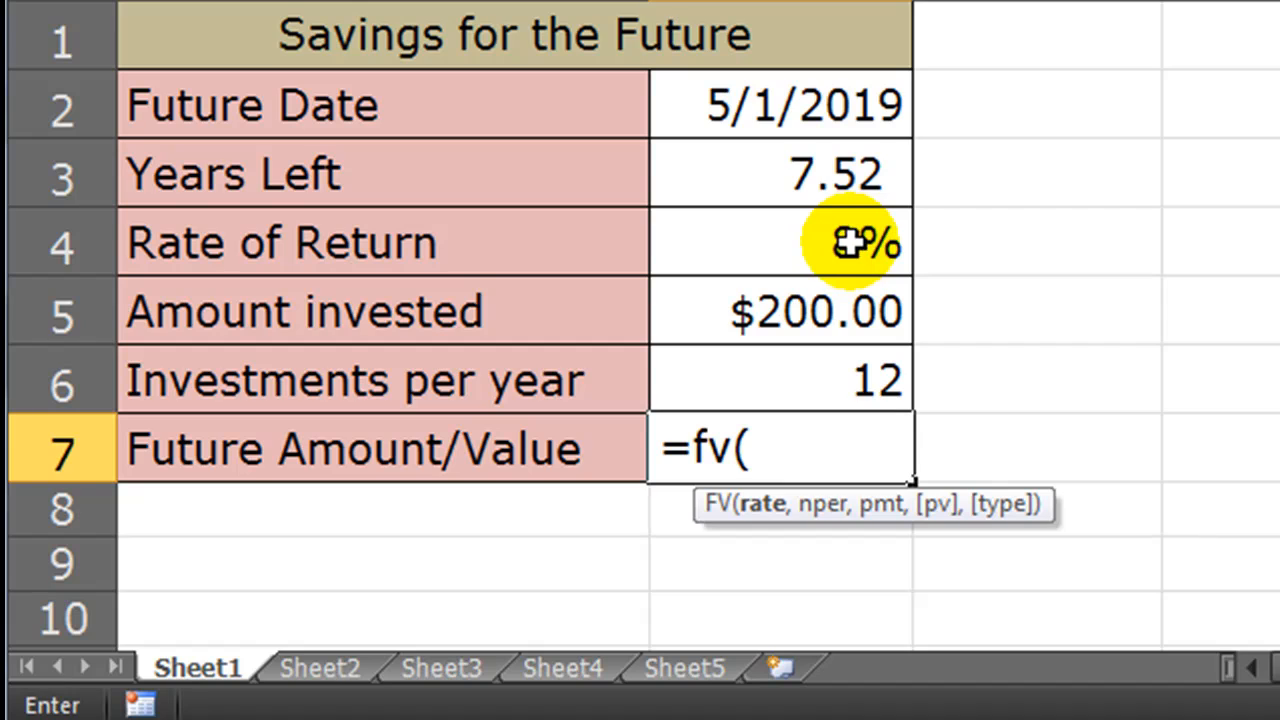
{"action": "left_click", "coordinate": [780, 242]}
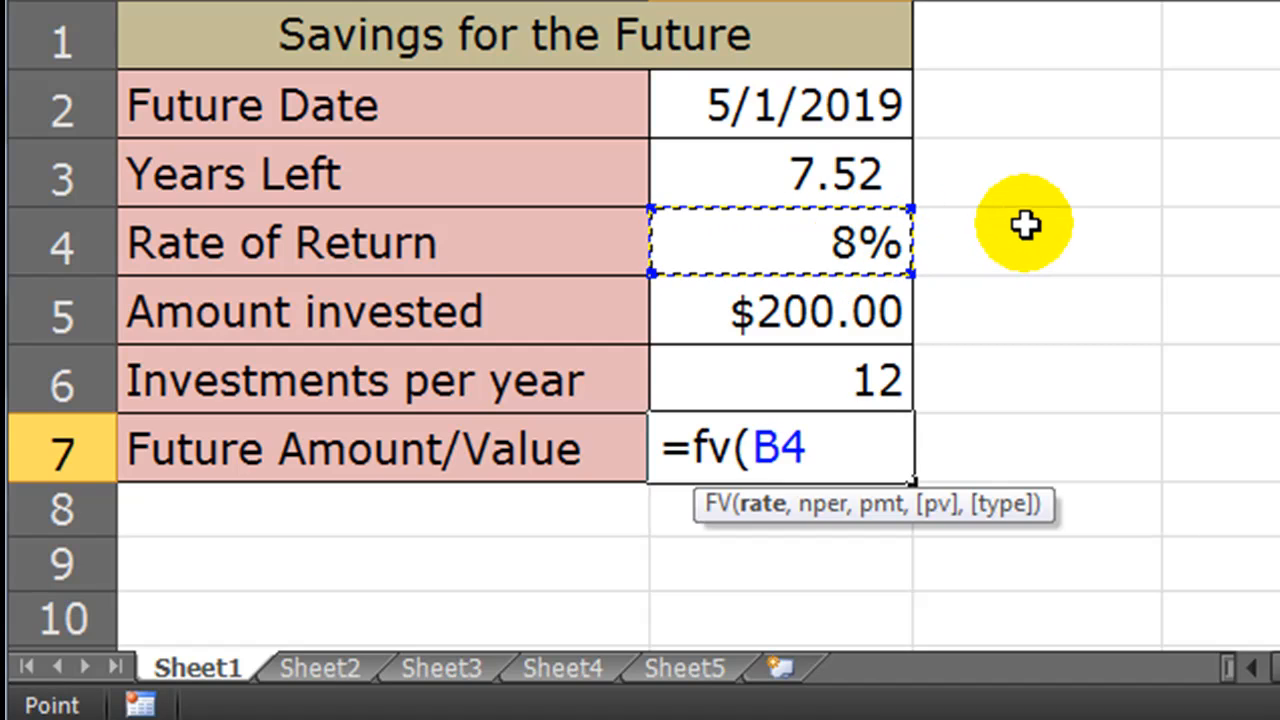
{"action": "type", "text": "/"}
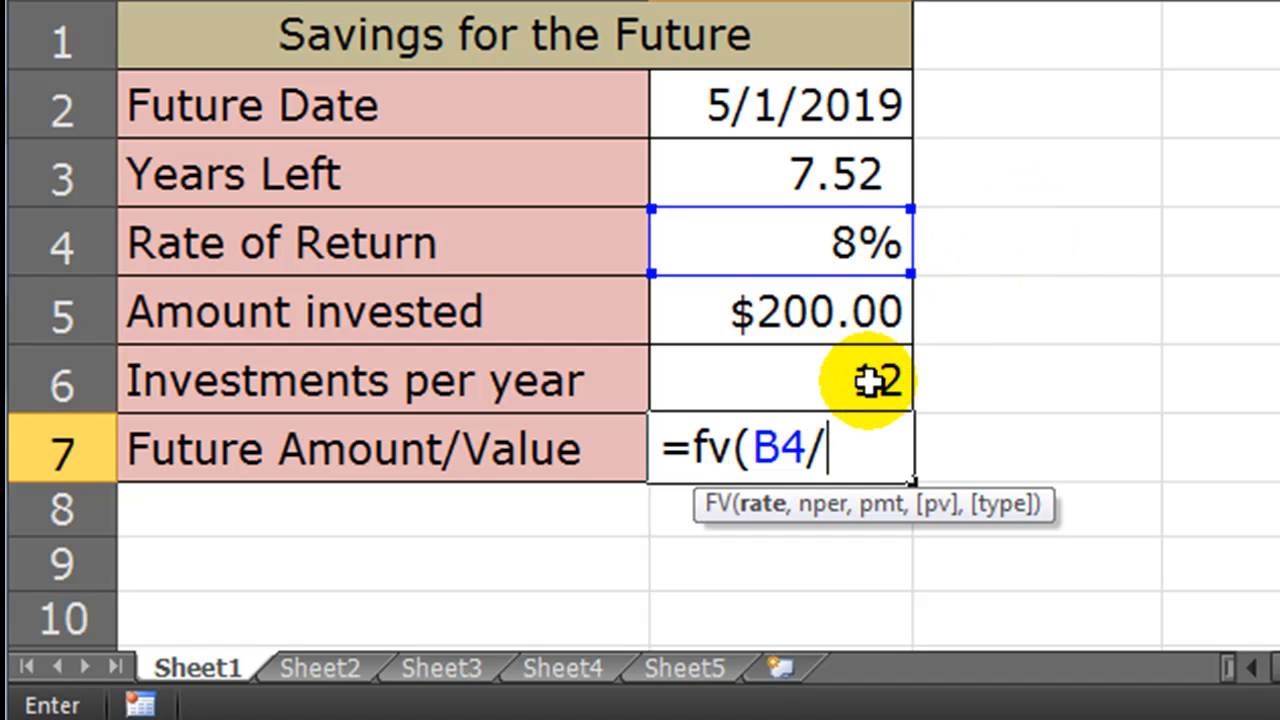
{"action": "left_click", "coordinate": [780, 380]}
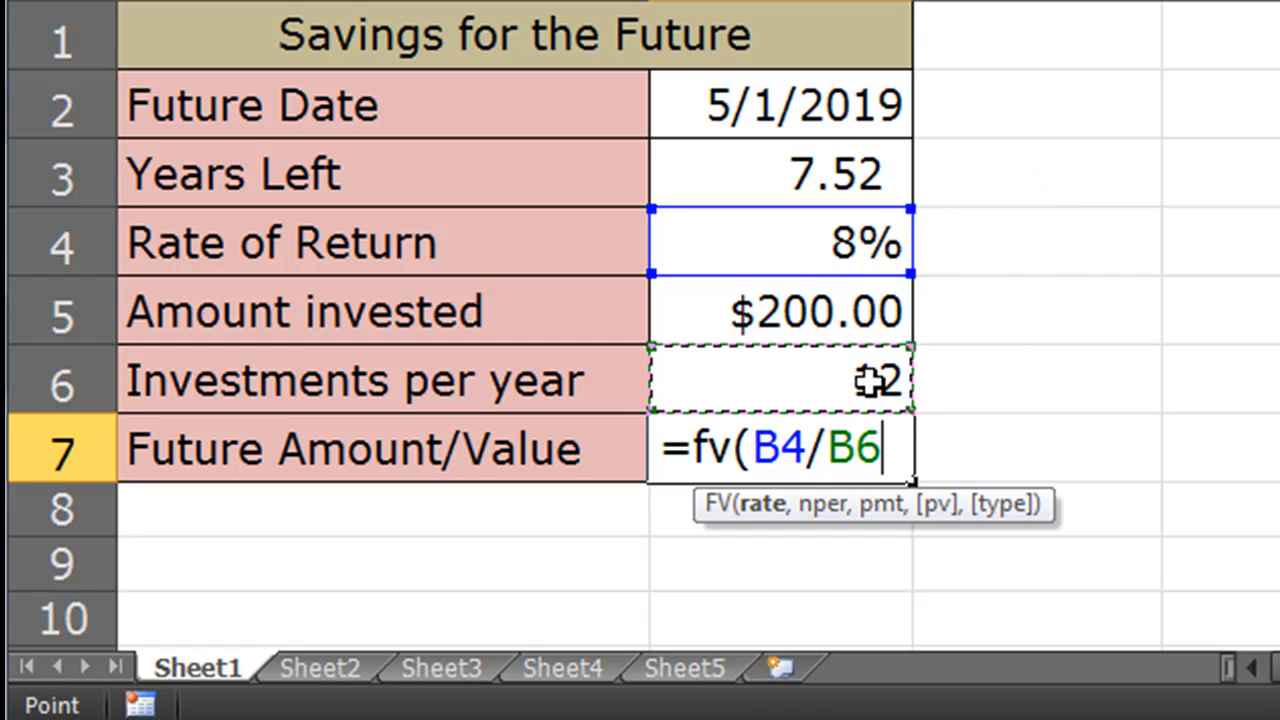
{"action": "type", "text": ","}
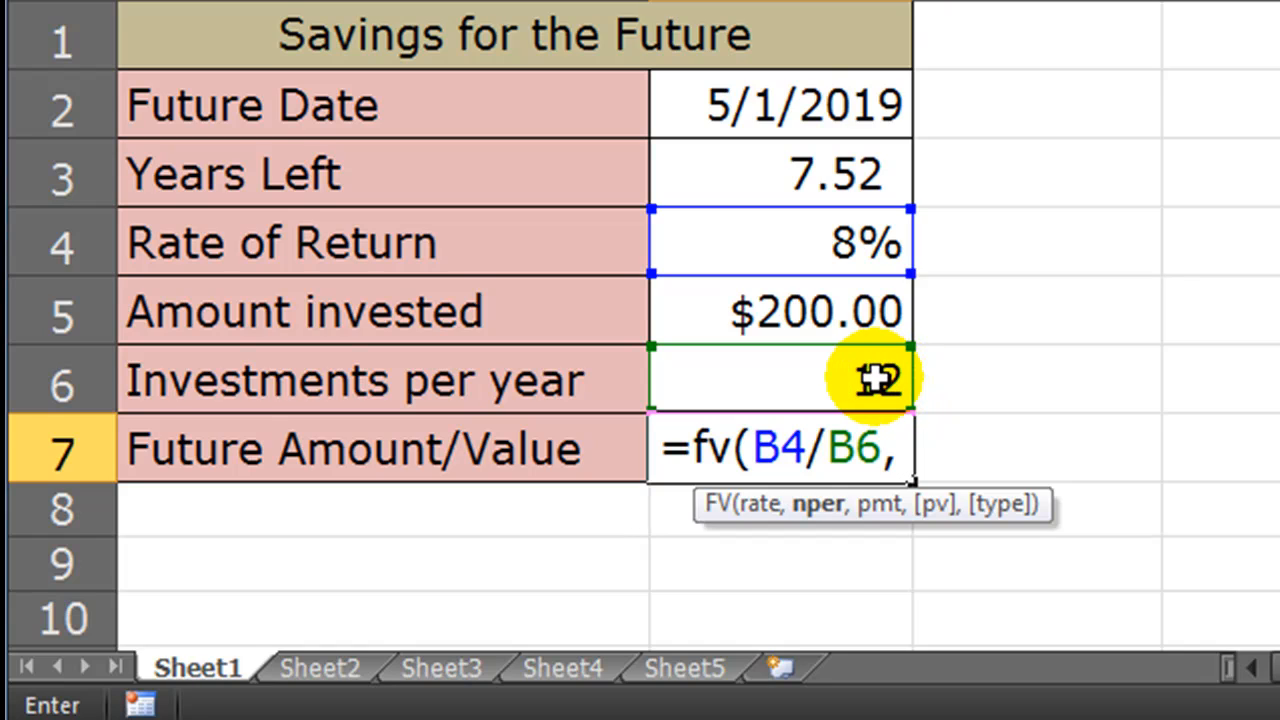
{"action": "left_click", "coordinate": [780, 380]}
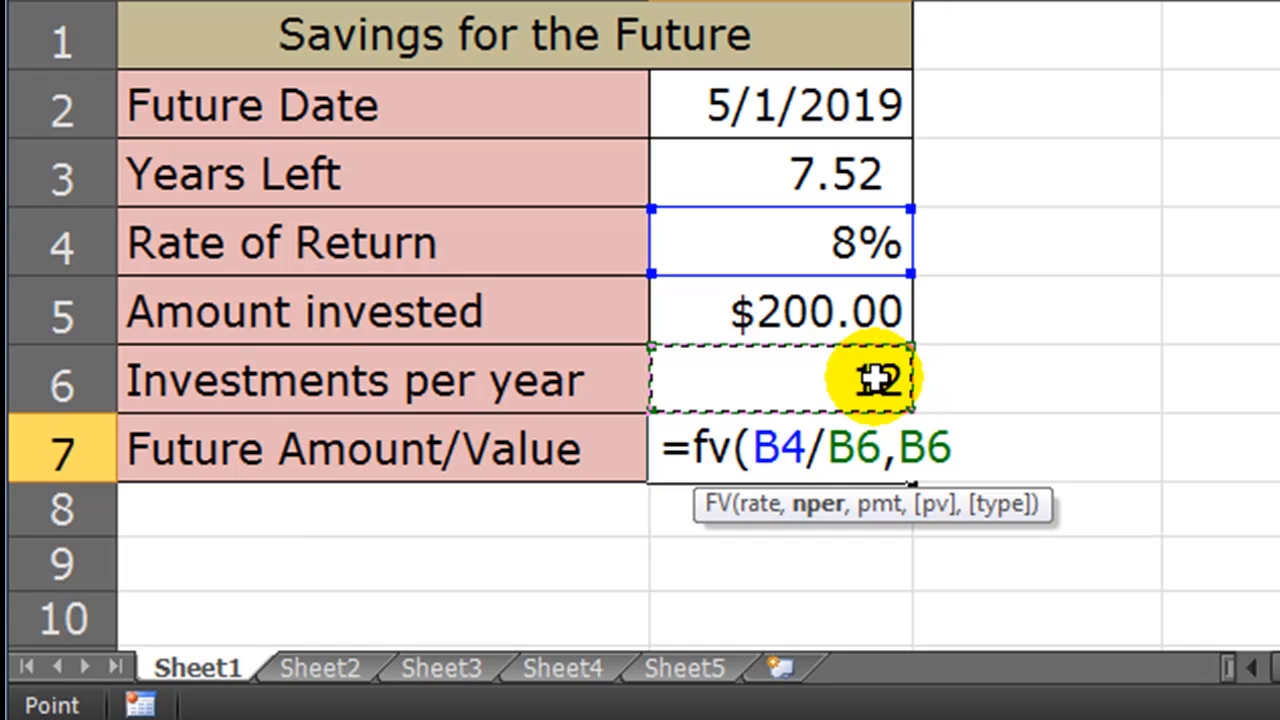
{"action": "type", "text": ","}
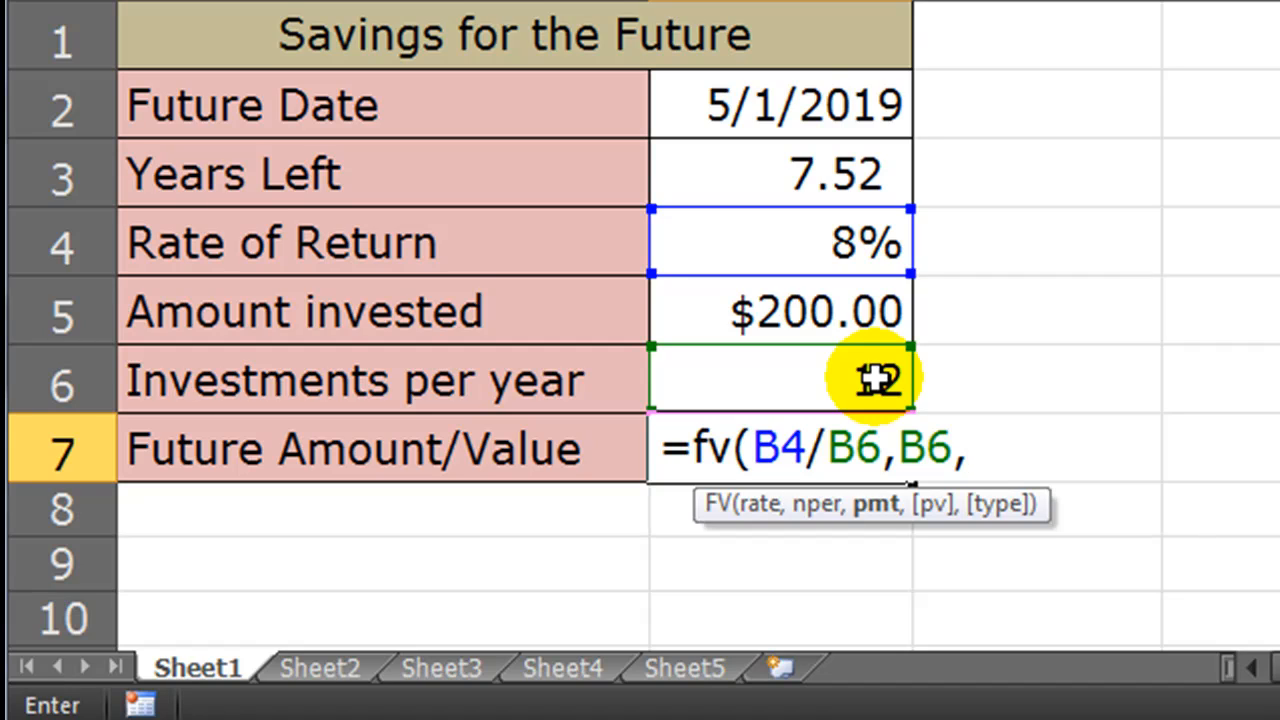
{"action": "type", "text": "-"}
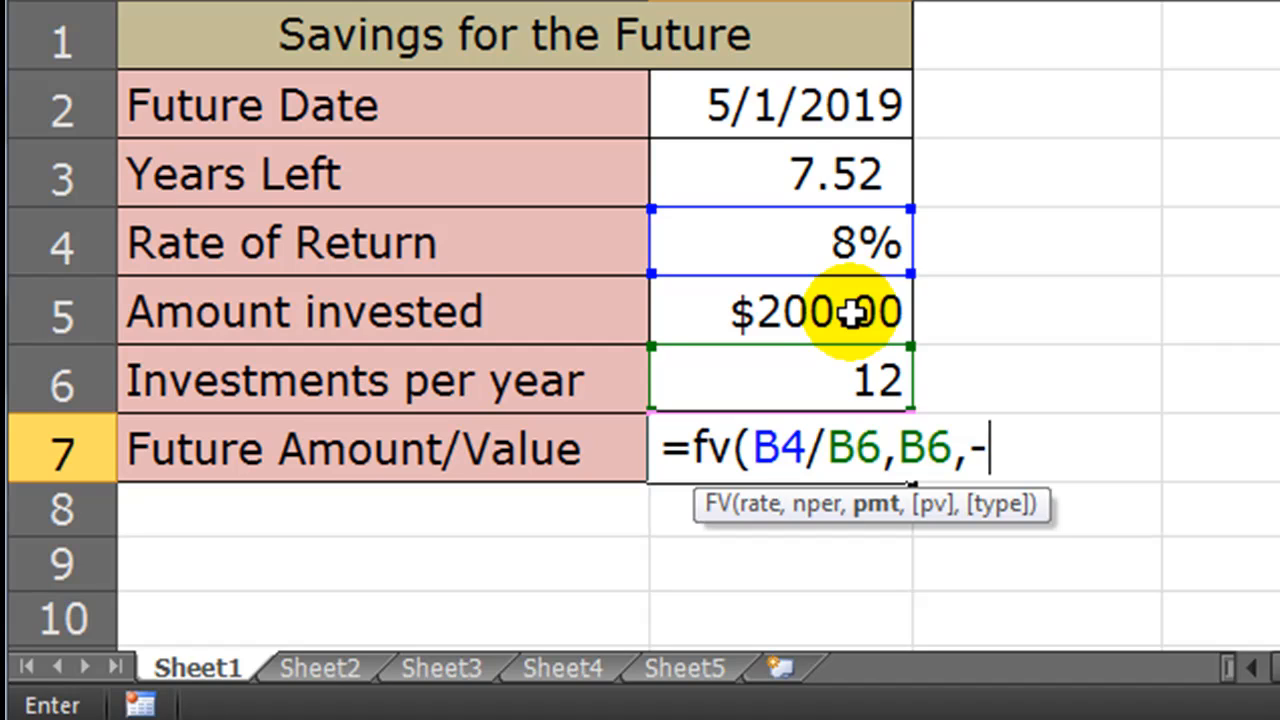
{"action": "left_click", "coordinate": [780, 311]}
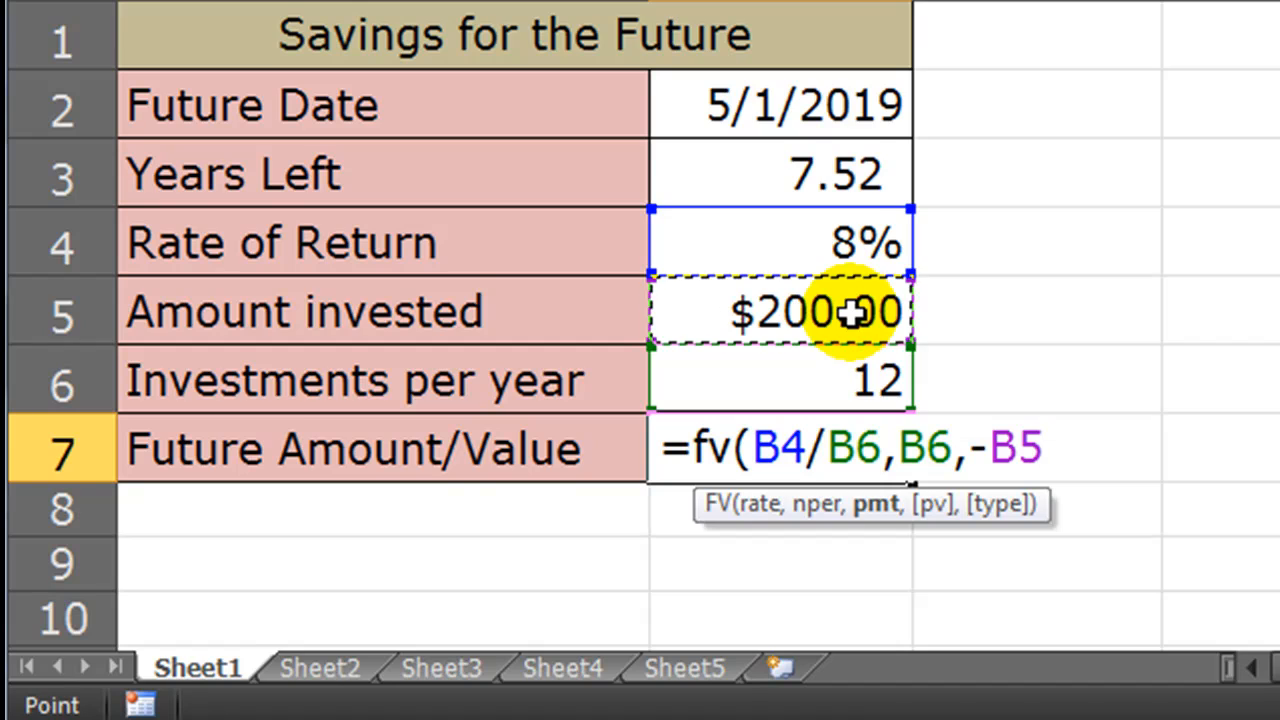
{"action": "mouse_move", "coordinate": [1260, 400]}
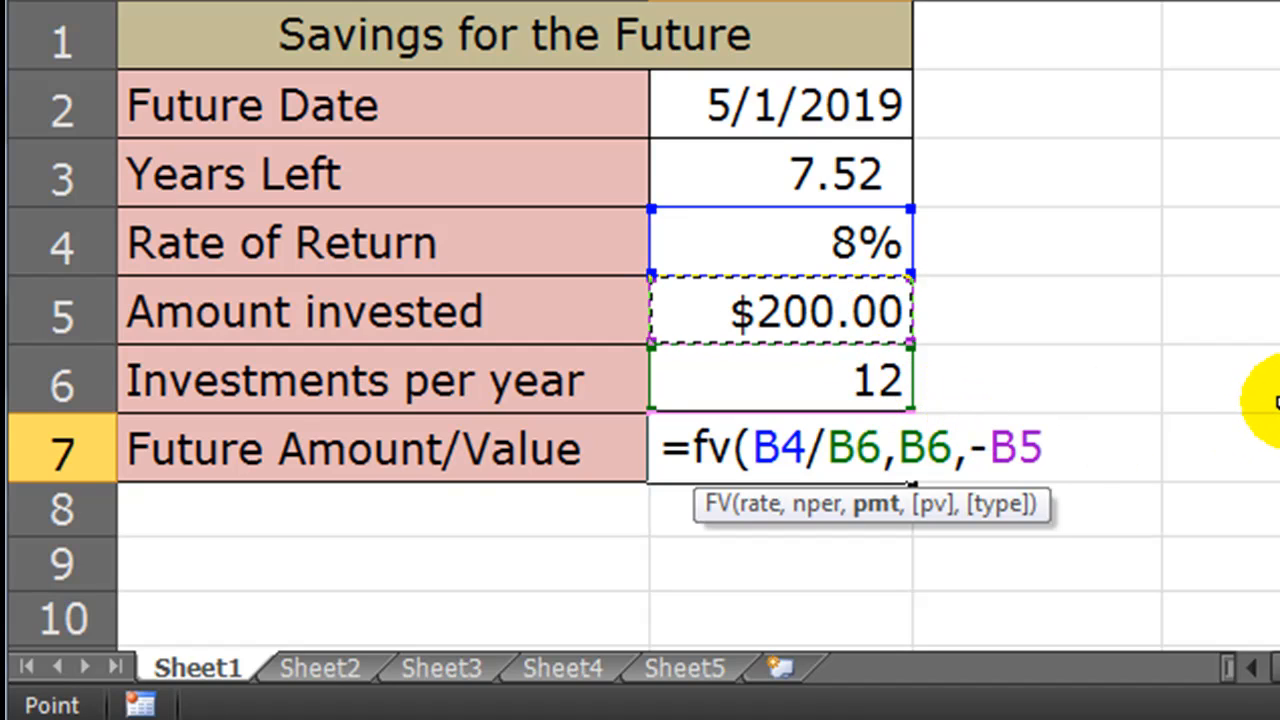
{"action": "type", "text": ")"}
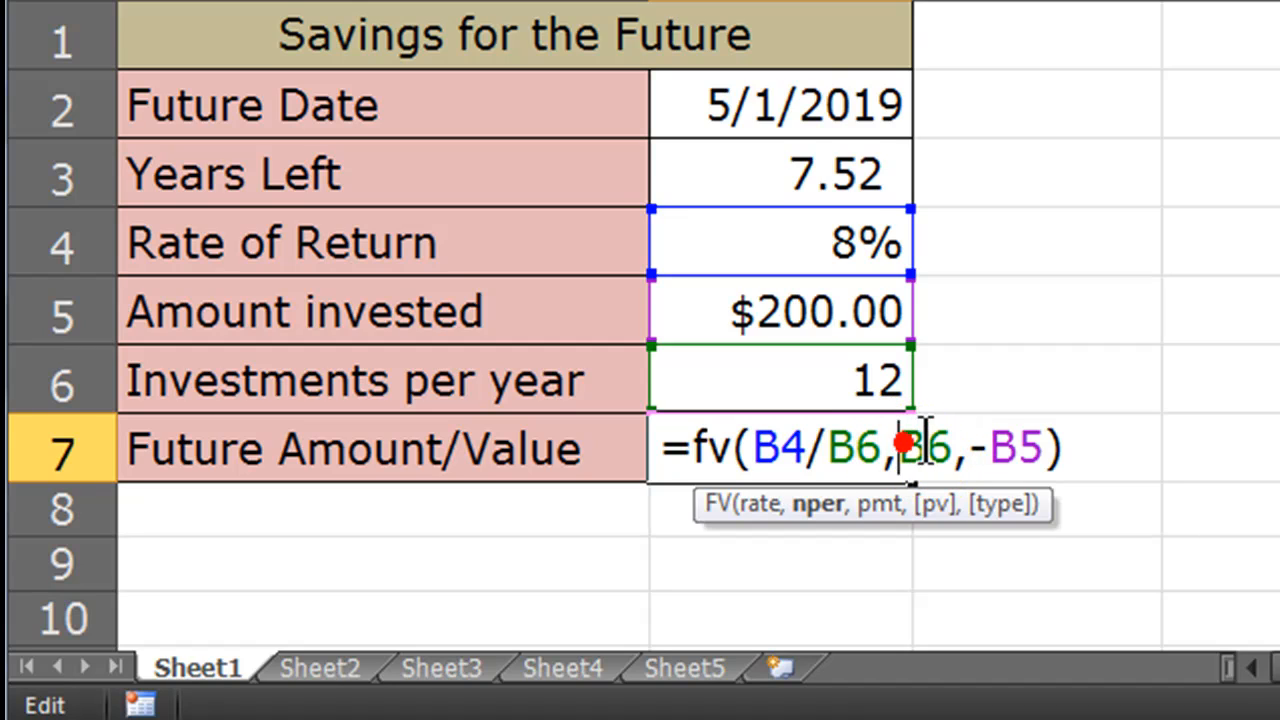
- Change the period argument to B3*B6 and confirm, giving $24,645.71
{"action": "left_click", "coordinate": [810, 173]}
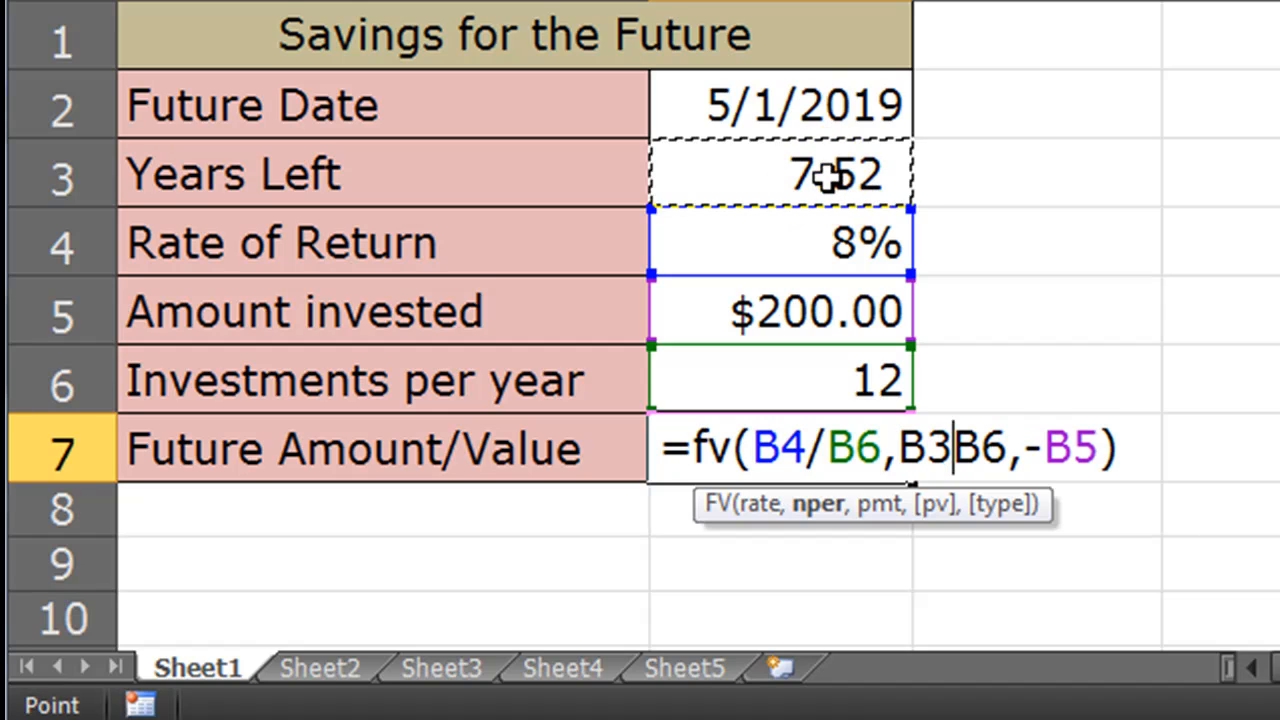
{"action": "type", "text": "*"}
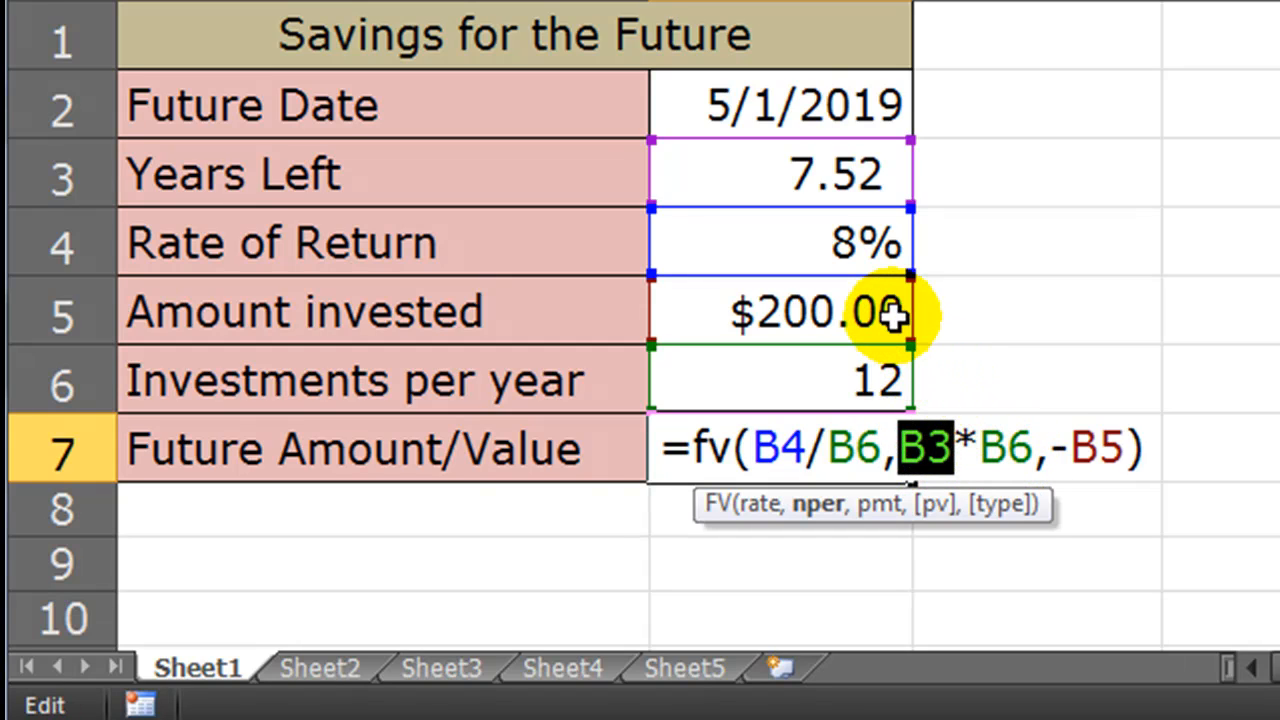
{"action": "mouse_move", "coordinate": [865, 170]}
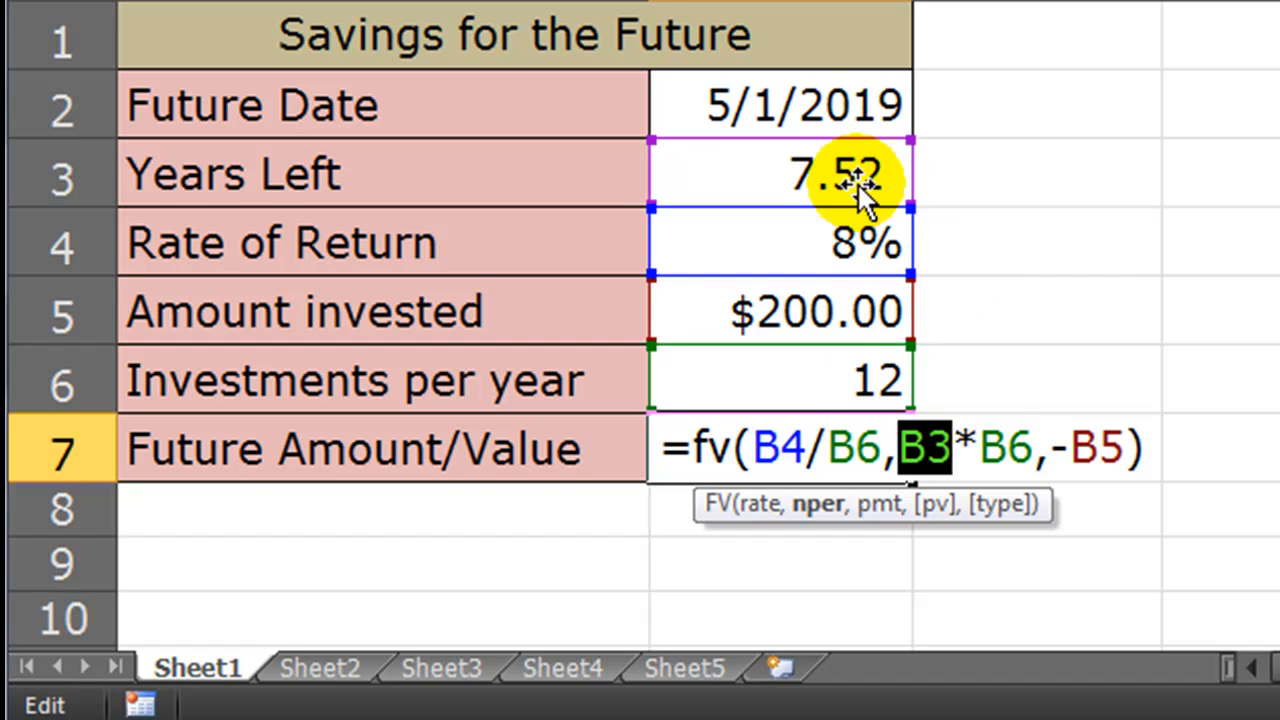
{"action": "mouse_move", "coordinate": [955, 447]}
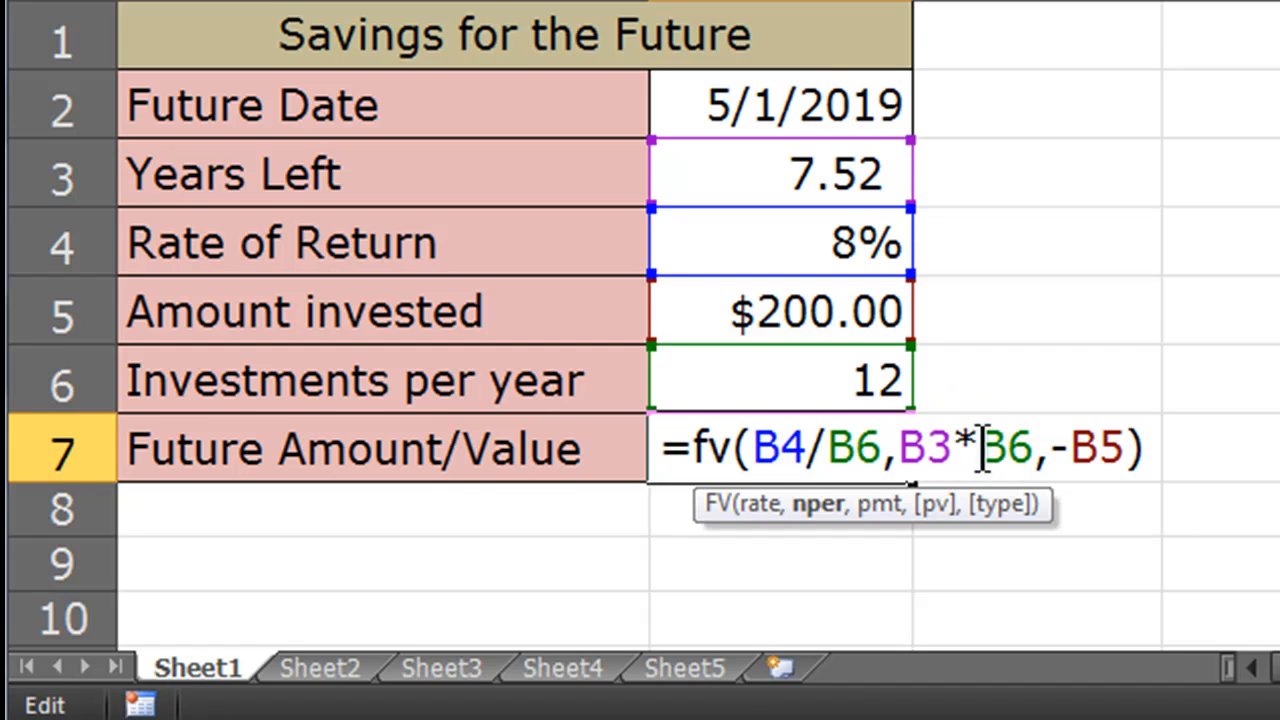
{"action": "double_click", "coordinate": [1005, 447]}
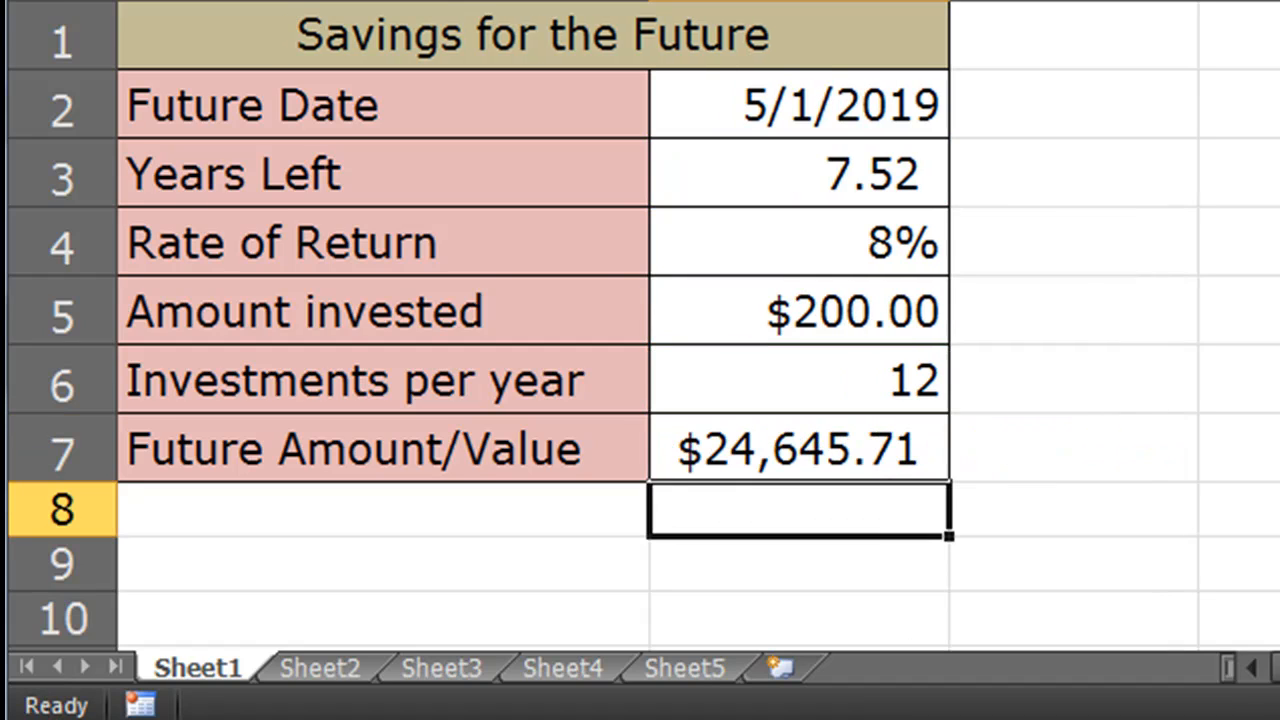
{"action": "mouse_move", "coordinate": [987, 481]}
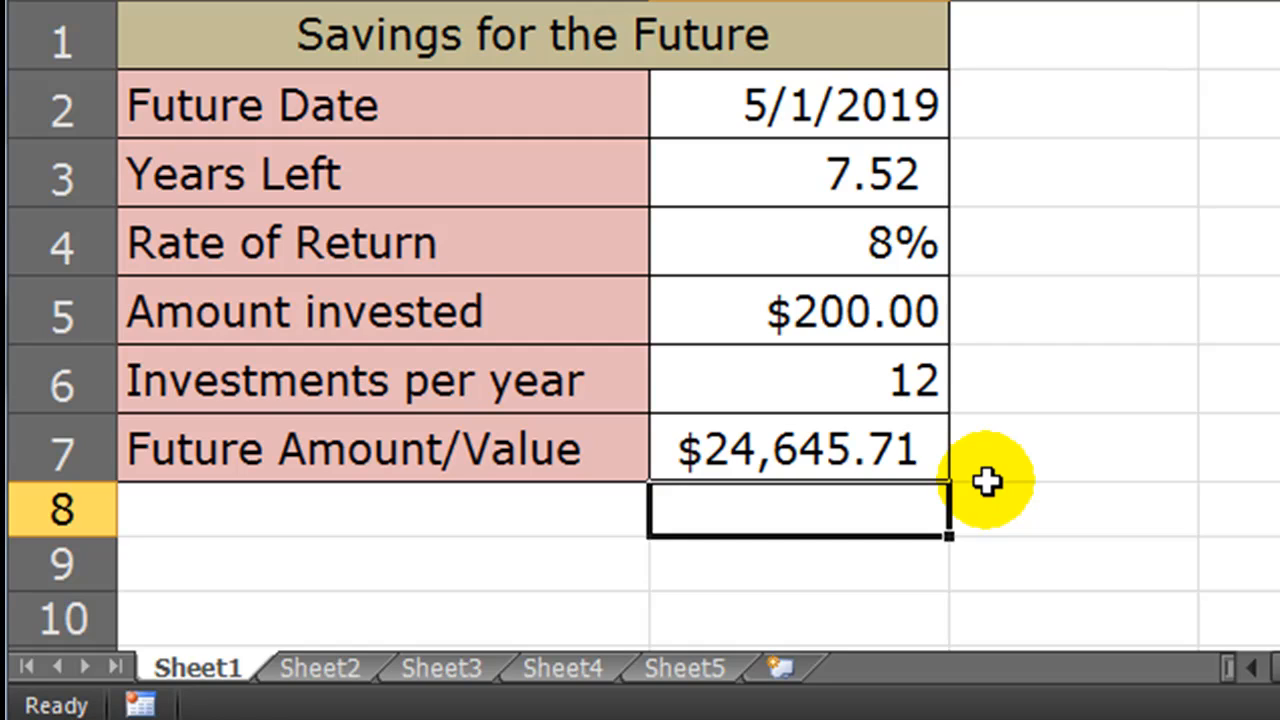
{"action": "mouse_move", "coordinate": [950, 318]}
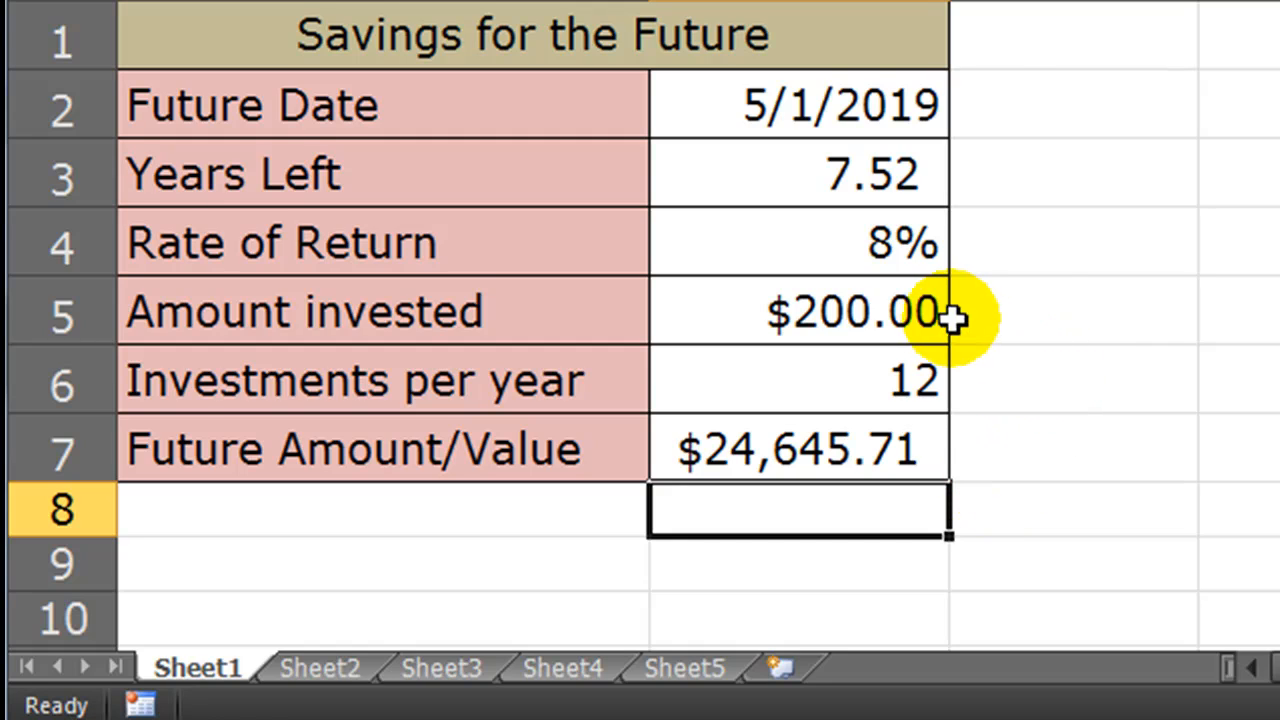
{"action": "mouse_move", "coordinate": [925, 180]}
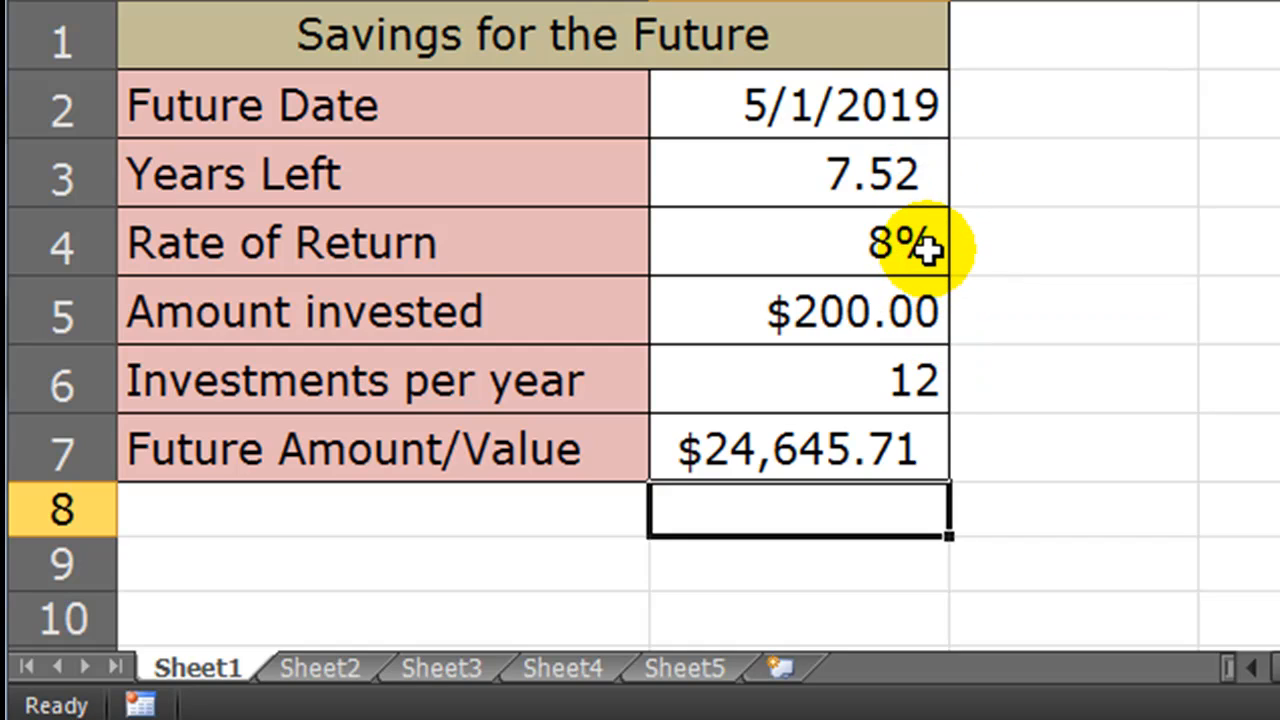
{"action": "mouse_move", "coordinate": [920, 430]}
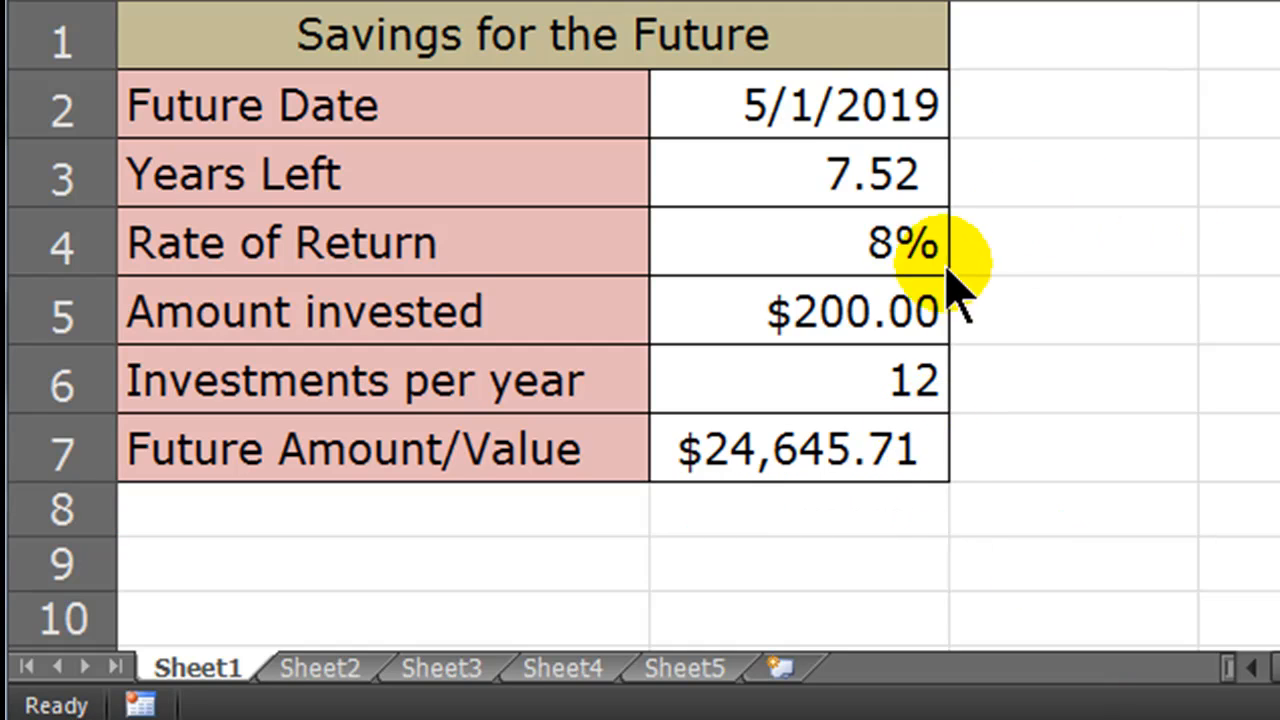
{"action": "left_click", "coordinate": [798, 380]}
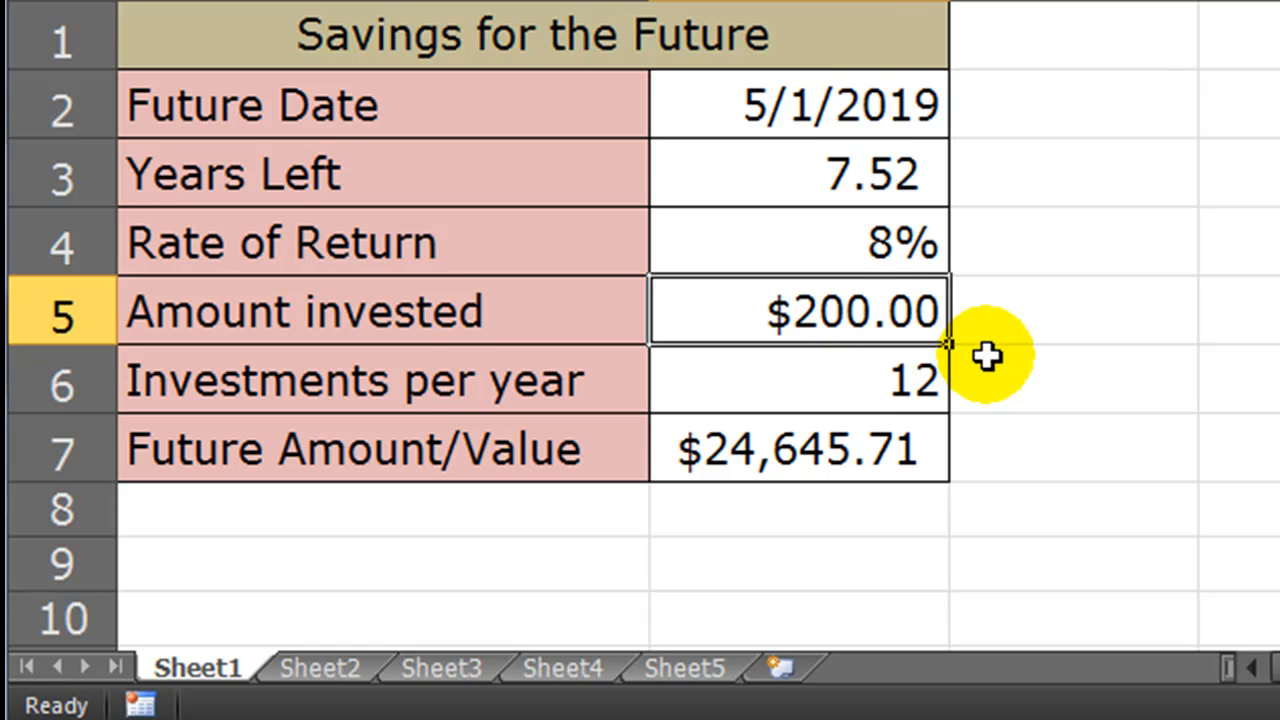
- Try 4 investments per year and 1000 invested
{"action": "left_click", "coordinate": [797, 380]}
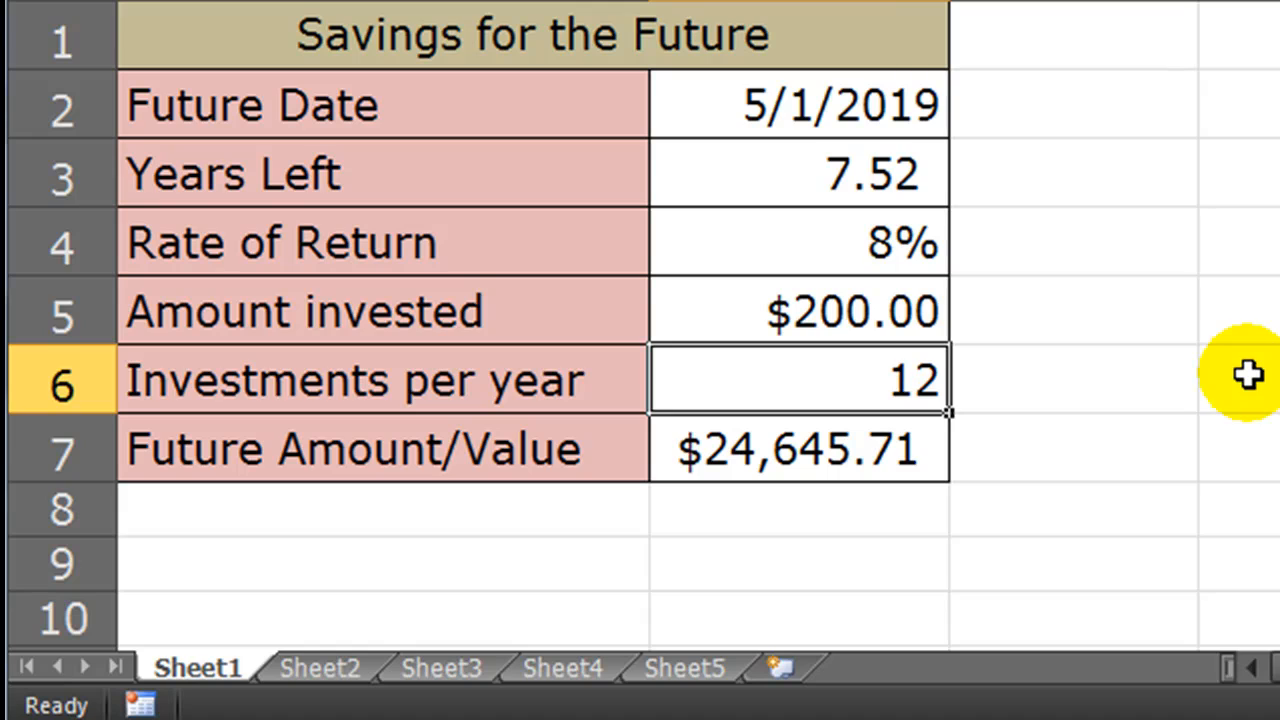
{"action": "type", "text": "4"}
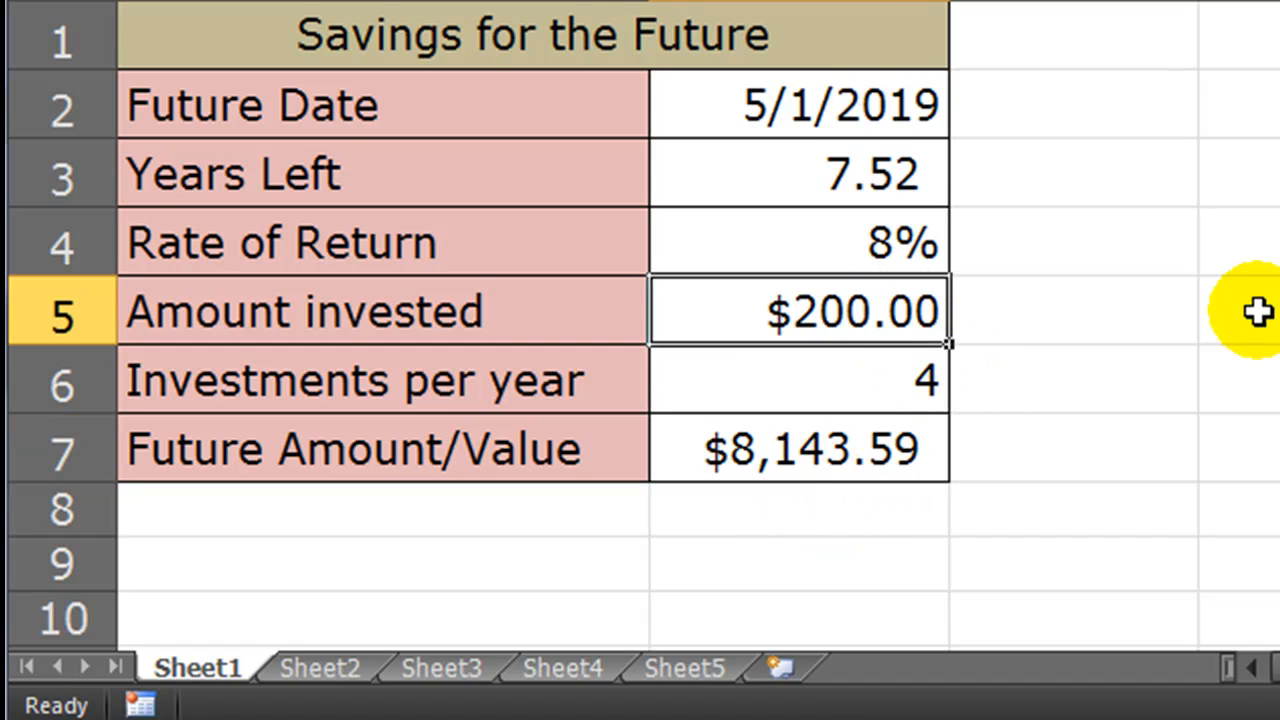
{"action": "type", "text": "1000"}
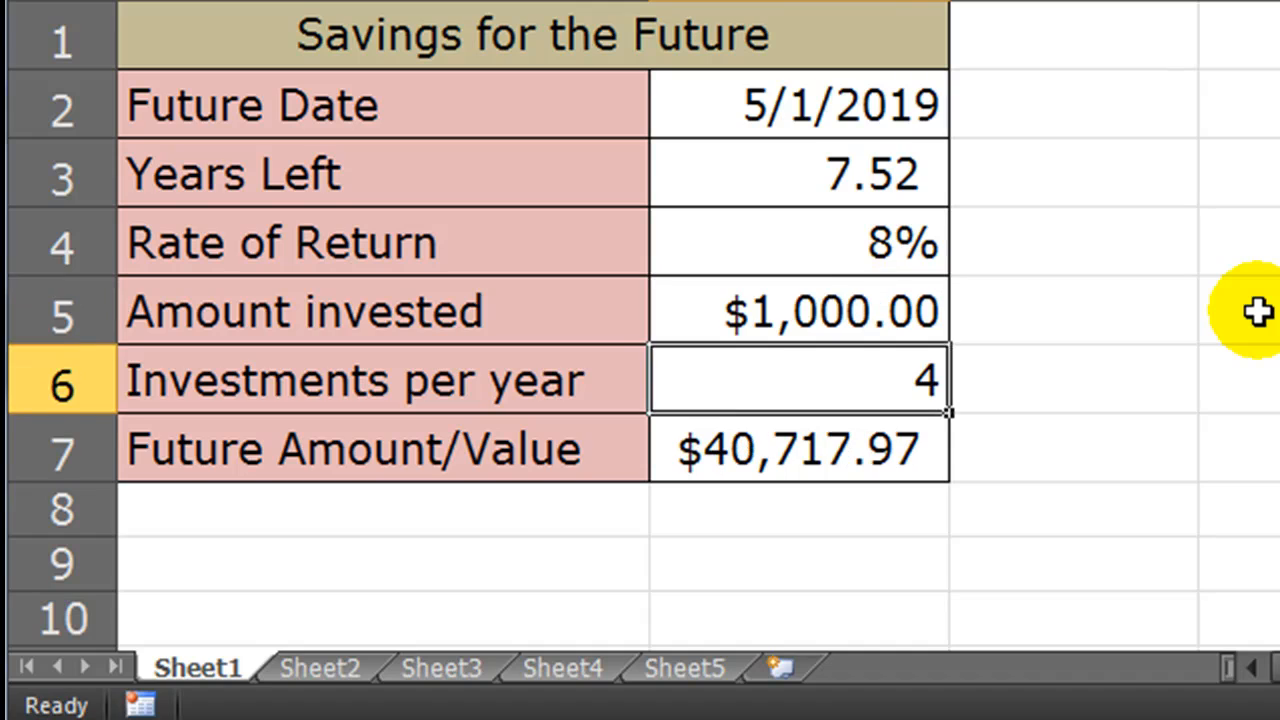
{"action": "mouse_move", "coordinate": [1075, 350]}
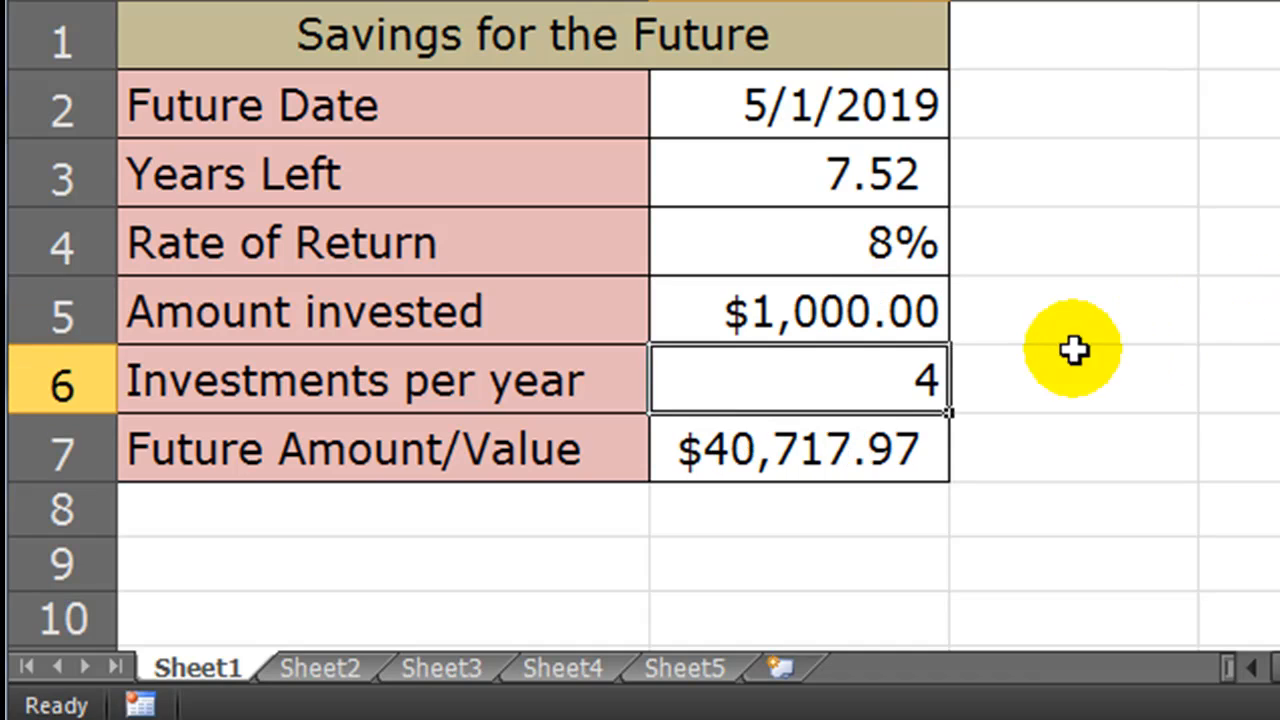
{"action": "mouse_move", "coordinate": [910, 180]}
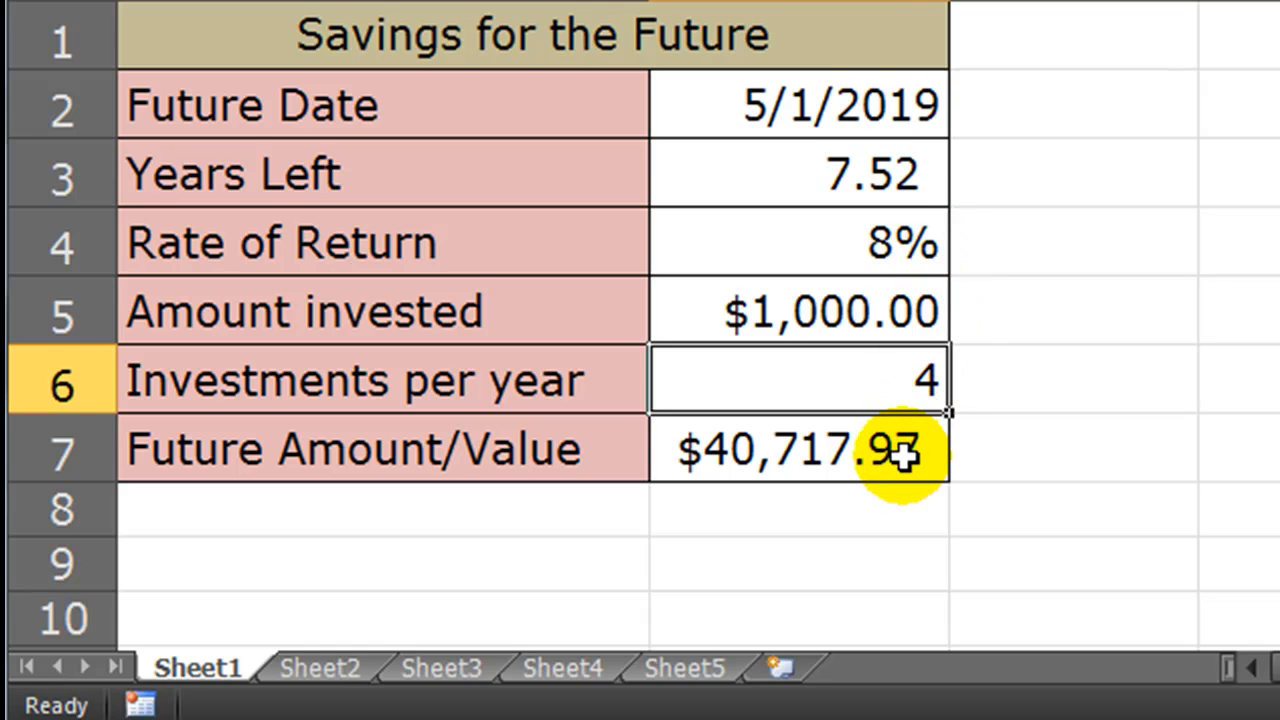
- Enter $60 invested with 52 investments per year, yielding $32,148.51
{"action": "left_click", "coordinate": [797, 311]}
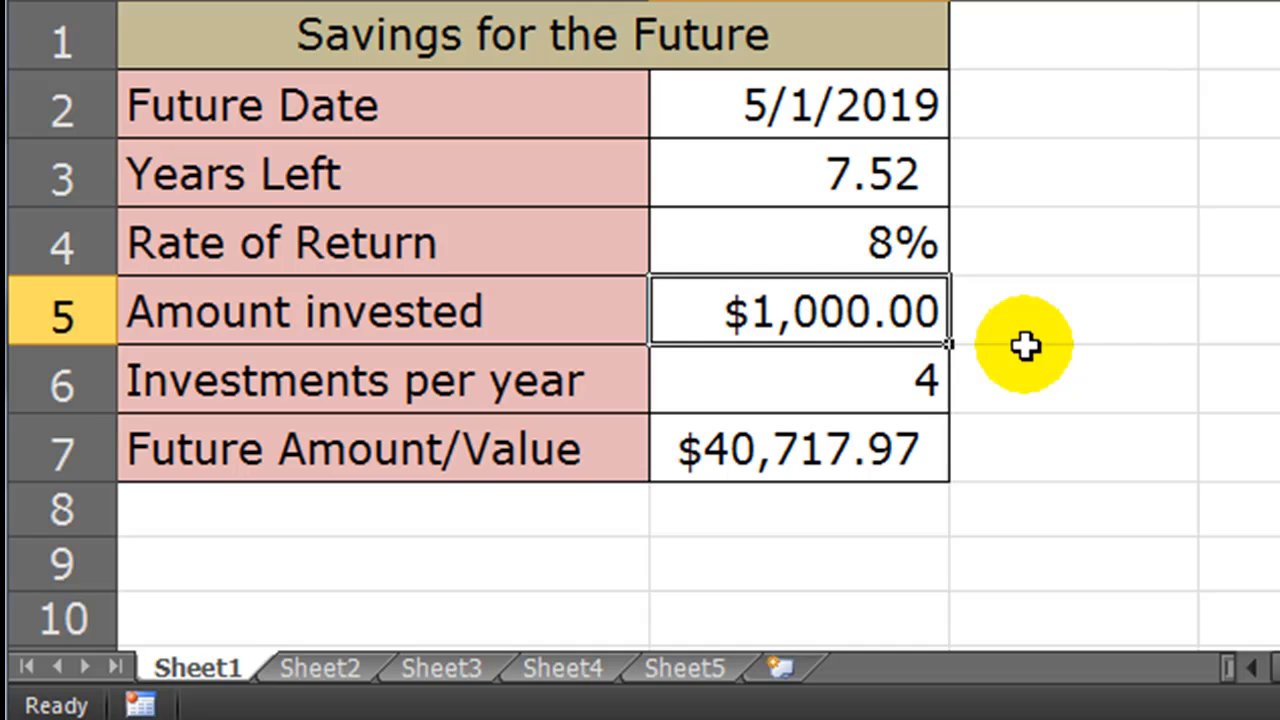
{"action": "mouse_move", "coordinate": [1057, 337]}
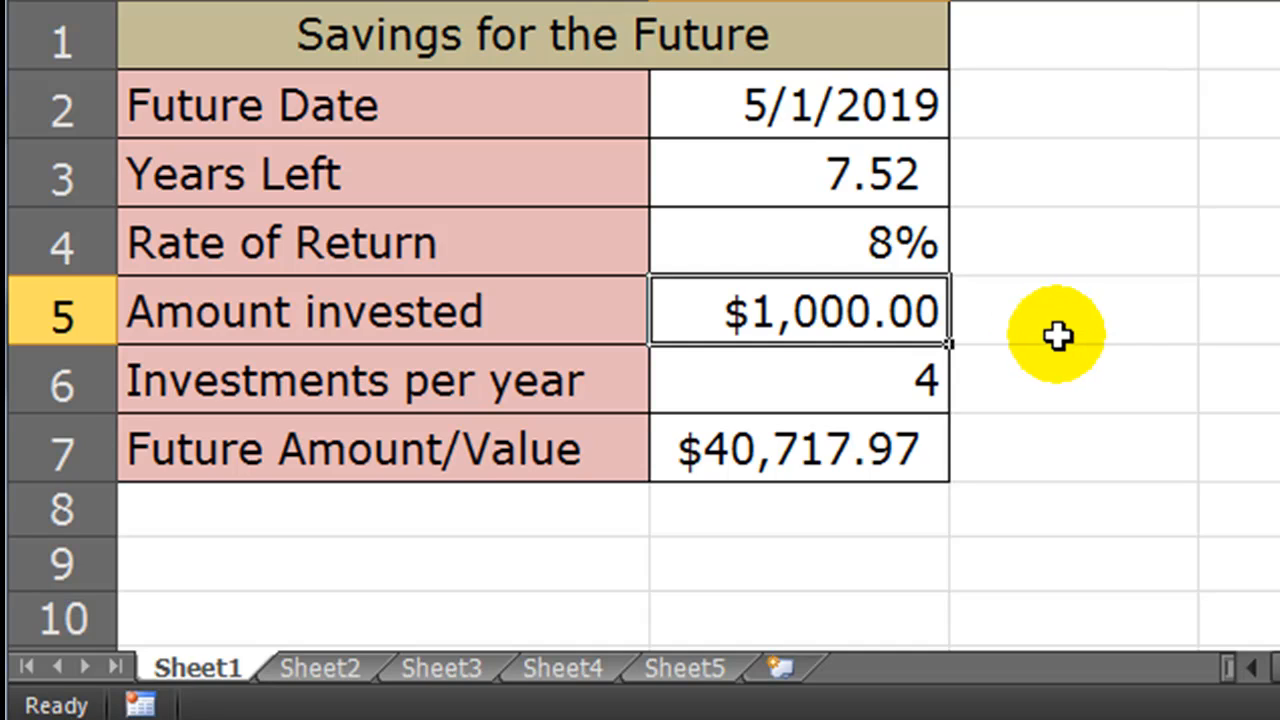
{"action": "type", "text": "60"}
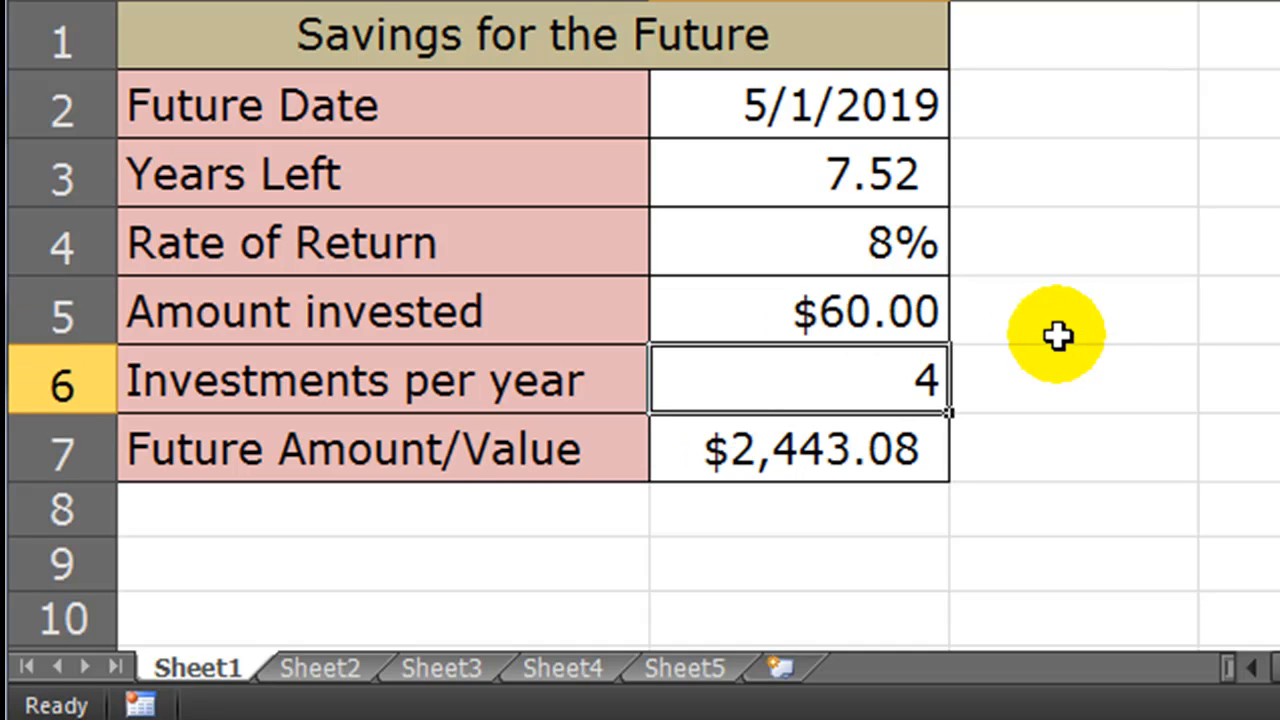
{"action": "type", "text": "52"}
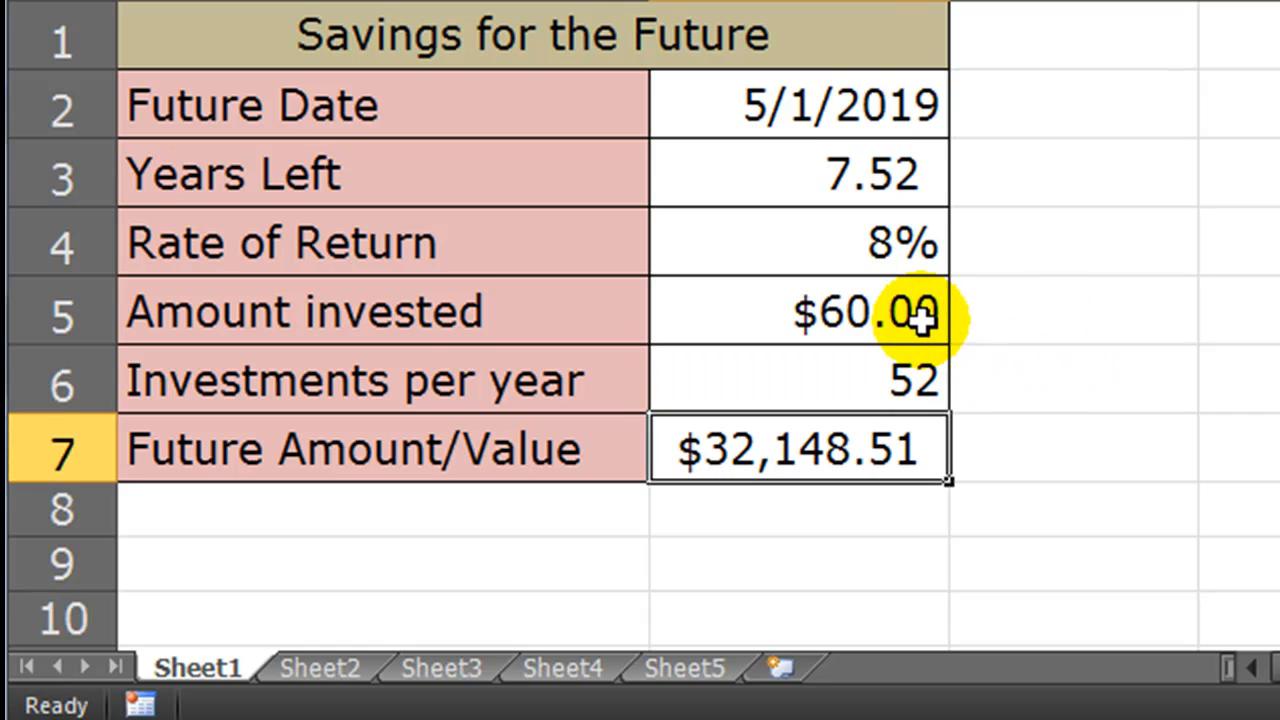
{"action": "mouse_move", "coordinate": [960, 180]}
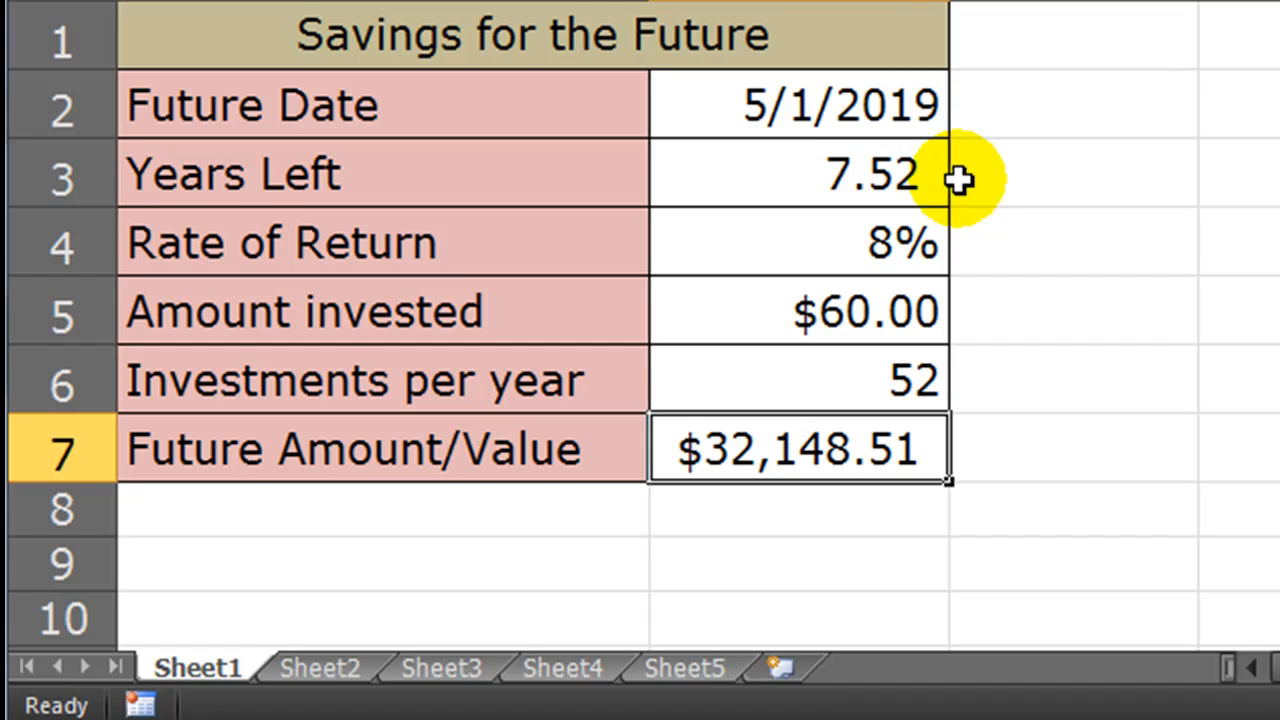
{"action": "mouse_move", "coordinate": [865, 465]}
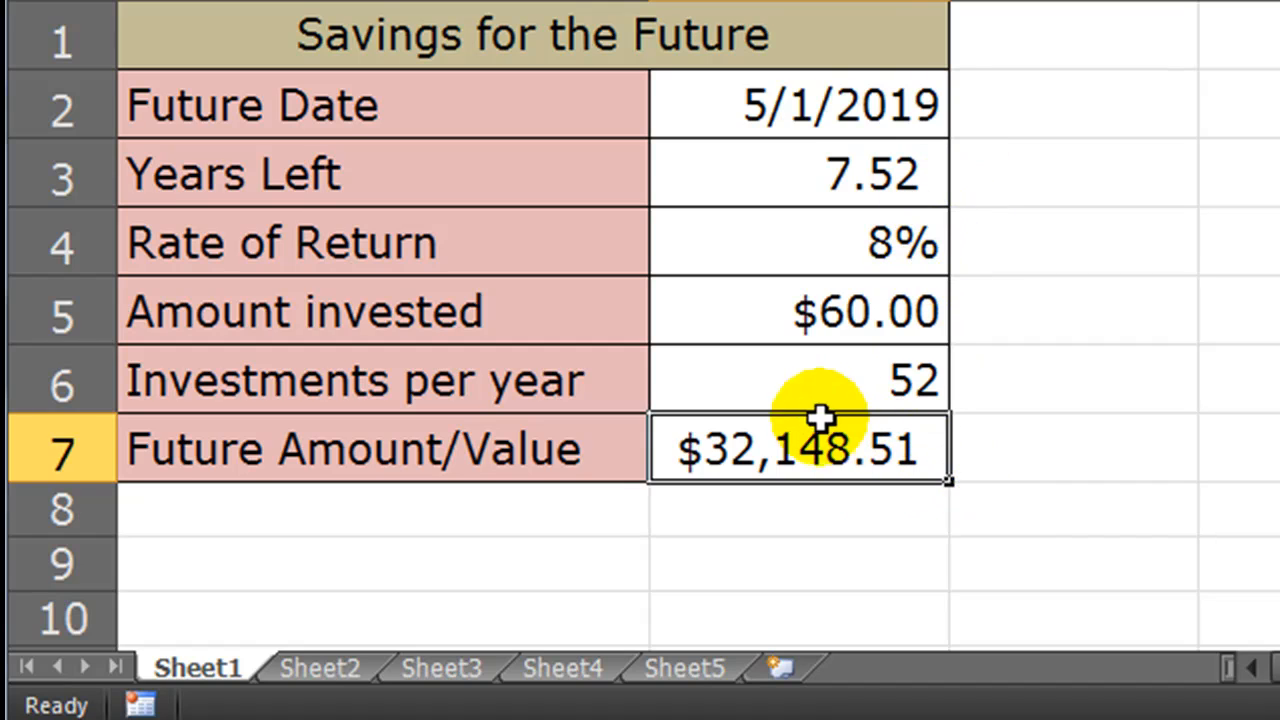
{"action": "mouse_move", "coordinate": [862, 353]}
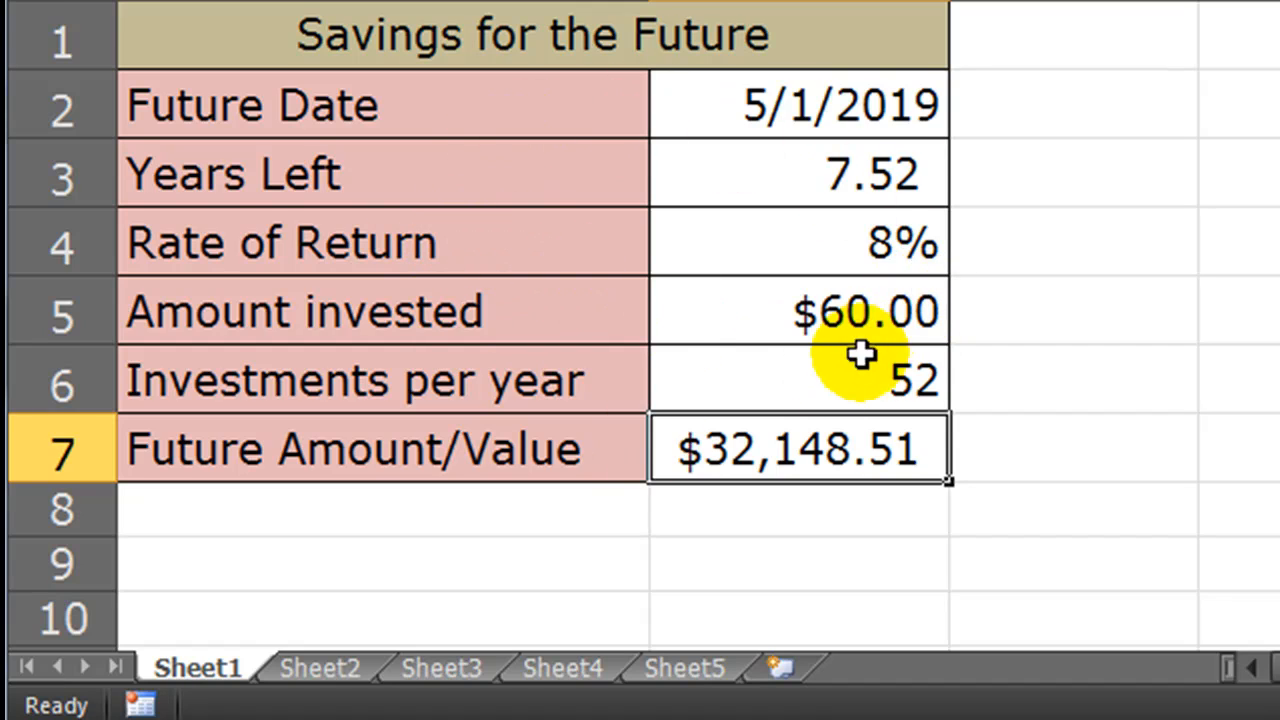
{"action": "mouse_move", "coordinate": [793, 252]}
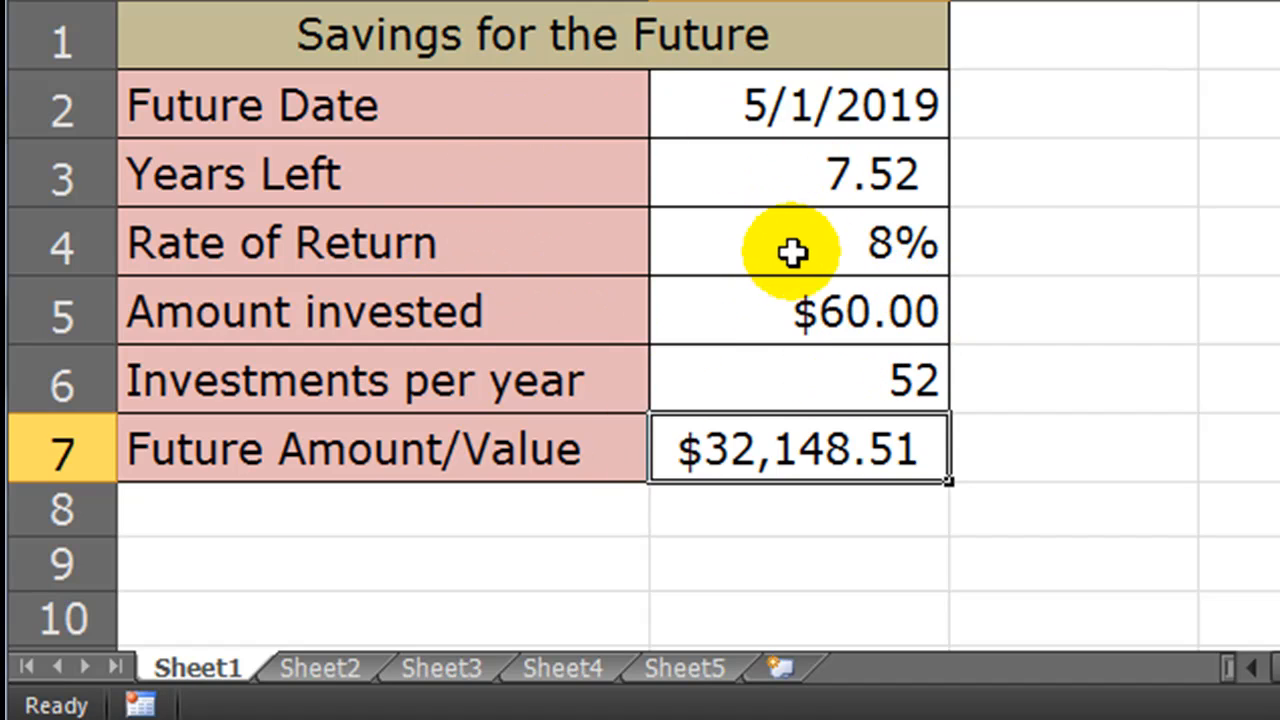
{"action": "mouse_move", "coordinate": [703, 265]}
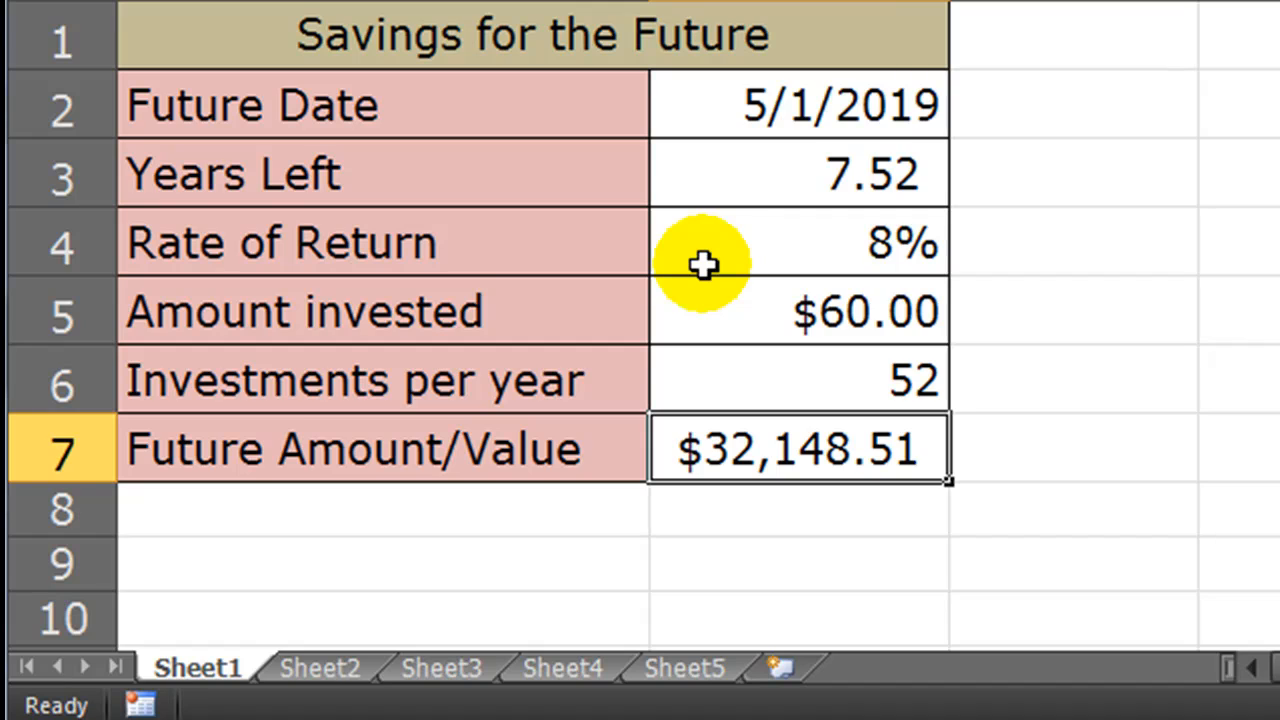
{"action": "left_click", "coordinate": [800, 380]}
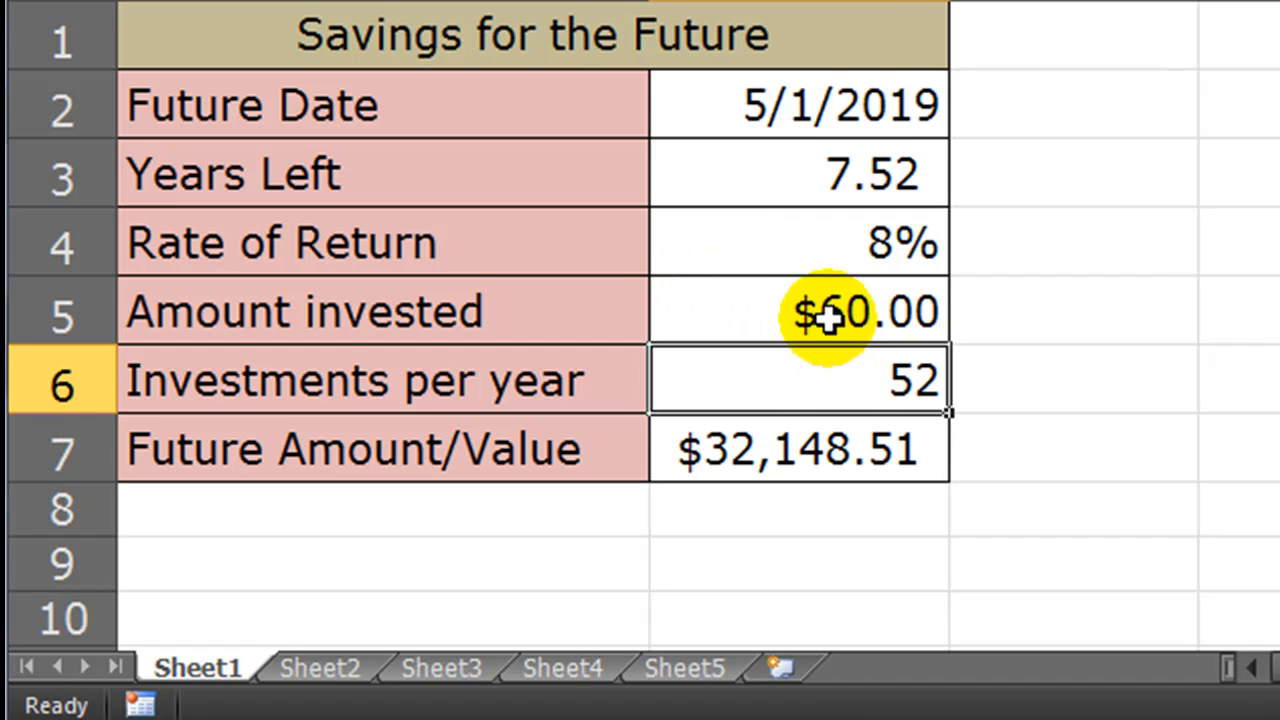
{"action": "left_click", "coordinate": [800, 311]}
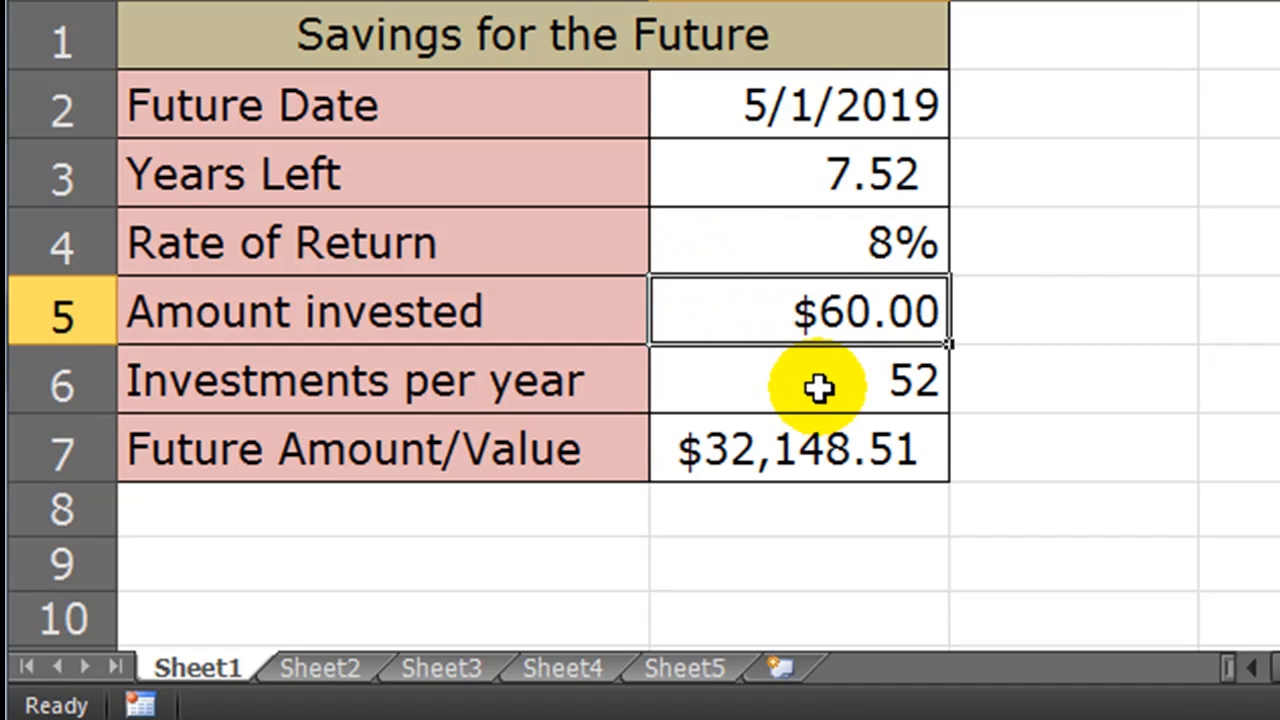
{"action": "mouse_move", "coordinate": [1170, 528]}
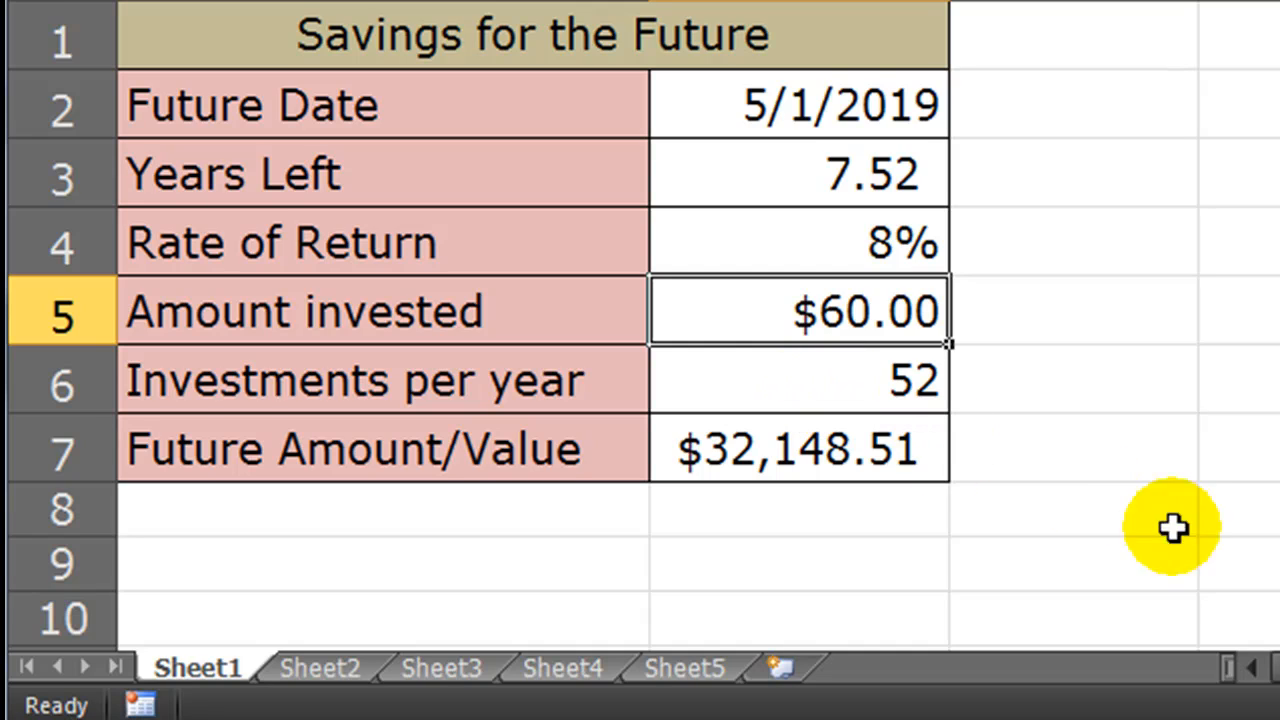